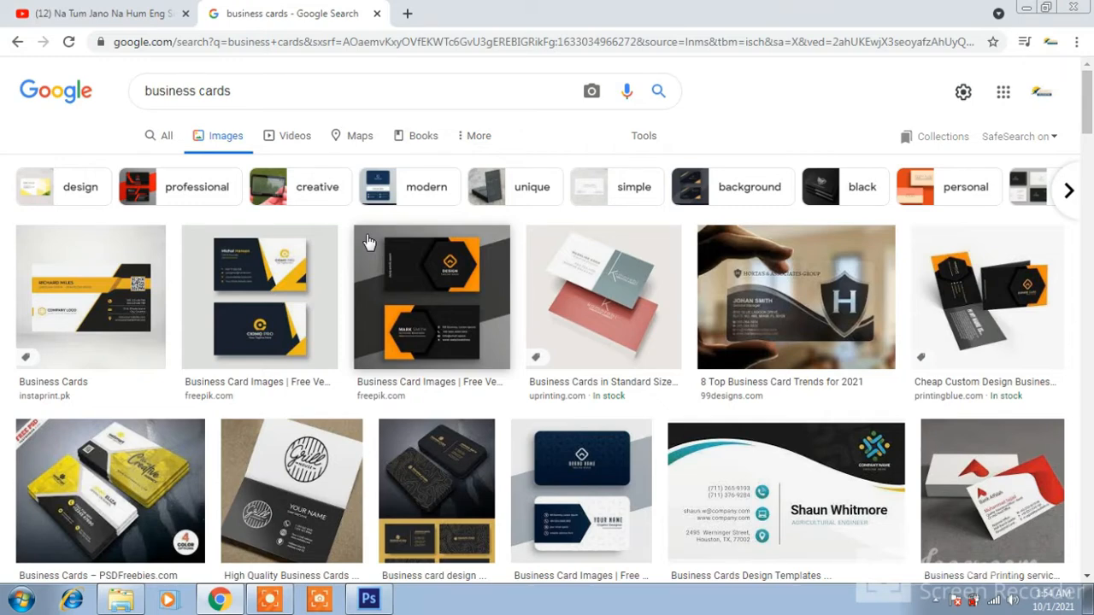
mouse_move(369, 243)
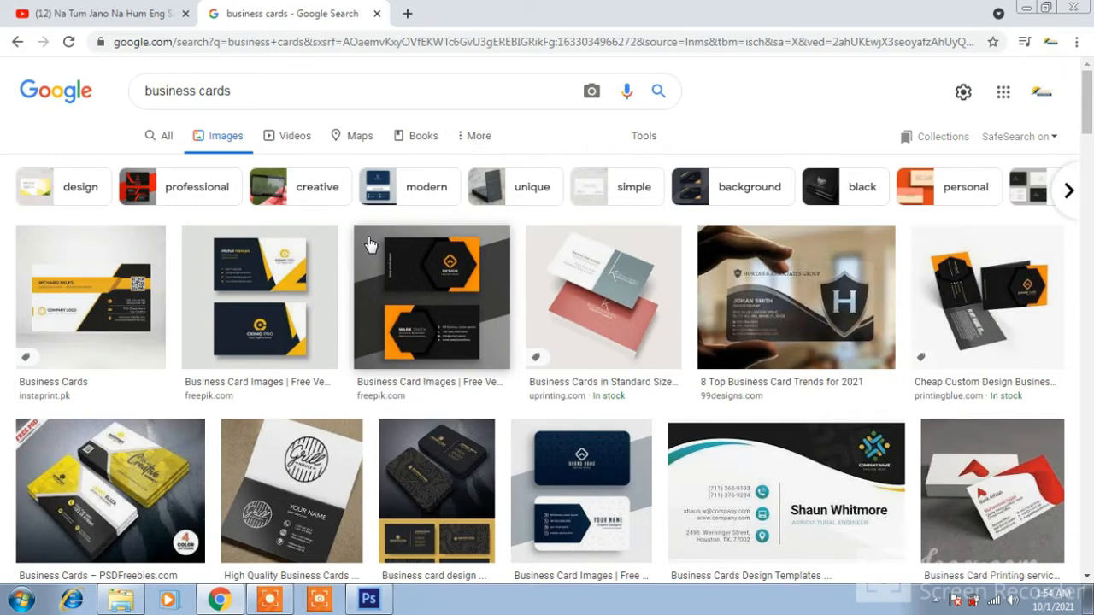
Create a new document 3.5 × 2 in at 300 ppi in CMYK colour mode
left_click(392, 598)
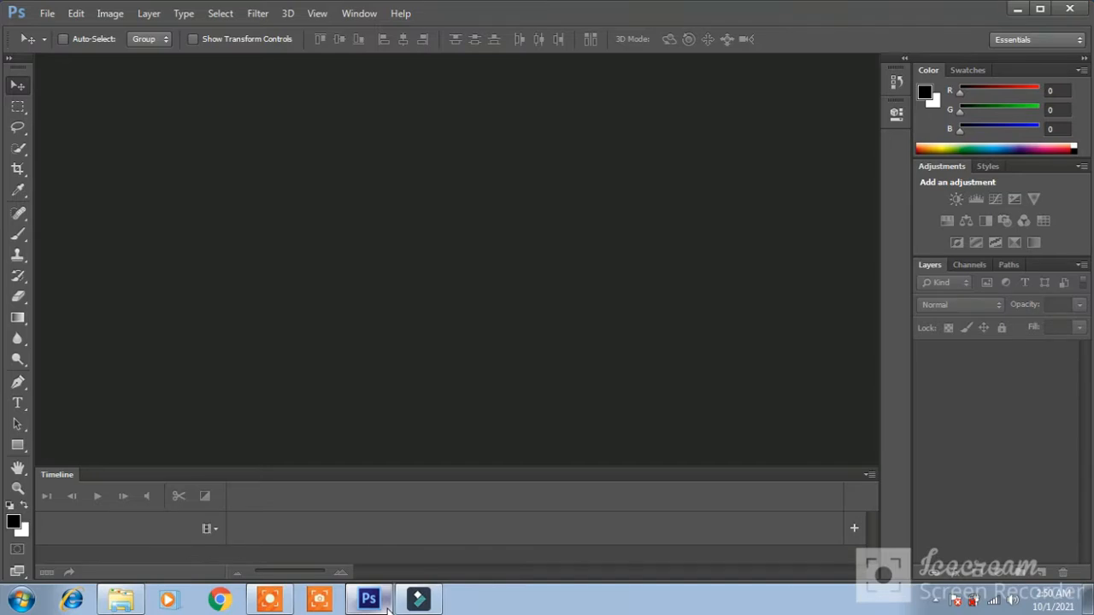
mouse_move(70, 51)
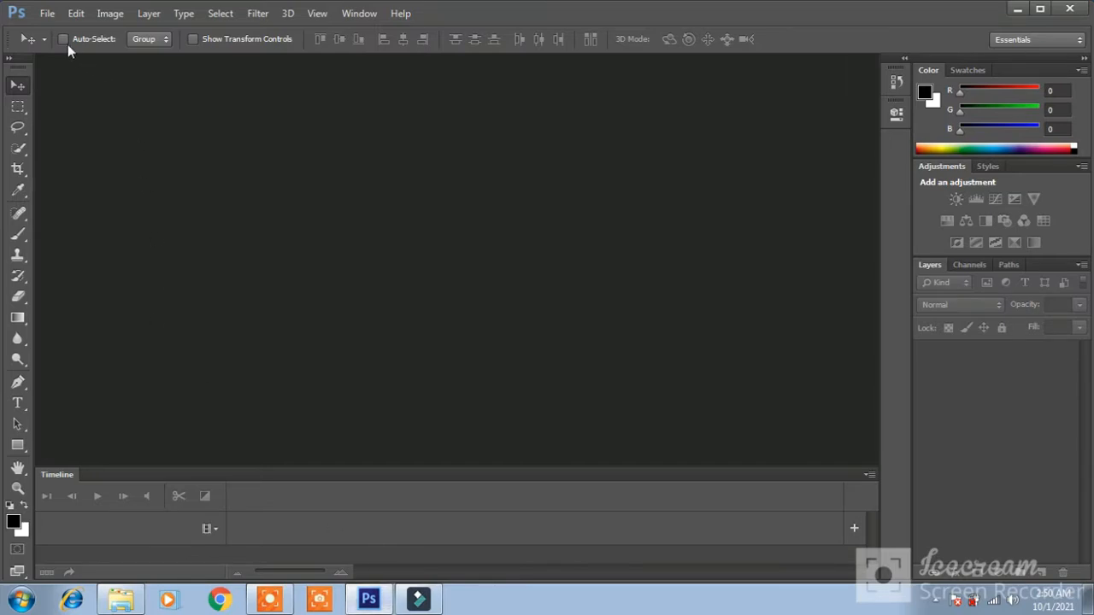
left_click(53, 14)
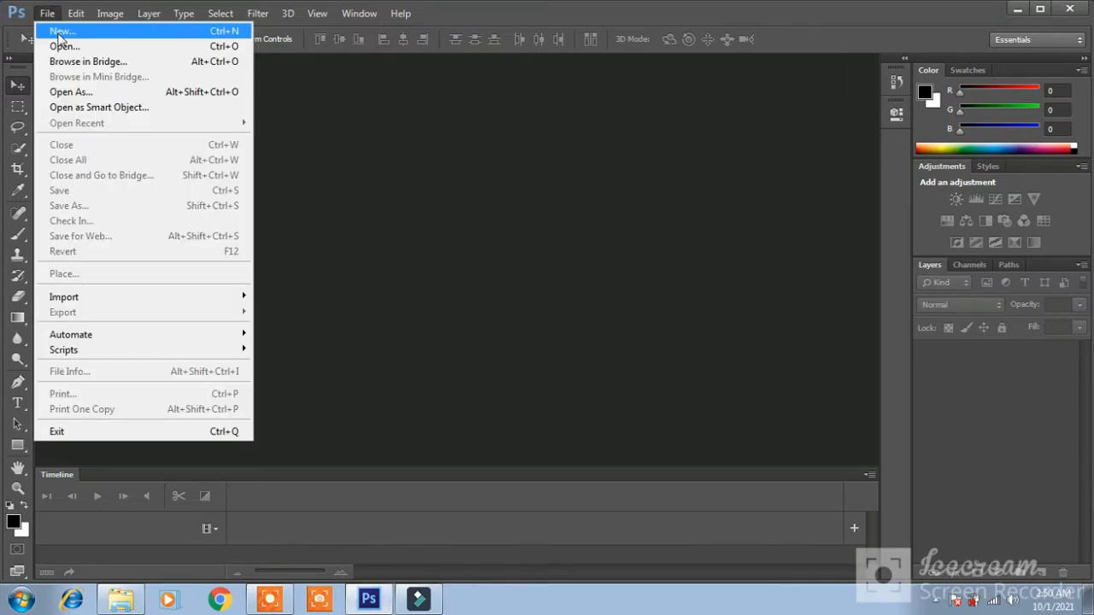
left_click(58, 35)
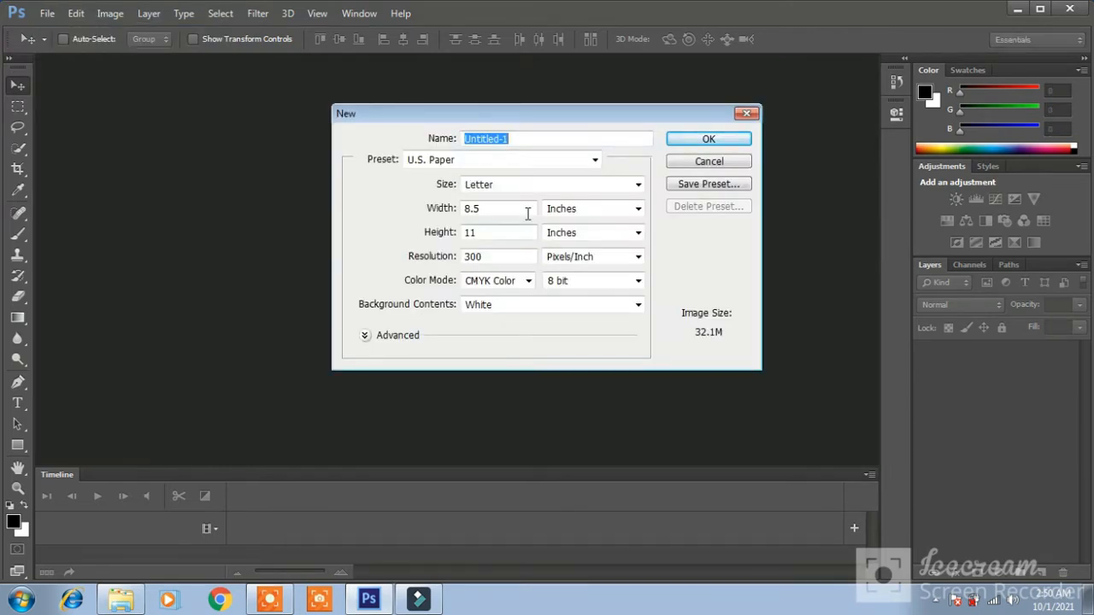
left_click(497, 208)
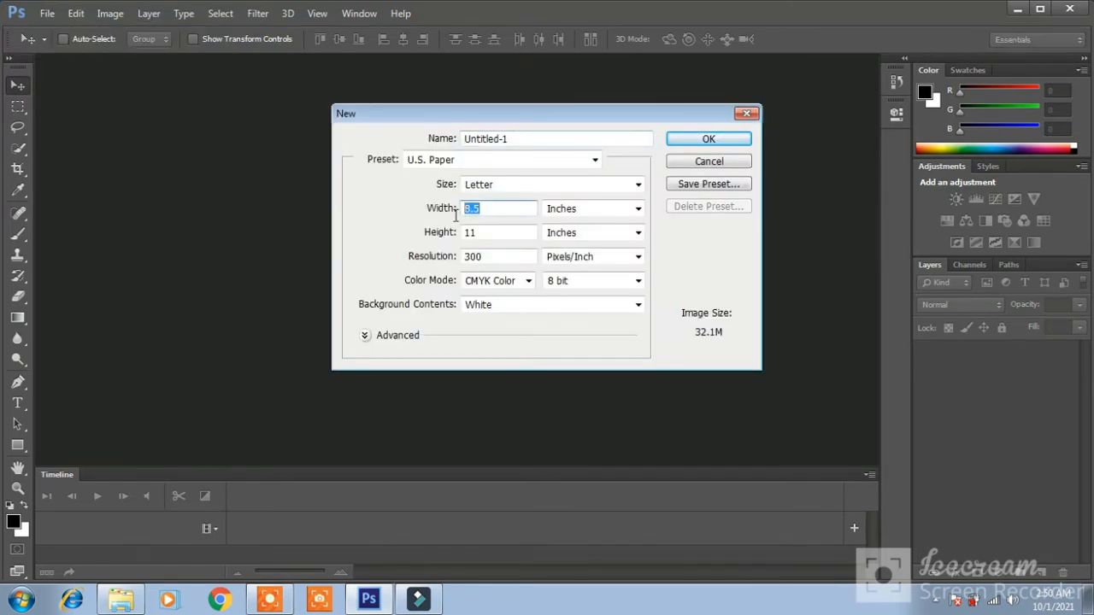
type("3.")
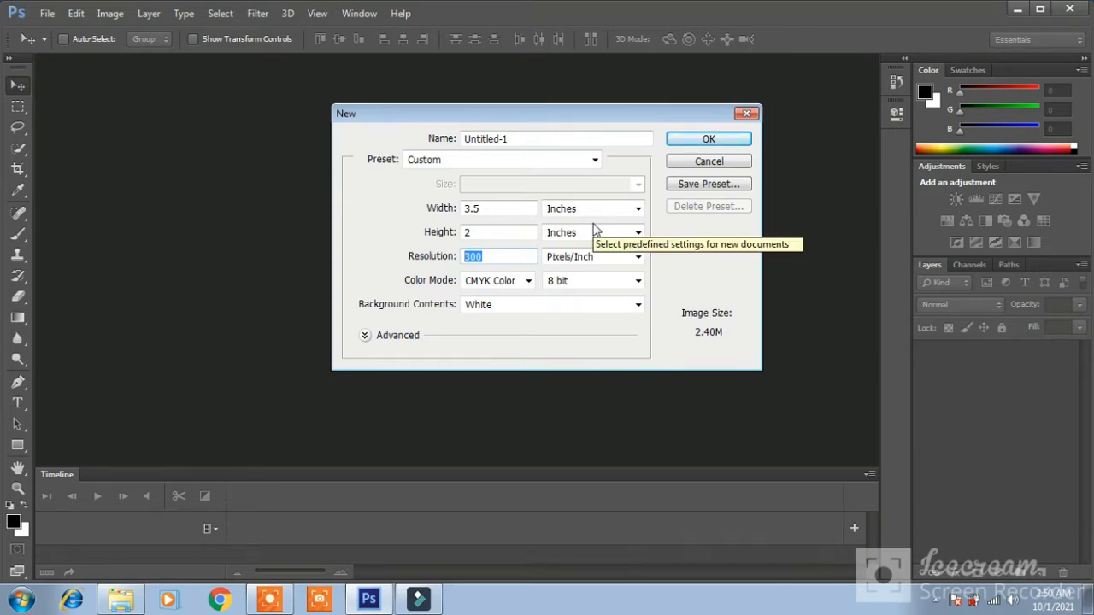
left_click(708, 138)
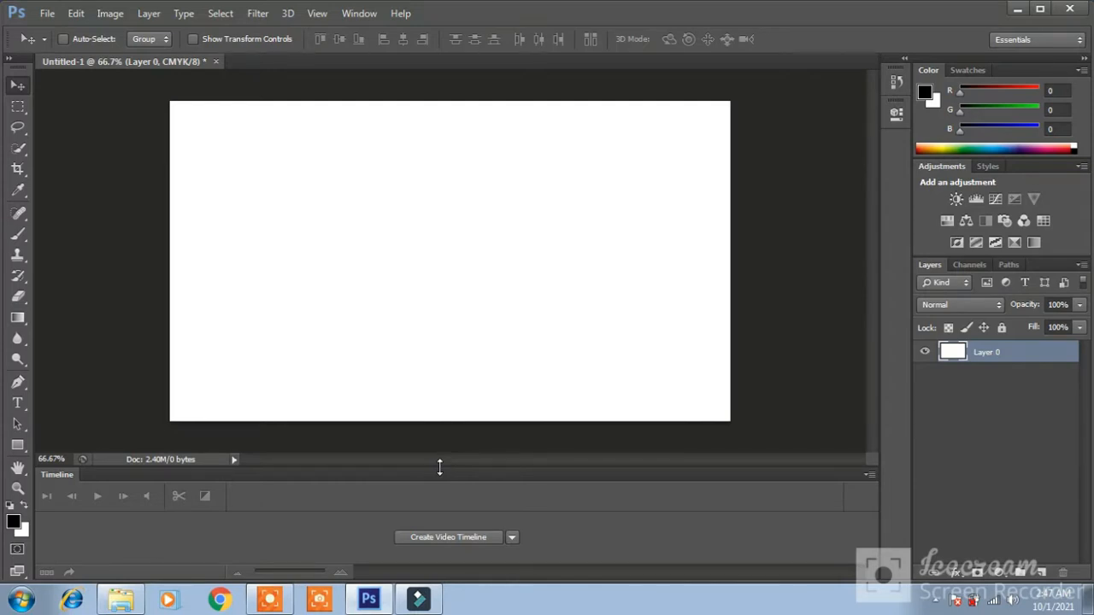
Turn on rulers from the View menu and return focus to the card canvas
left_click(318, 13)
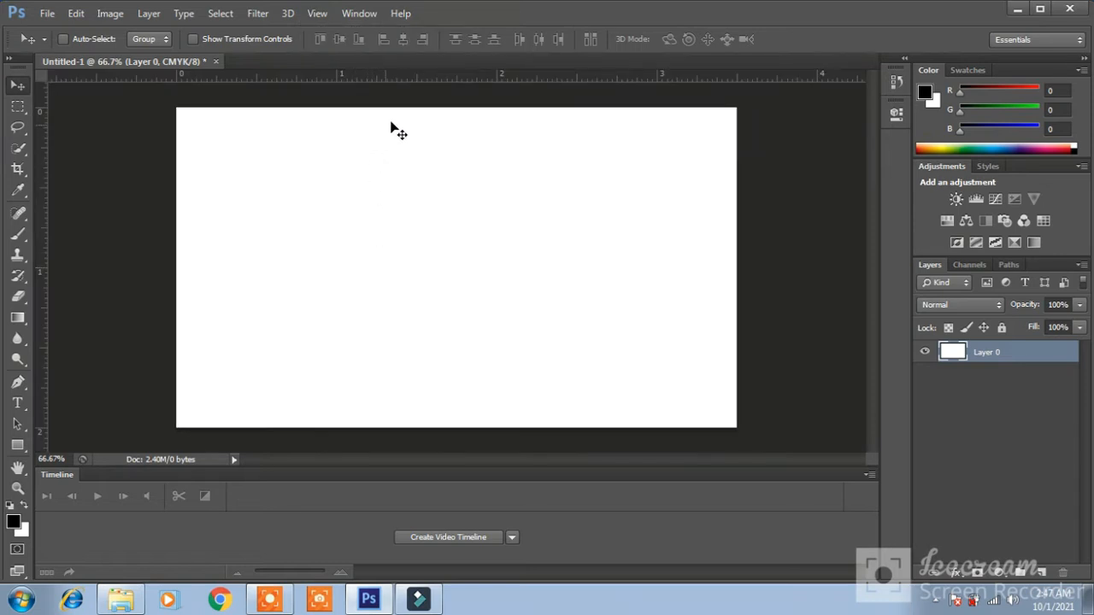
mouse_move(431, 82)
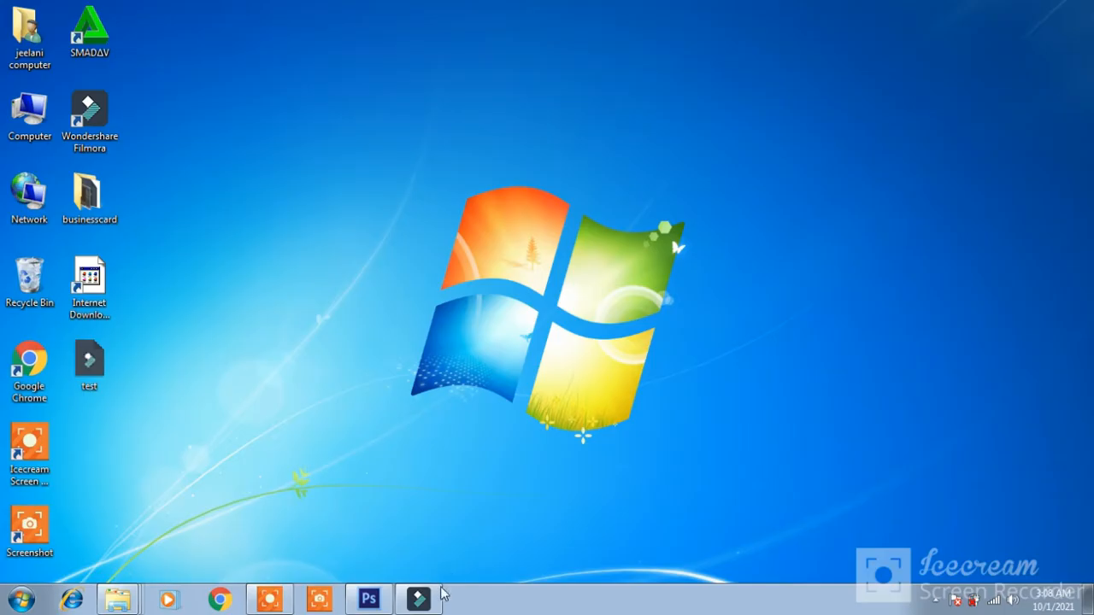
left_click(369, 598)
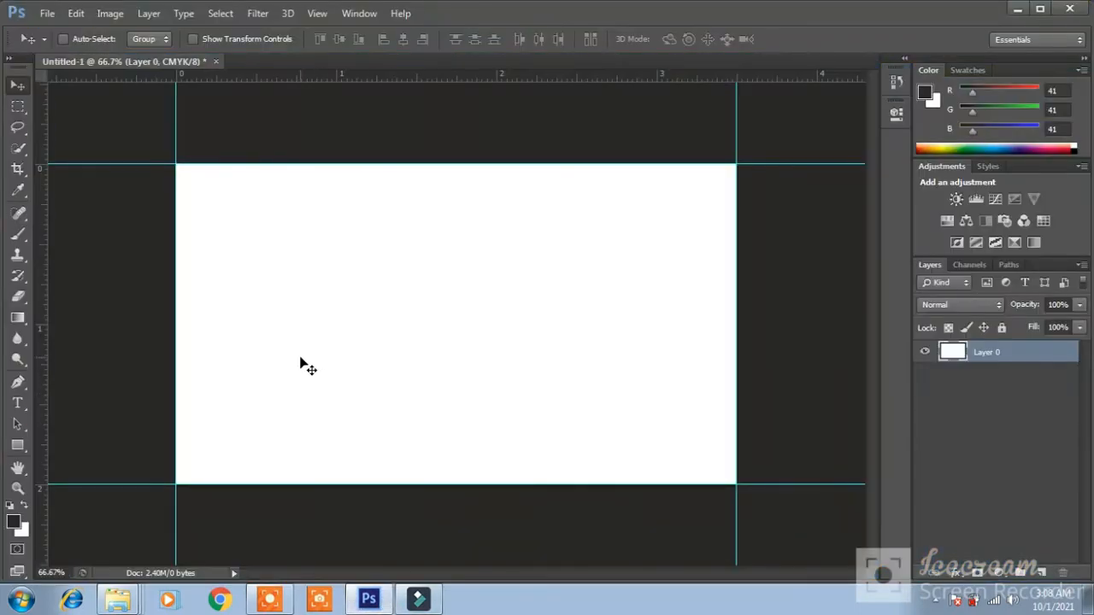
mouse_move(65, 48)
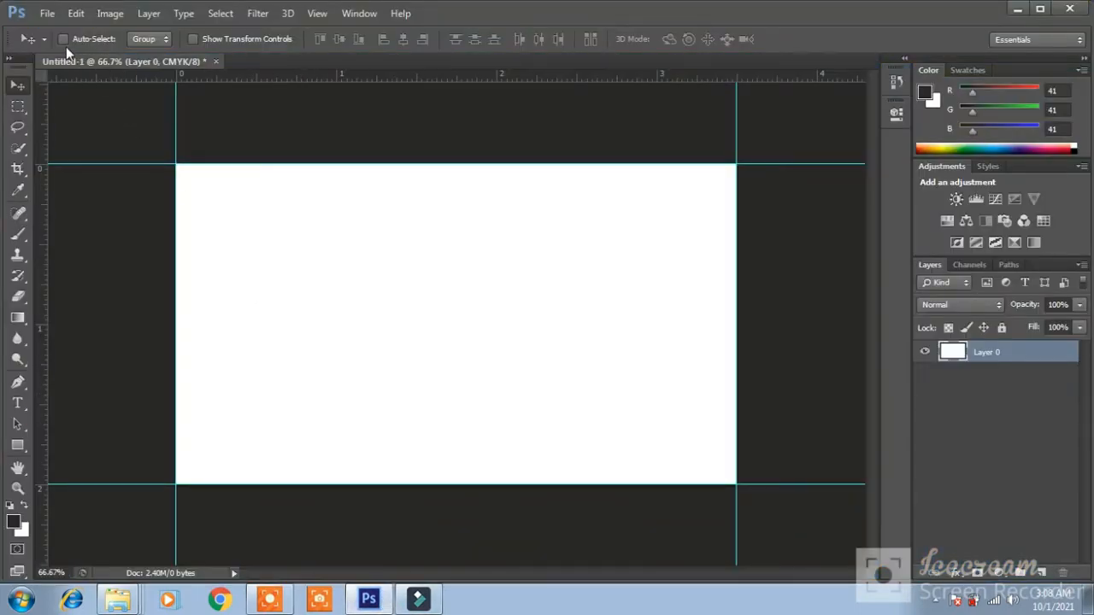
Resize the canvas to 3.75 × 2.3 inches via Canvas Size
left_click(61, 38)
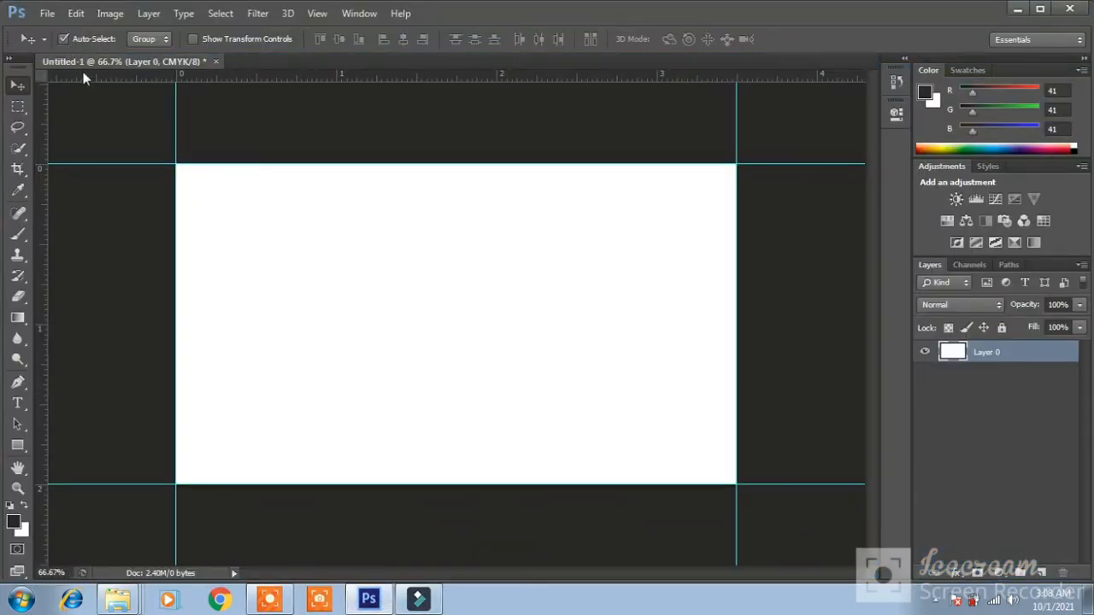
left_click(109, 14)
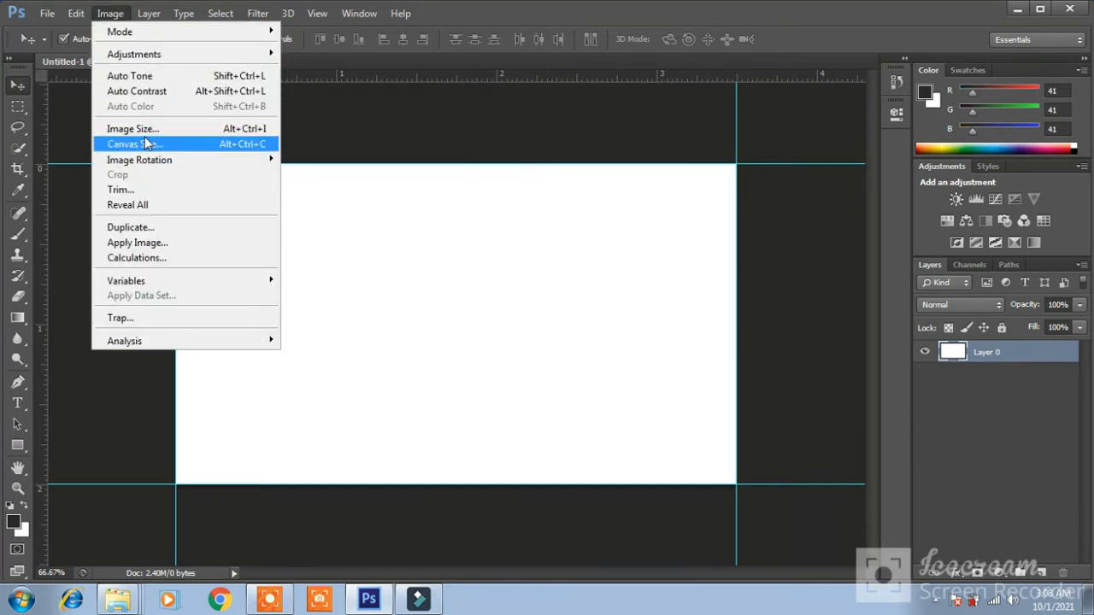
left_click(133, 144)
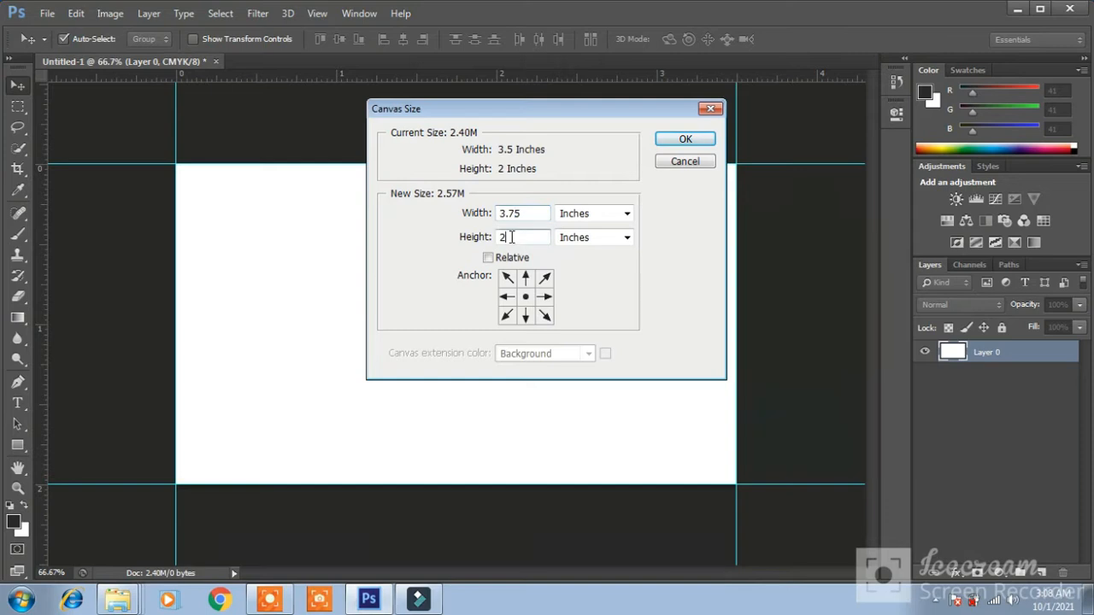
type(".3")
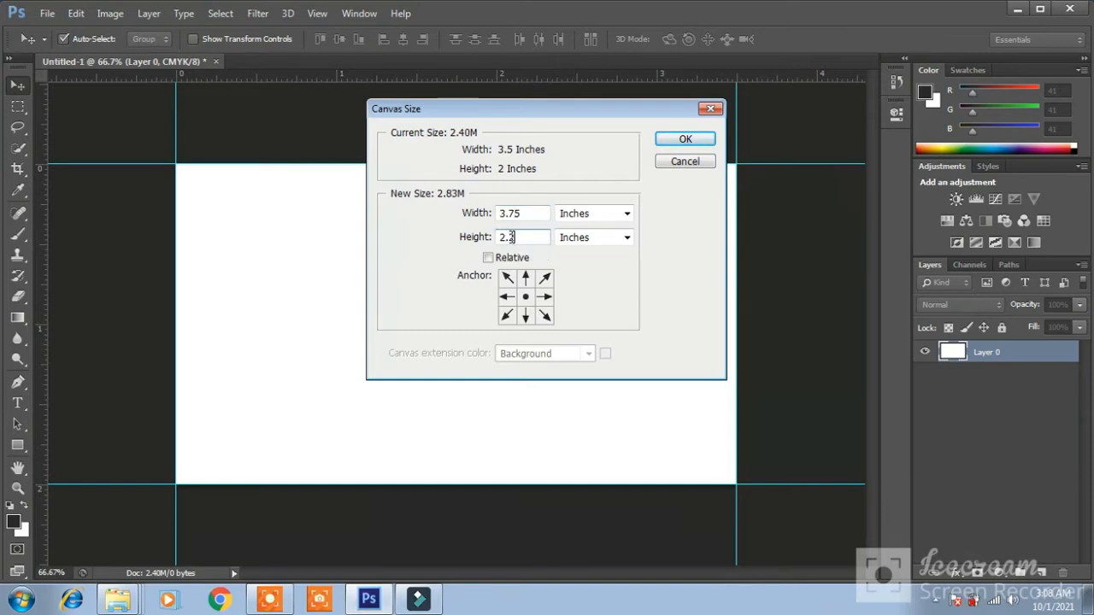
left_click(684, 138)
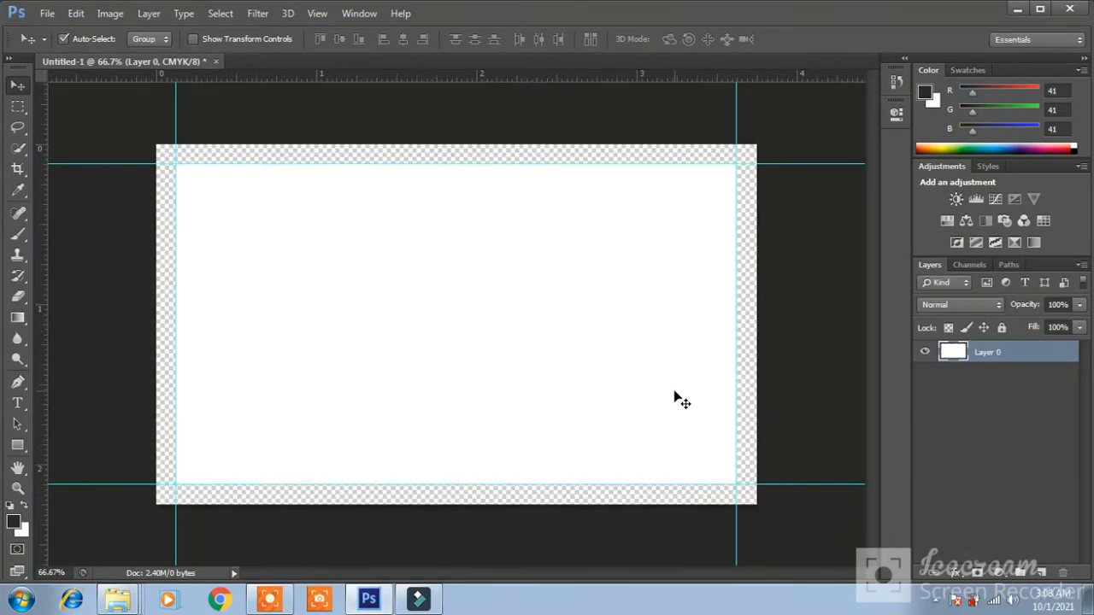
mouse_move(167, 175)
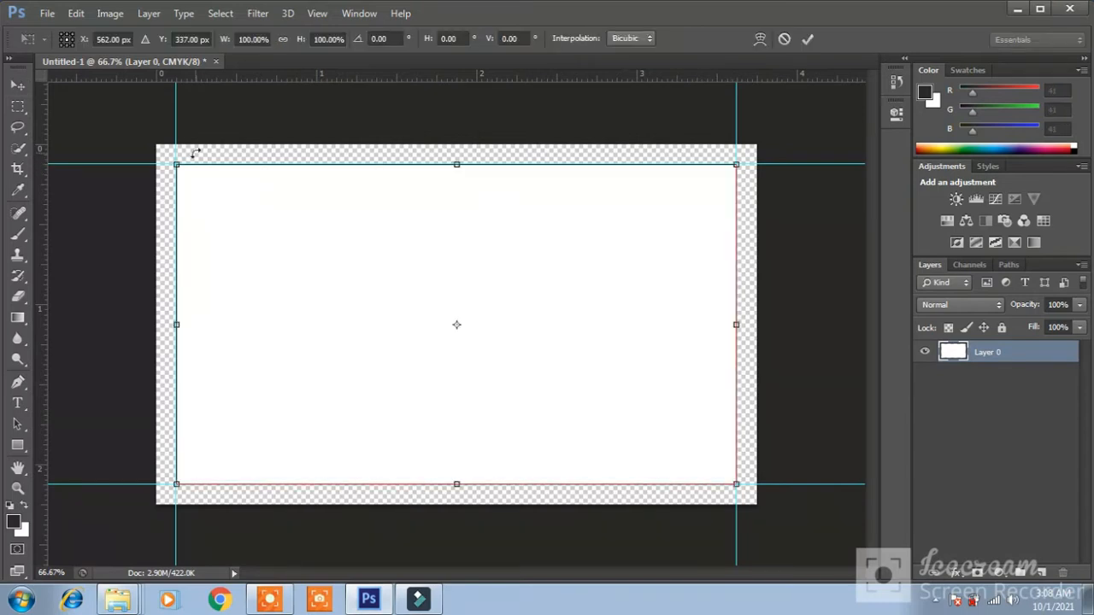
Stretch the white background layer out to the enlarged canvas edges
left_click_drag(174, 164, 151, 148)
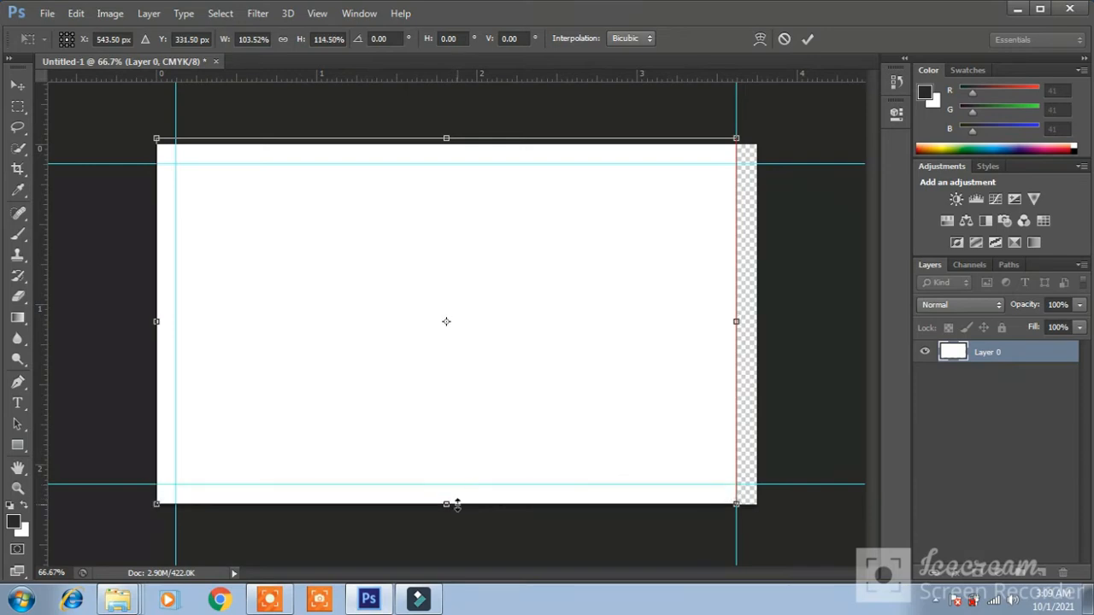
left_click_drag(735, 322, 756, 322)
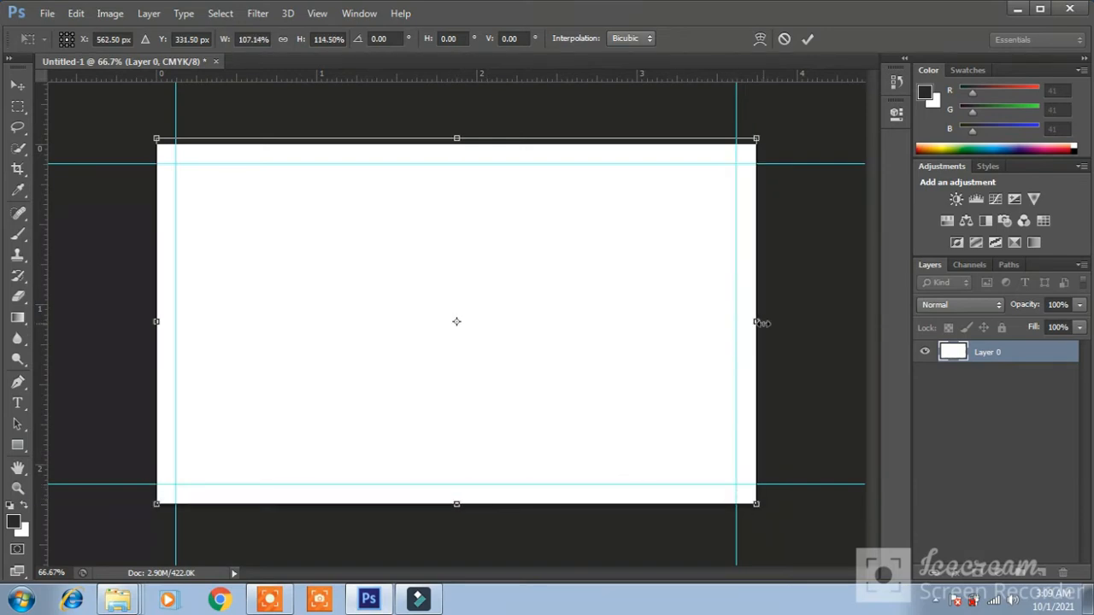
left_click_drag(456, 137, 457, 143)
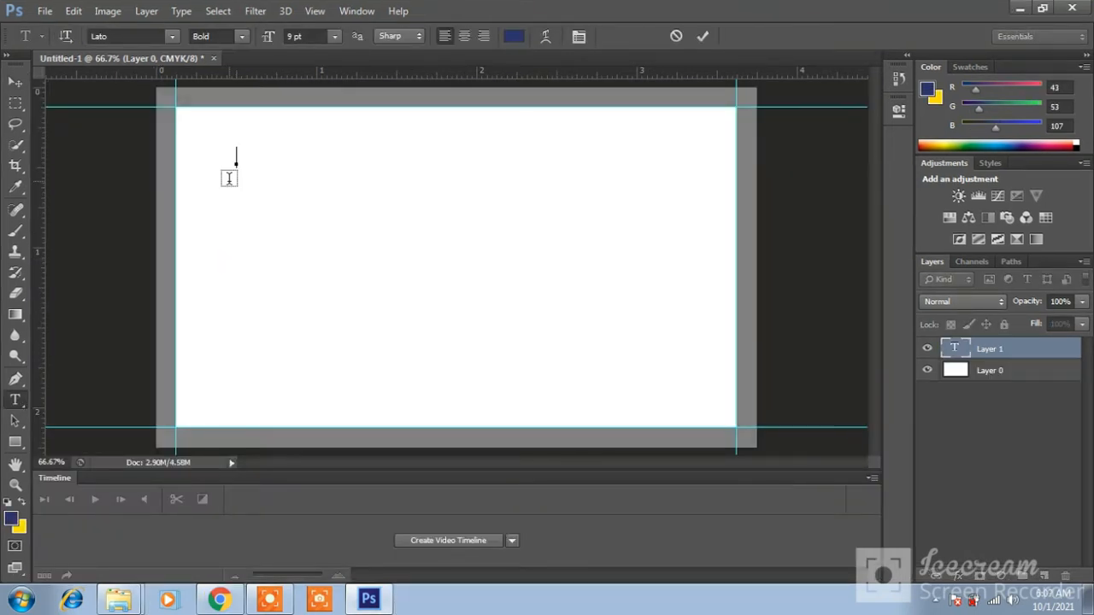
Type JOHN N DOE and set it in Oswald Medium at 18 pt
type("JOHN")
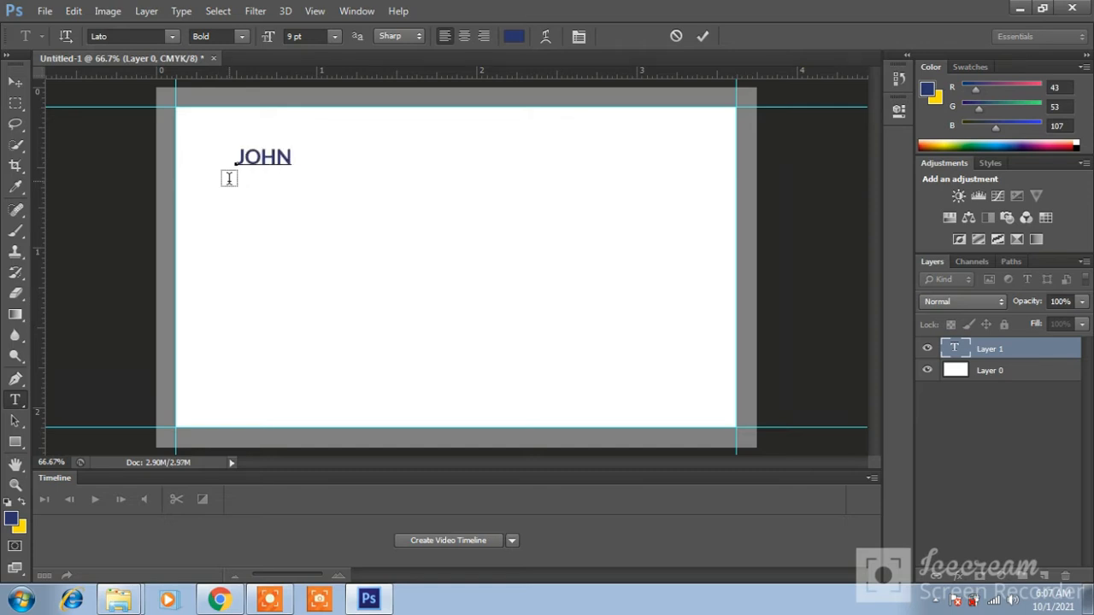
type("DOE")
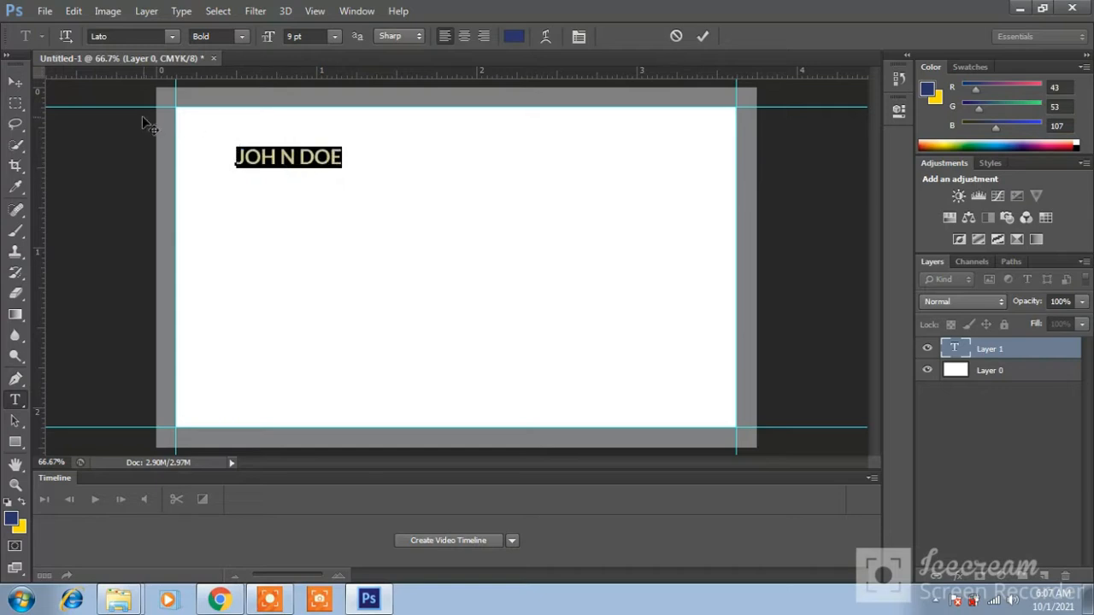
left_click(129, 36)
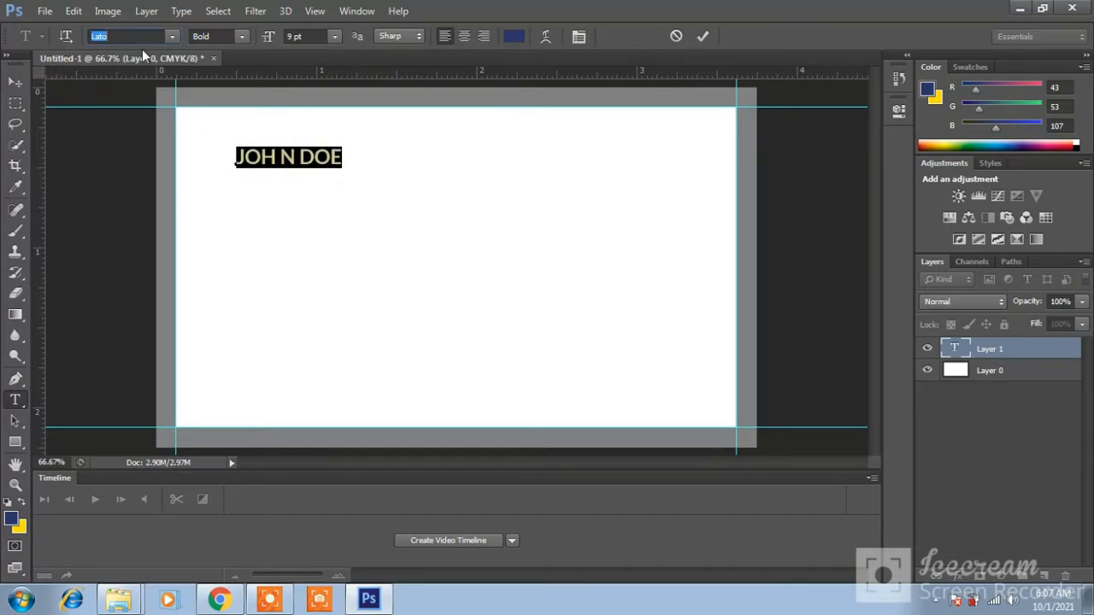
type("Oswald")
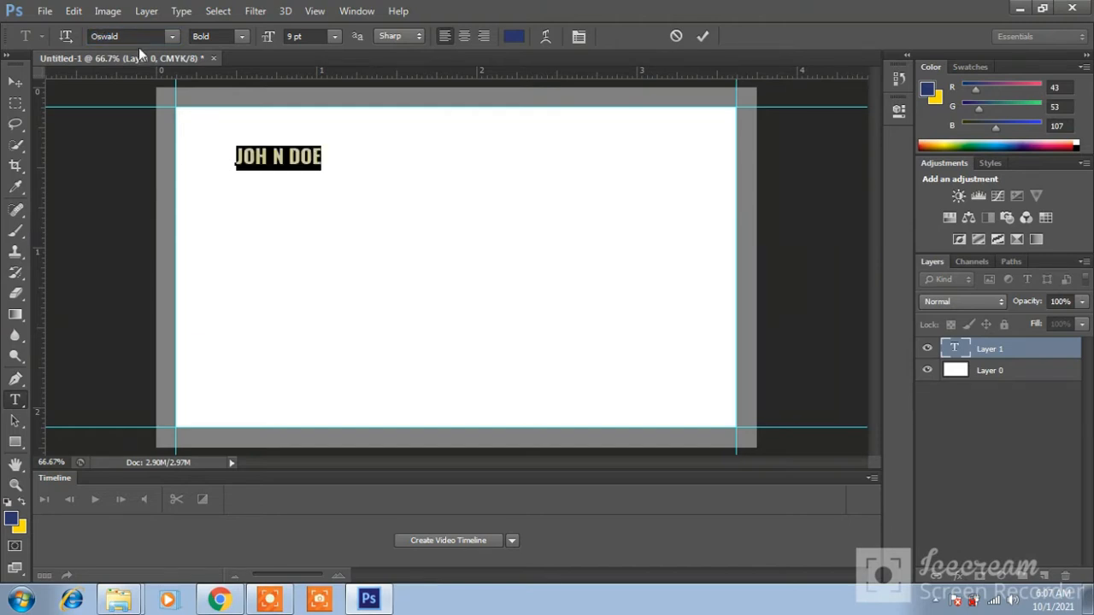
left_click(243, 35)
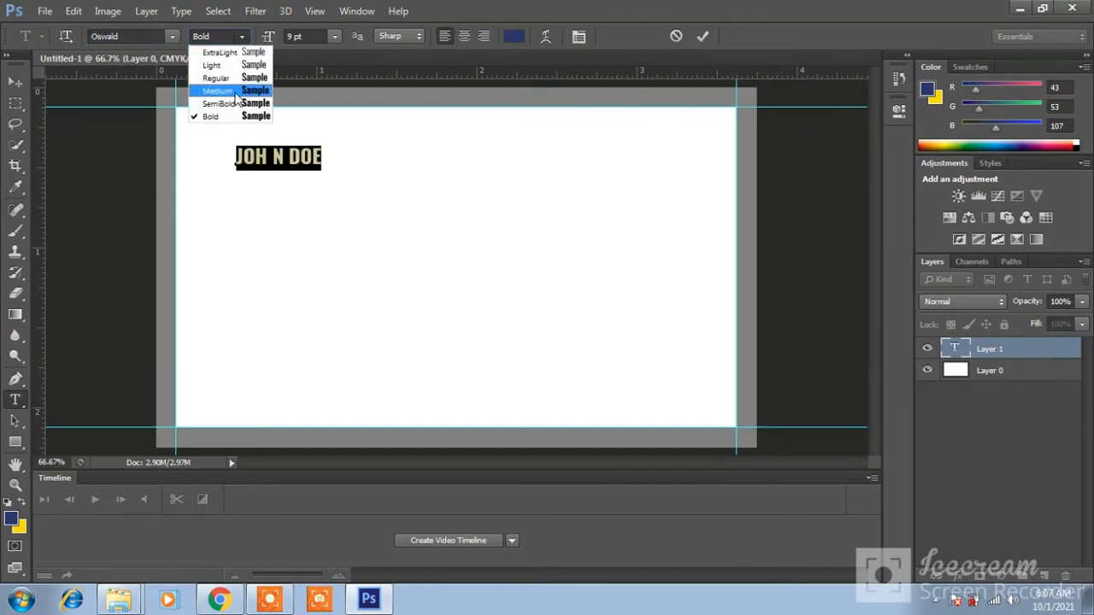
left_click(216, 90)
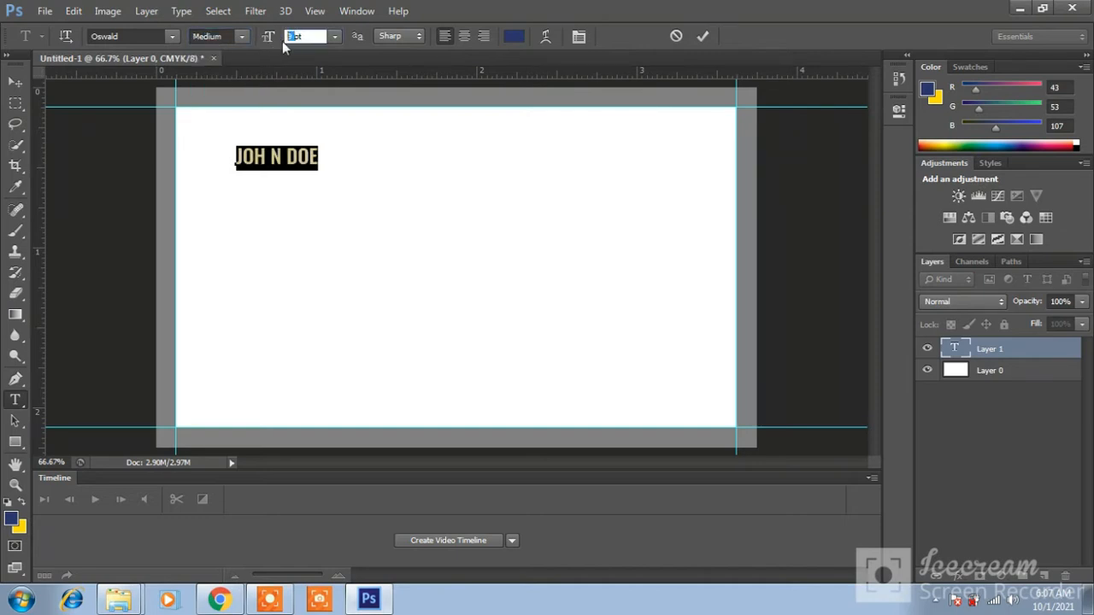
type("18 pt")
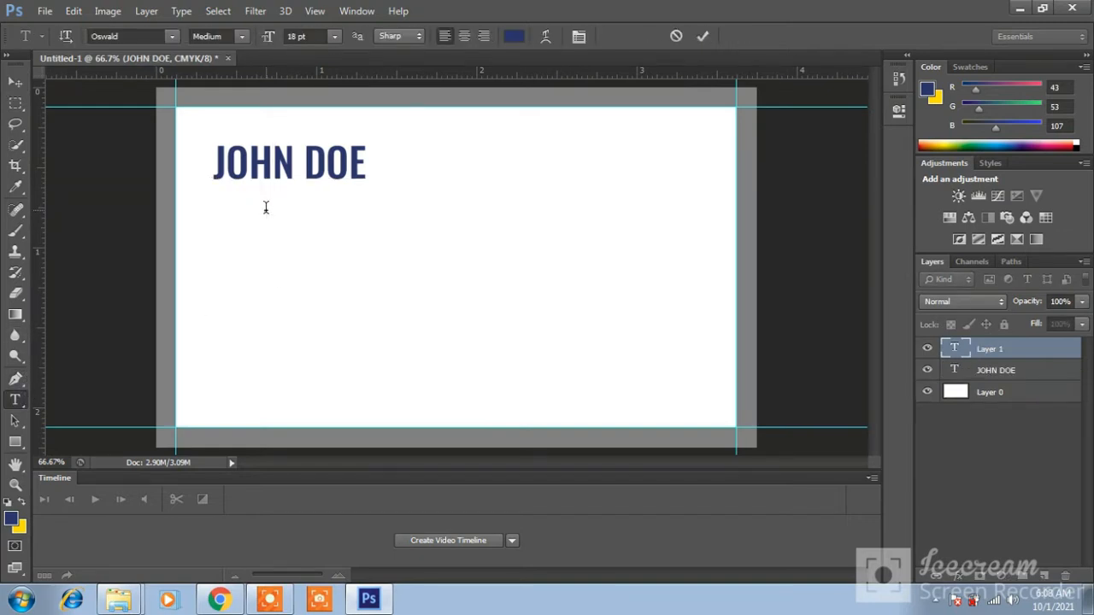
Type Graphic Designer beneath the name in grey Lato Light at a smaller size
type("Graph")
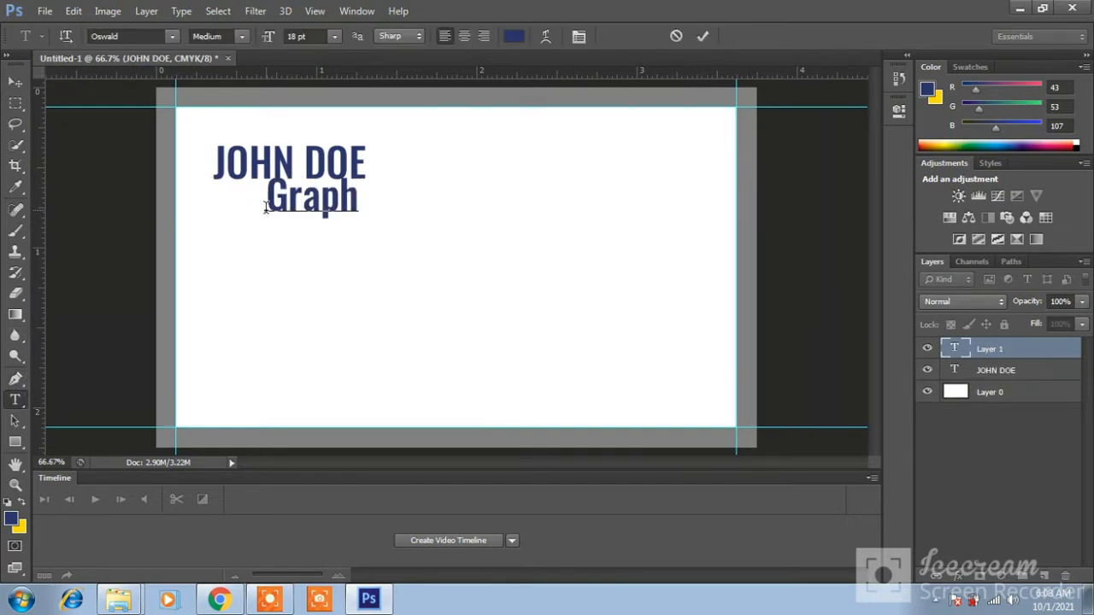
type("ic De")
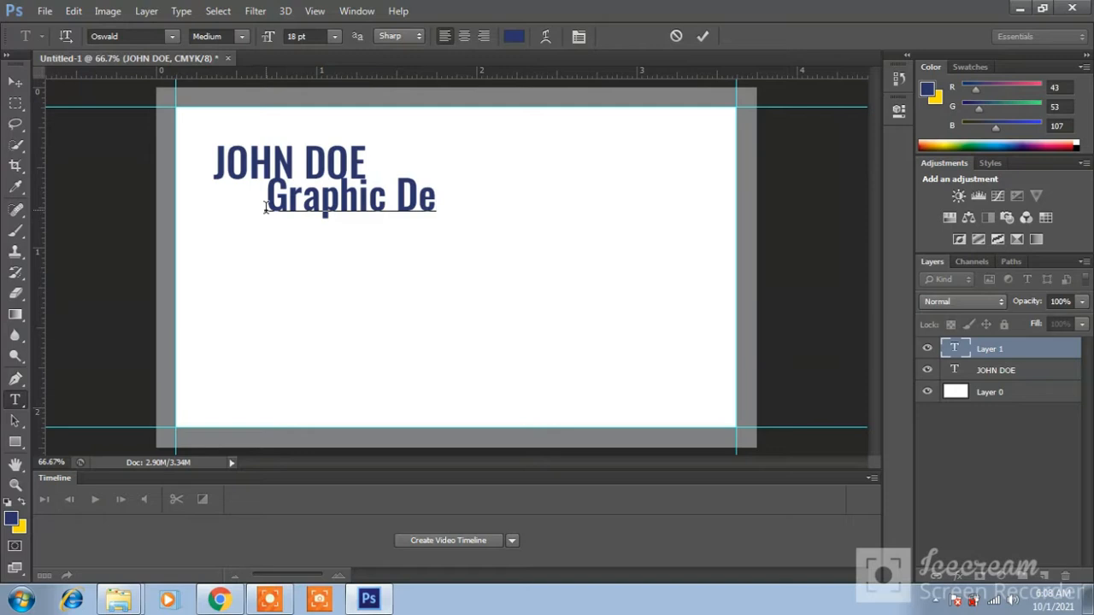
type("signer")
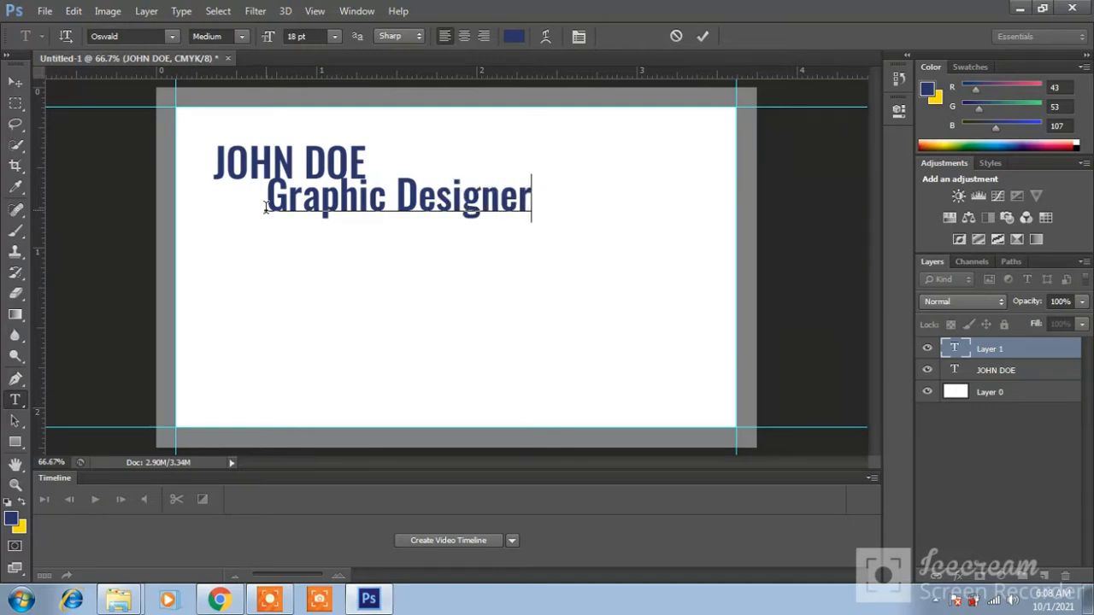
left_click(513, 36)
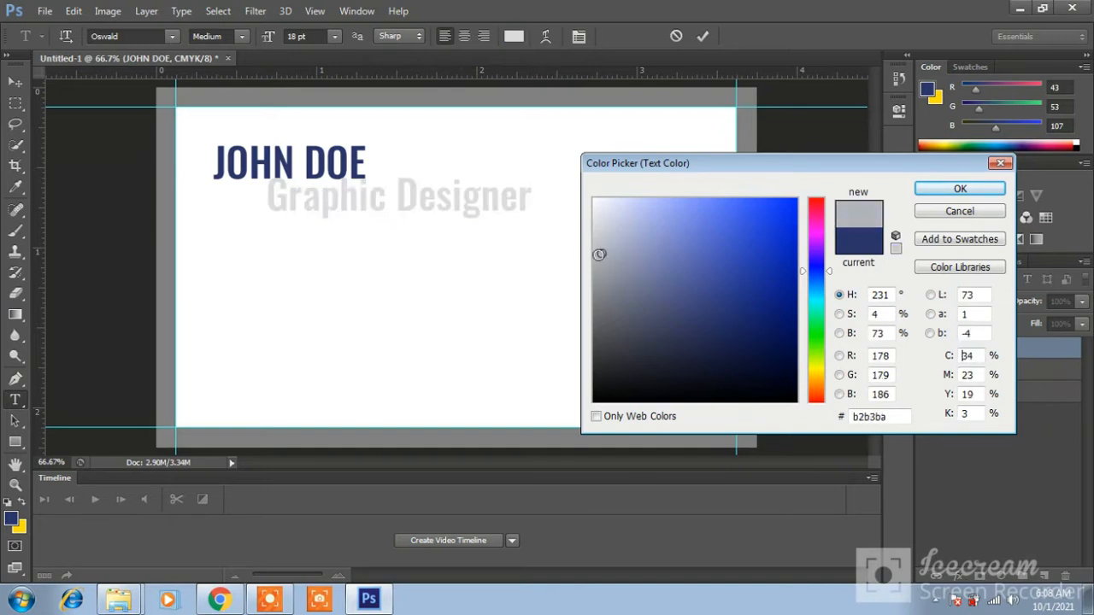
left_click(959, 188)
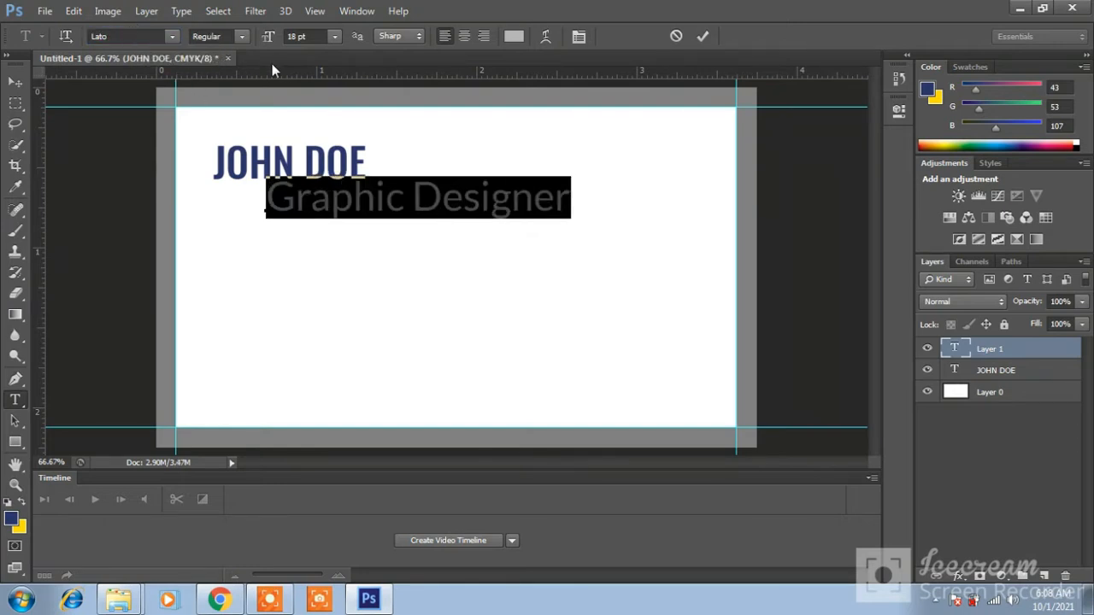
left_click(335, 35)
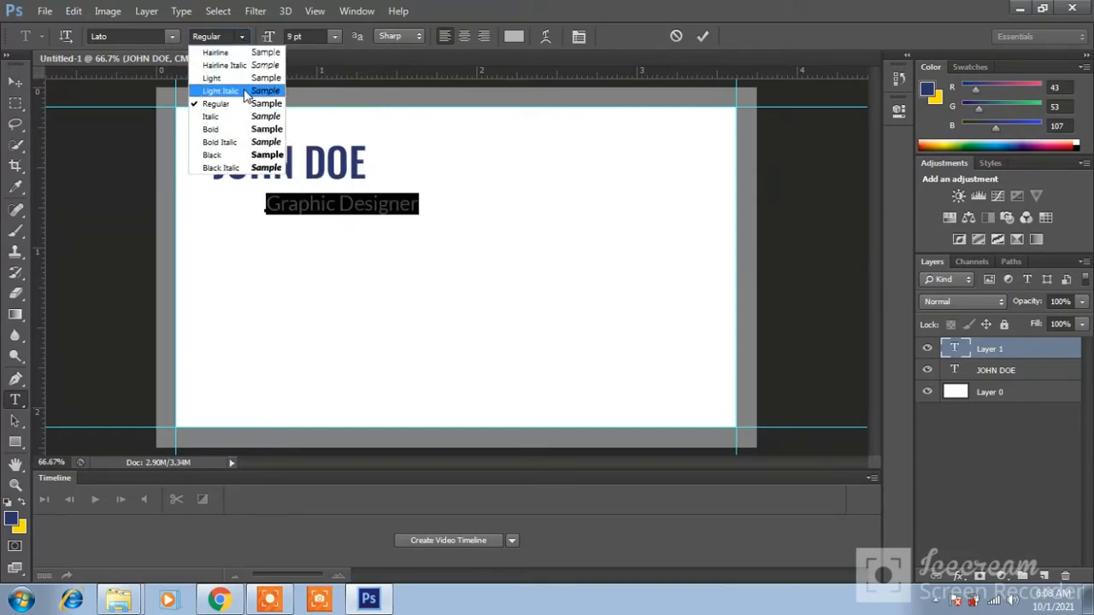
left_click(210, 128)
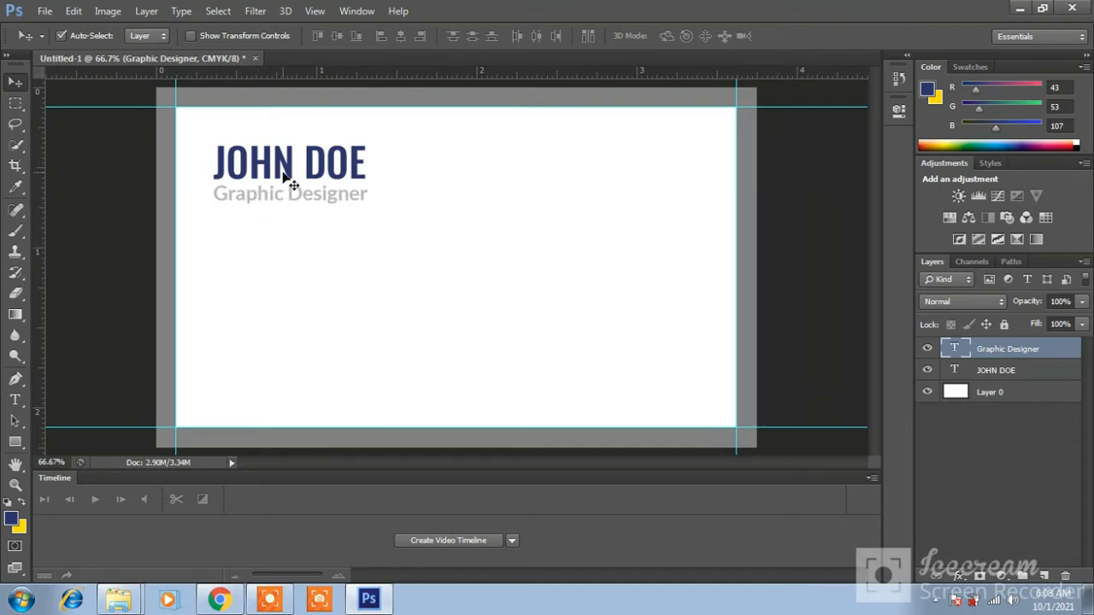
mouse_move(60, 429)
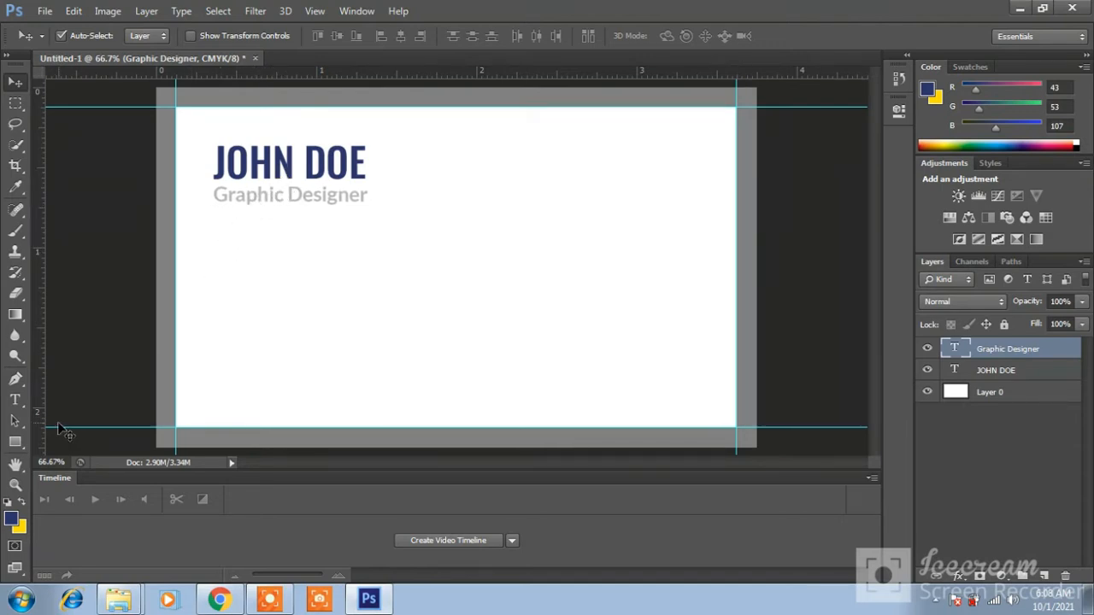
Draw a yellow bar beside the name and a navy rectangle across the lower middle
left_click(14, 441)
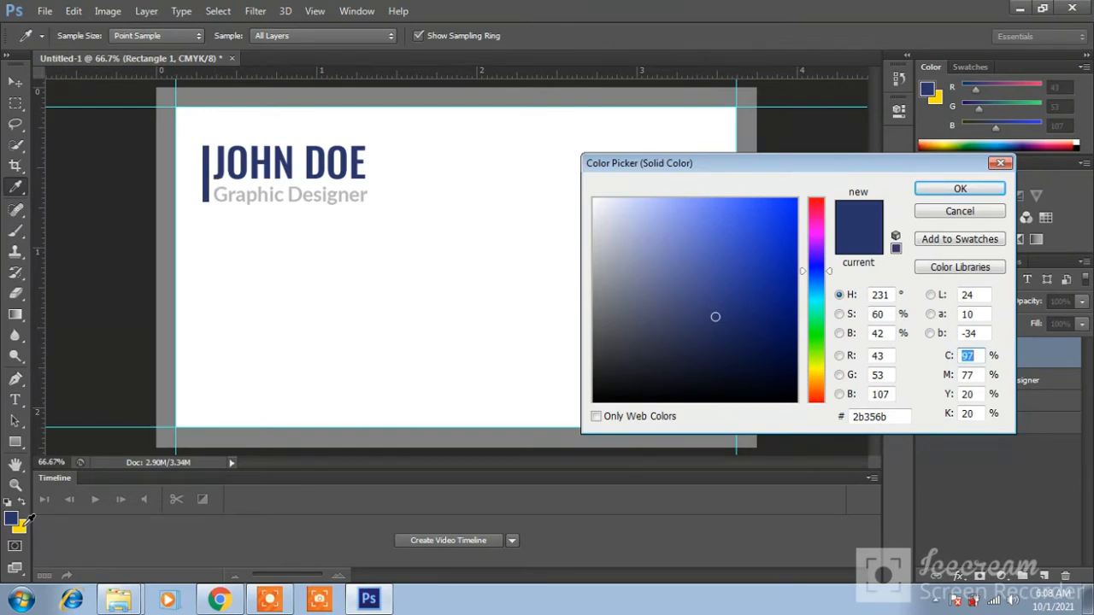
left_click(959, 188)
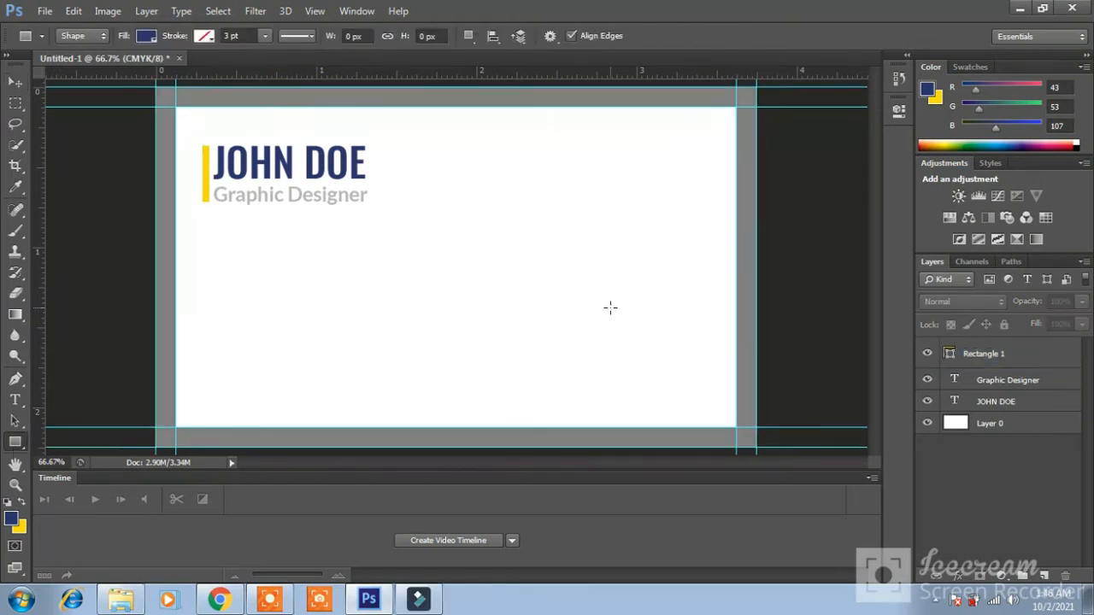
mouse_move(737, 281)
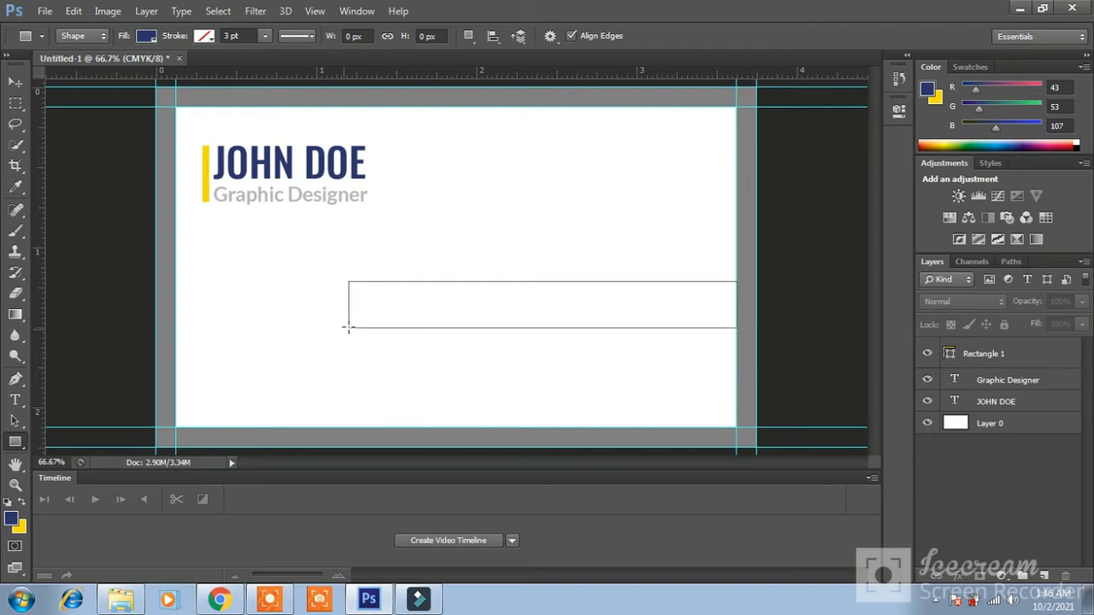
left_click_drag(351, 282, 736, 342)
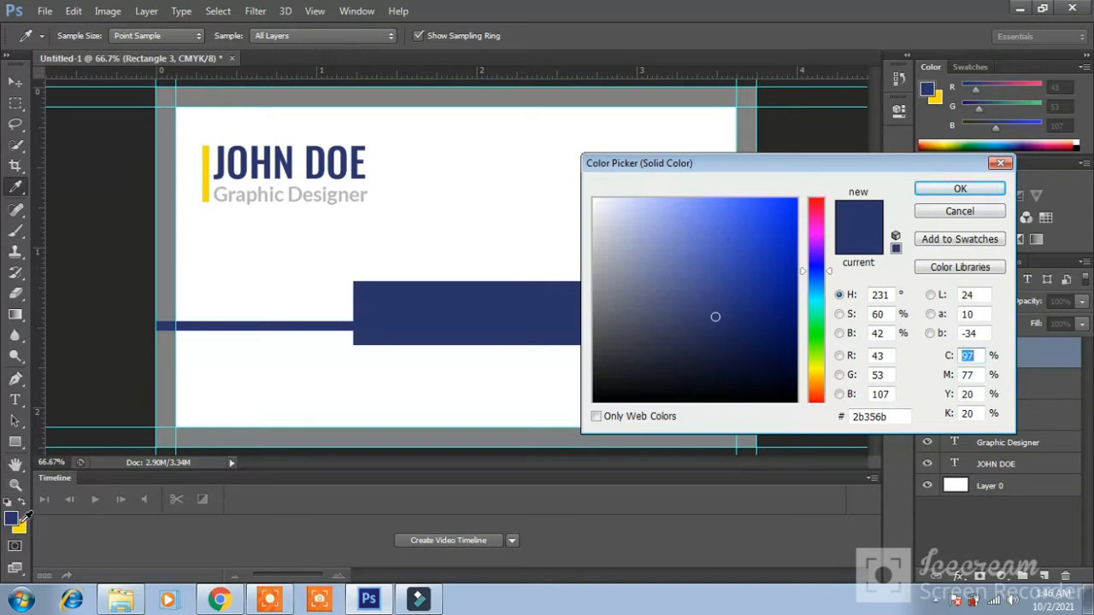
left_click(959, 188)
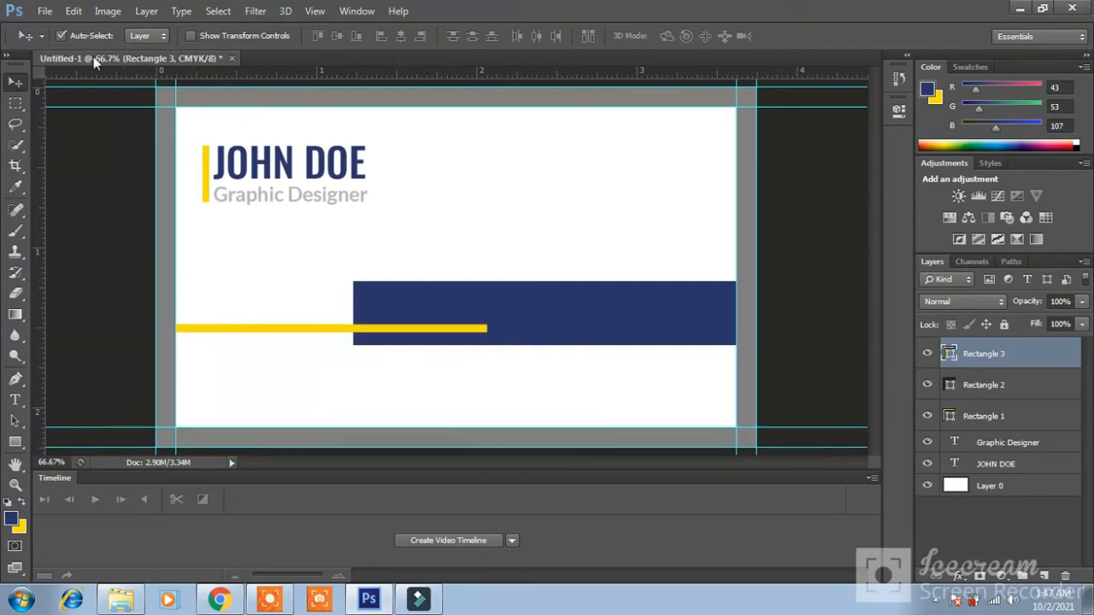
Bring motives.png into the card and move it toward the upper right
left_click(46, 11)
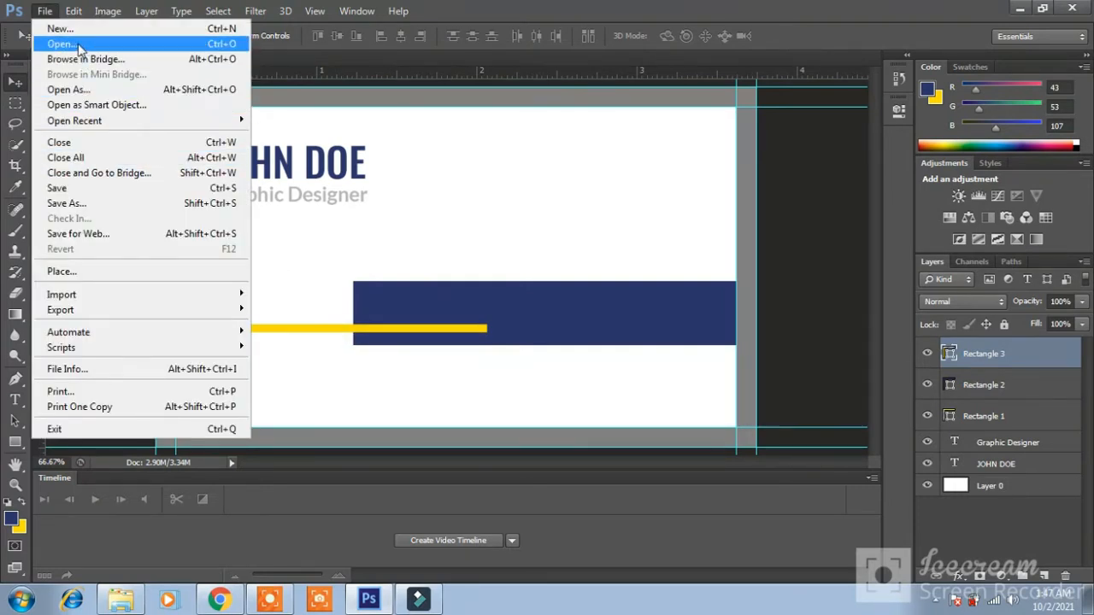
left_click(58, 45)
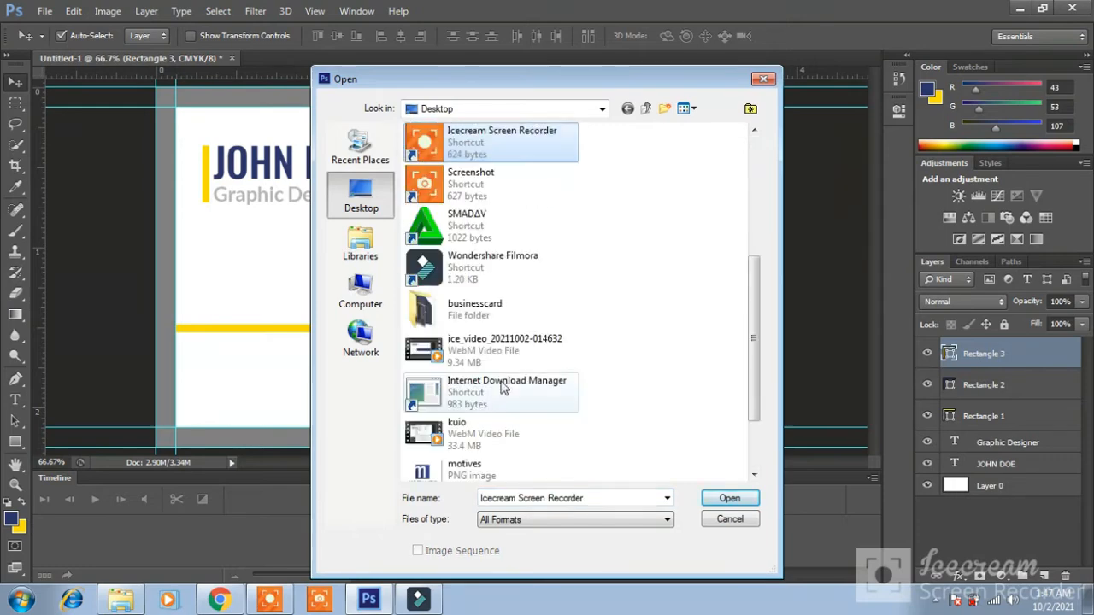
scroll("down", 3)
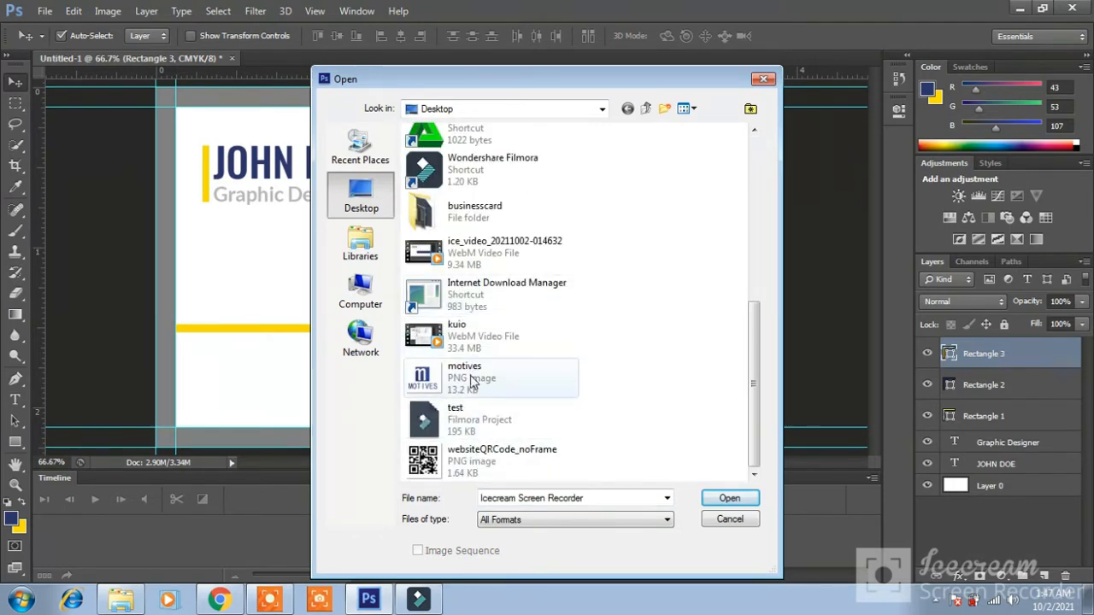
left_click(730, 498)
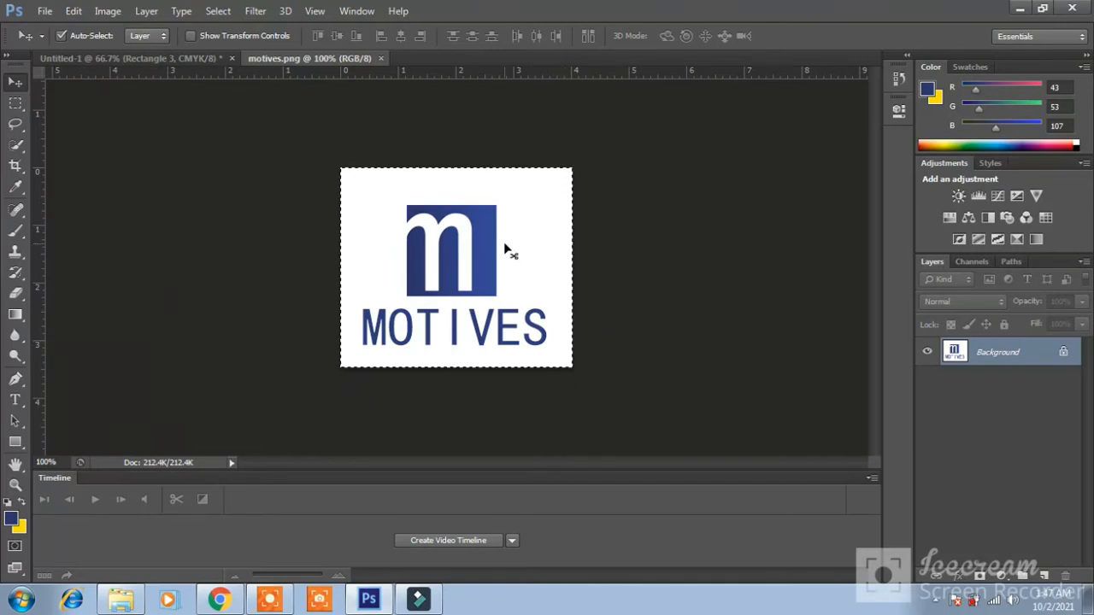
left_click(128, 58)
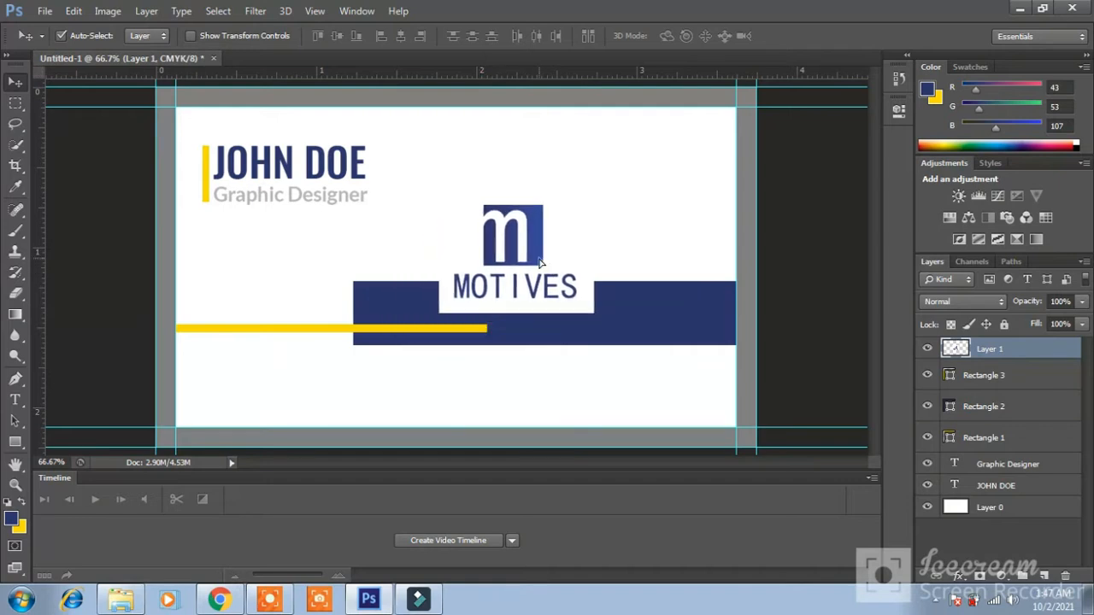
left_click_drag(512, 257, 602, 202)
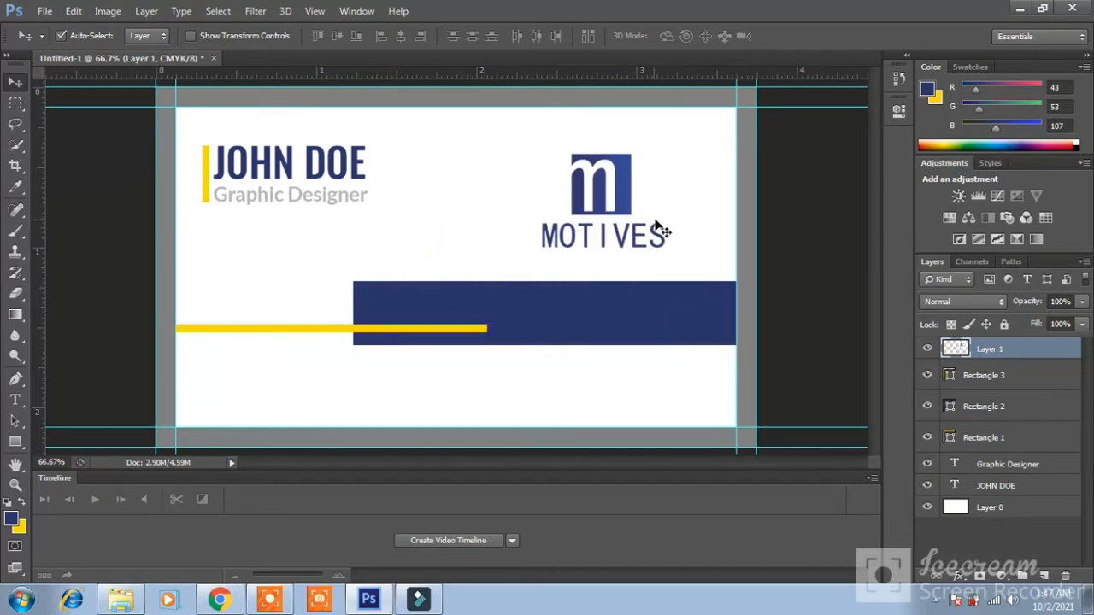
Convert the logo to a Smart Object, shrink it and place it at the upper right
right_click(998, 349)
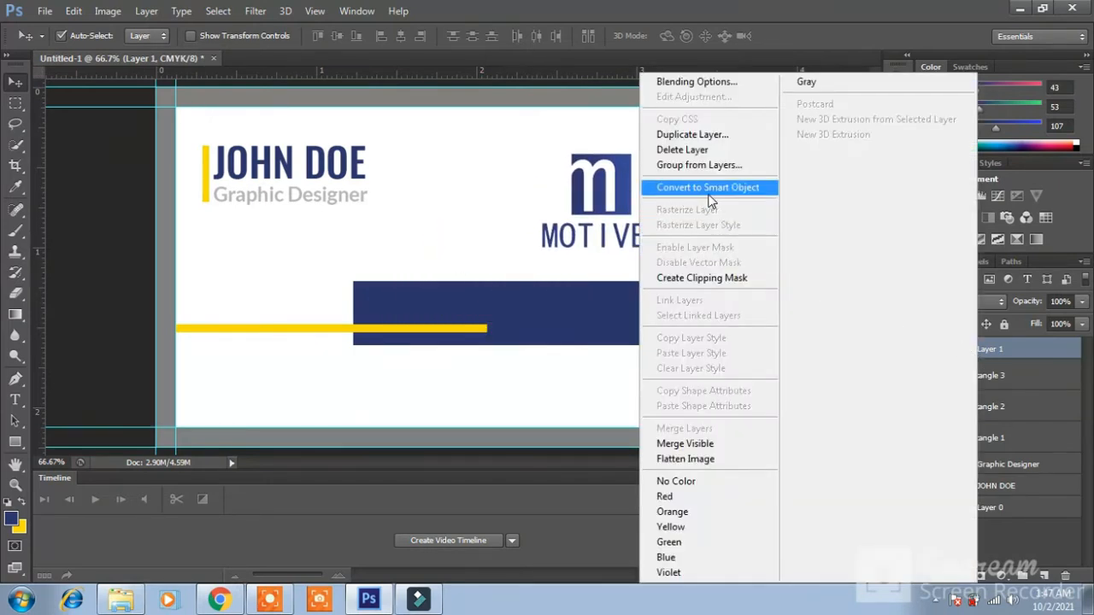
left_click(710, 186)
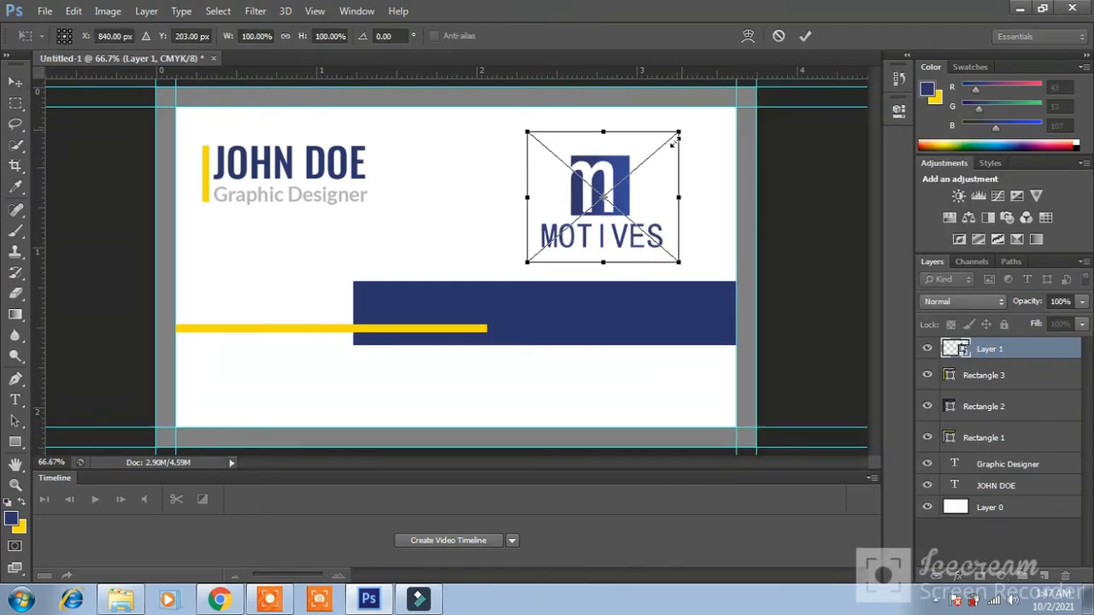
left_click_drag(678, 133, 626, 182)
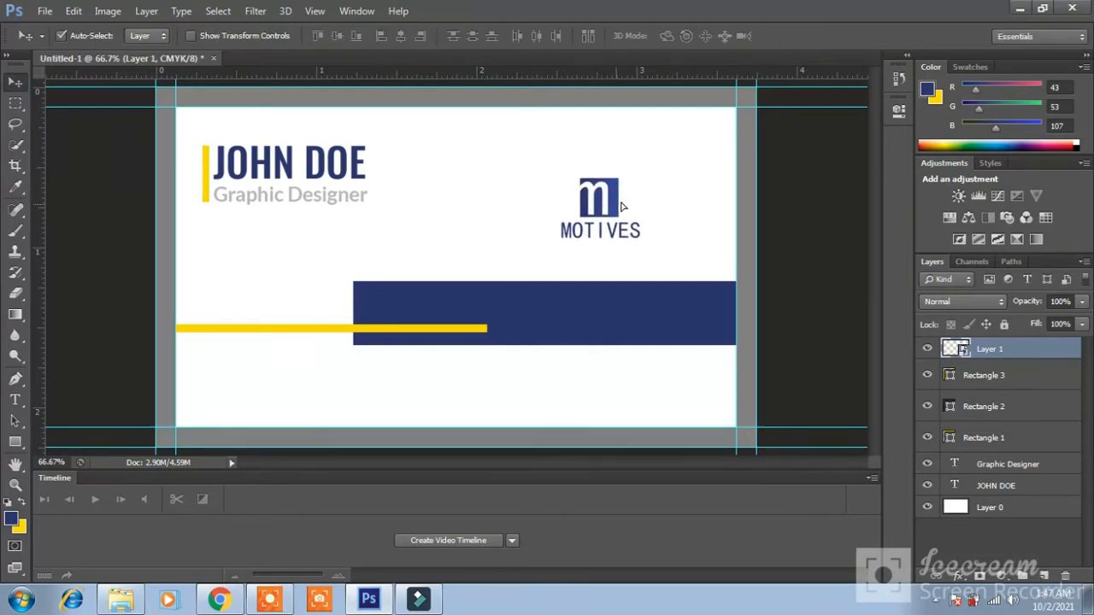
left_click_drag(600, 208, 650, 174)
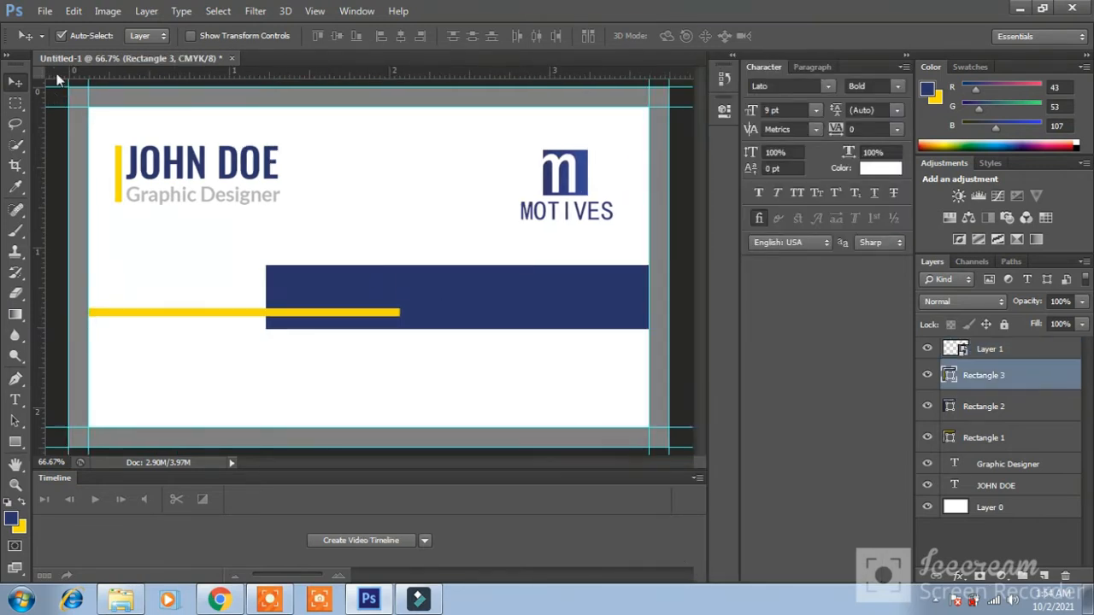
Bring the QR code image into the card and drag it toward the lower right
left_click(44, 10)
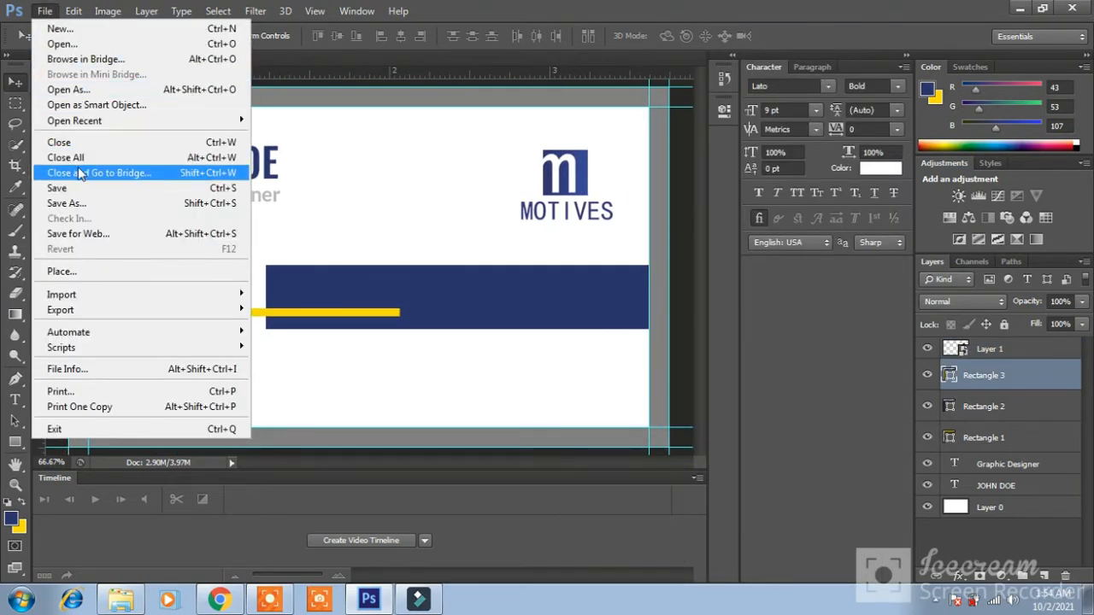
left_click(58, 45)
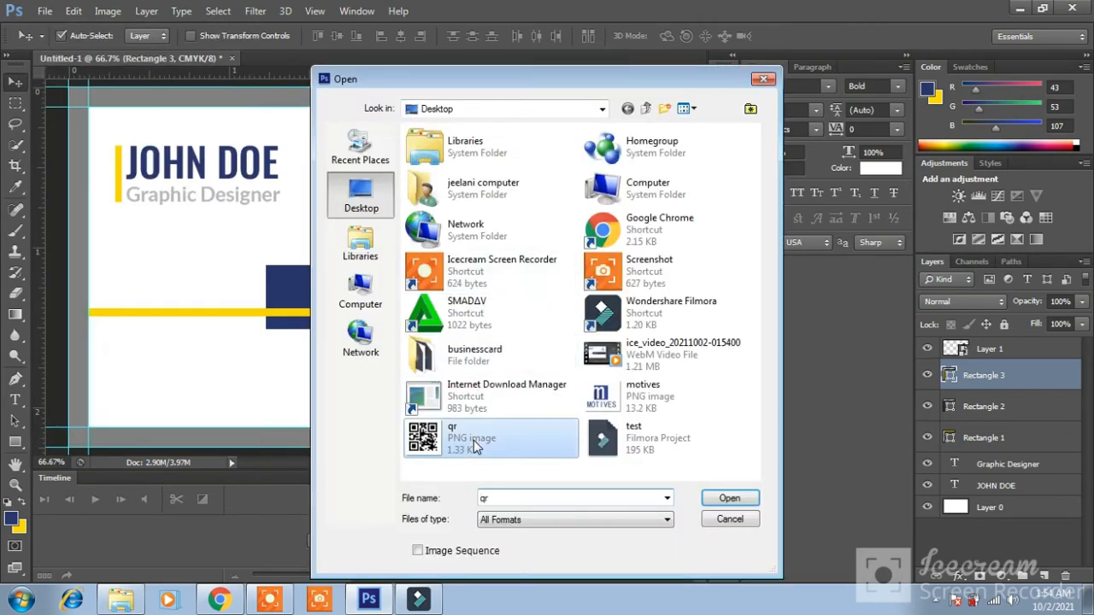
left_click(730, 498)
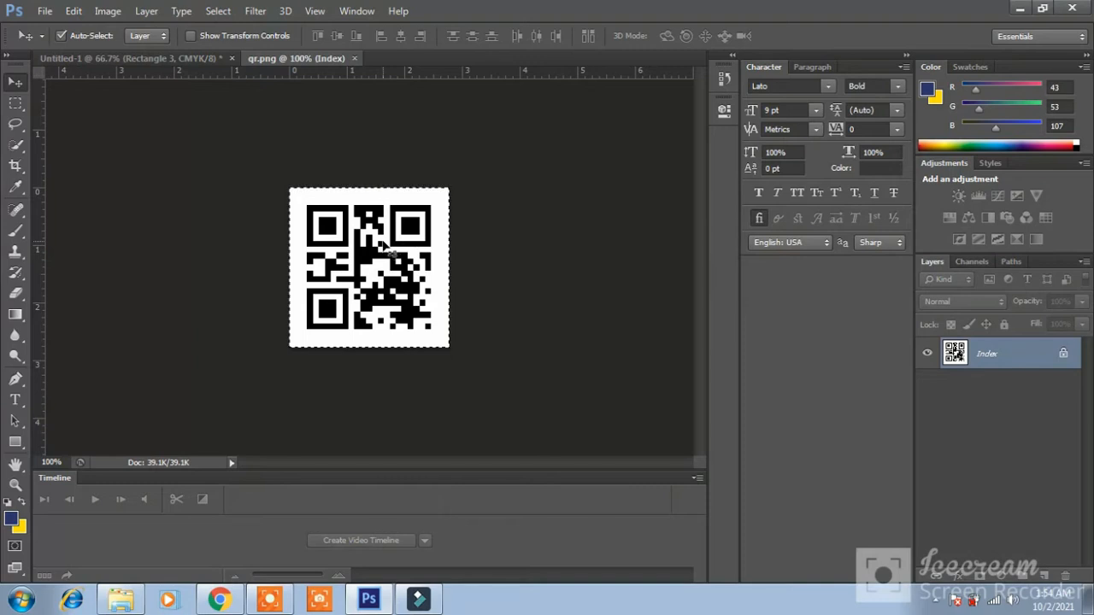
left_click(137, 58)
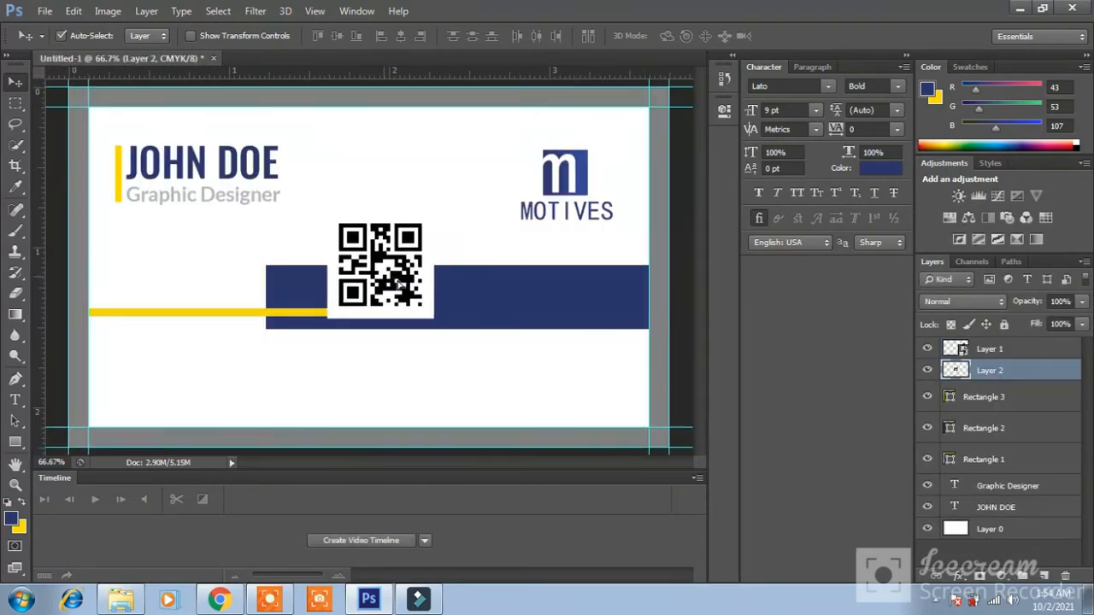
left_click_drag(379, 267, 537, 349)
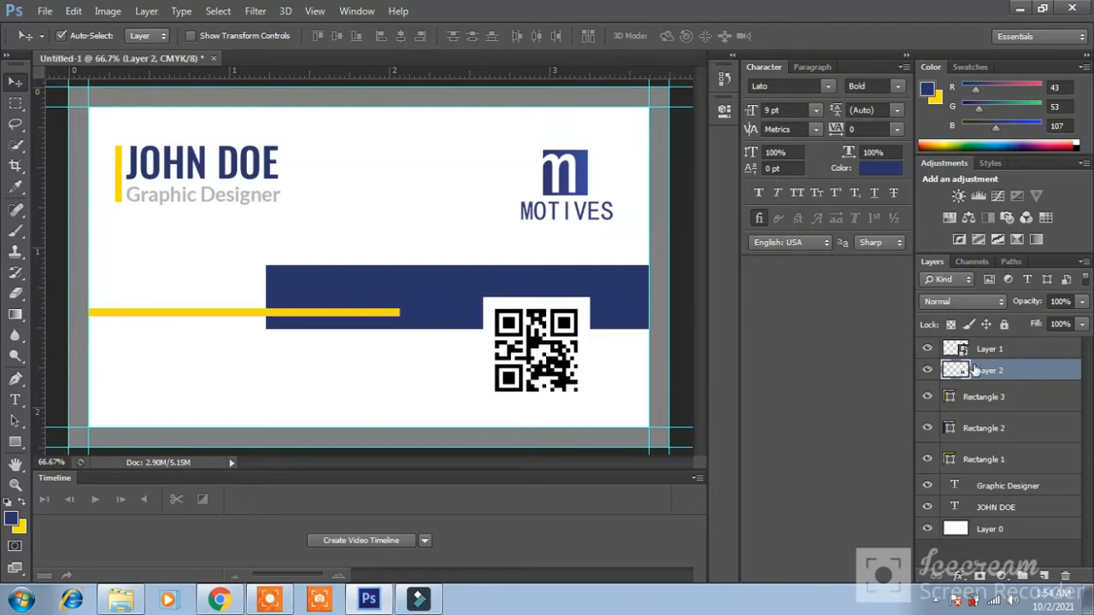
Convert the QR code to a Smart Object, shrink it and set it under the blue bar's right end
right_click(989, 369)
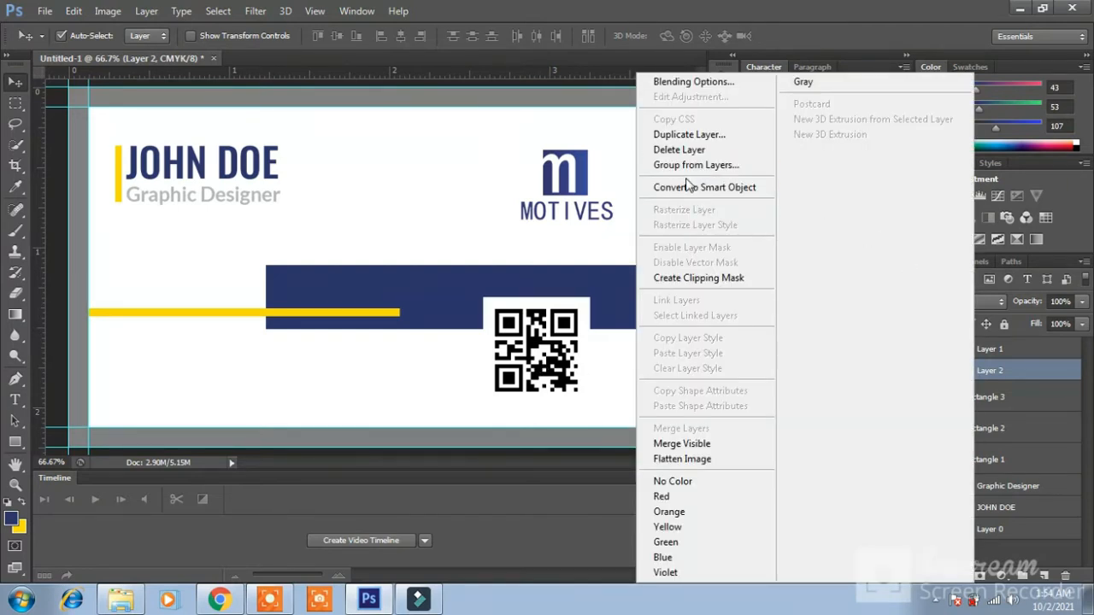
left_click(697, 186)
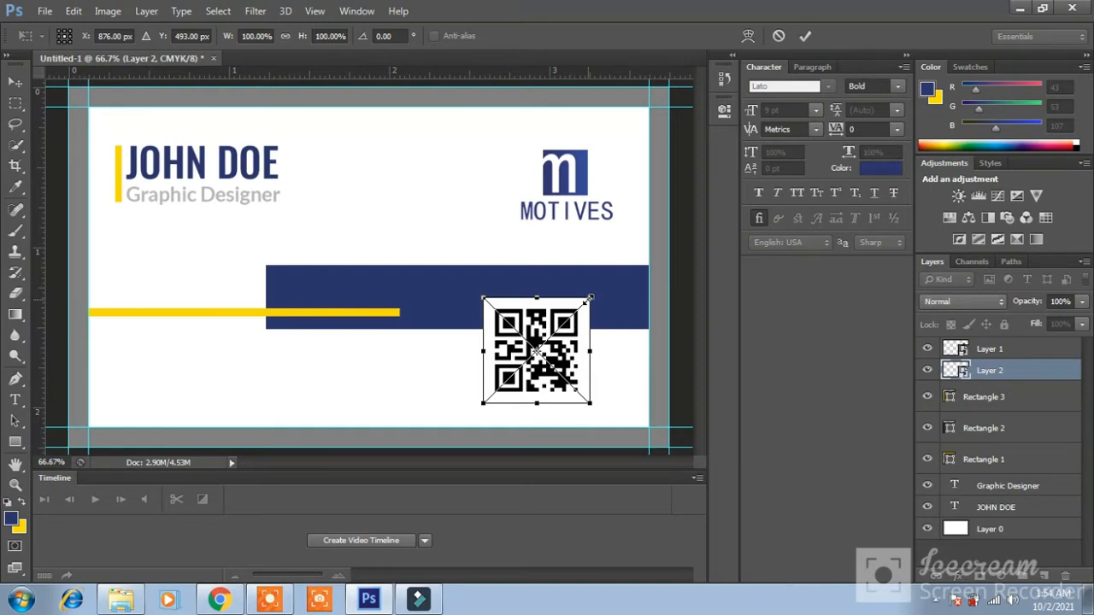
left_click_drag(592, 298, 554, 346)
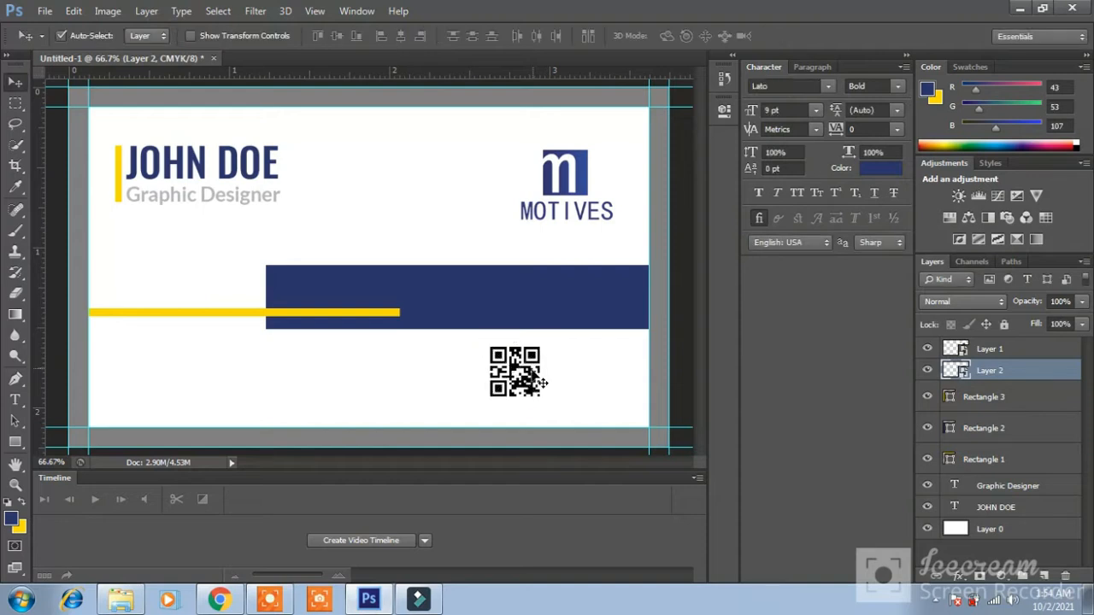
left_click_drag(515, 373, 567, 373)
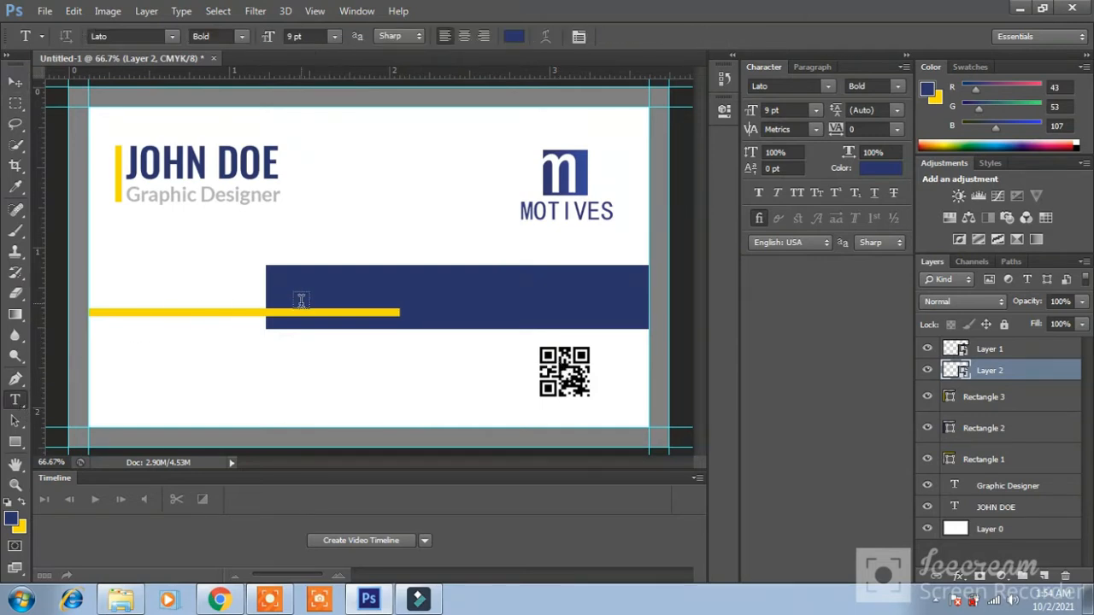
Add white 'Creativity- Innovation' text on the navy band and commit it
left_click(300, 301)
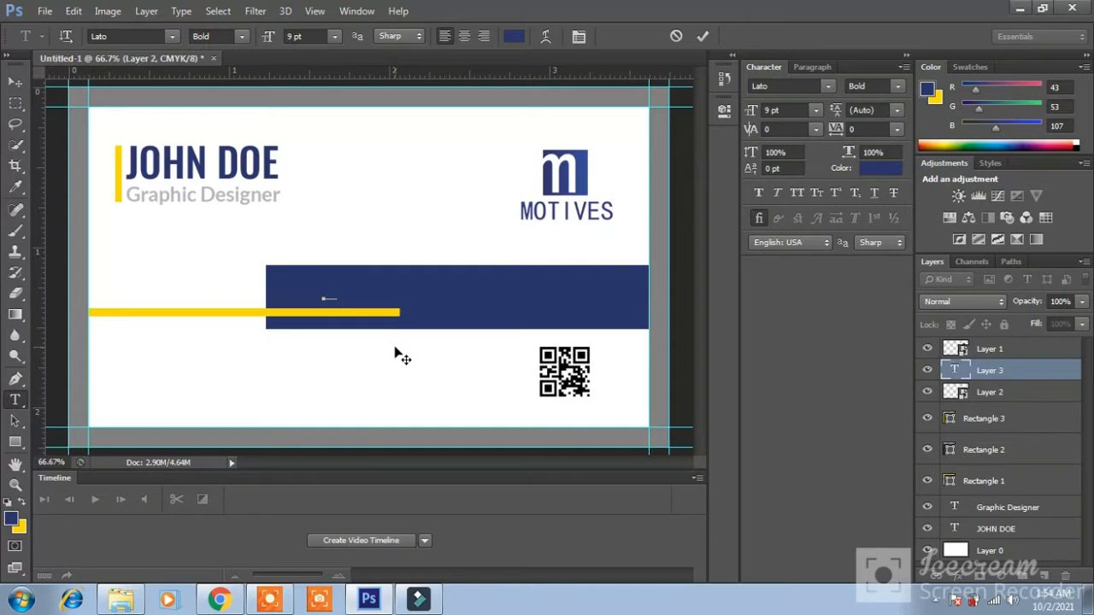
left_click(513, 36)
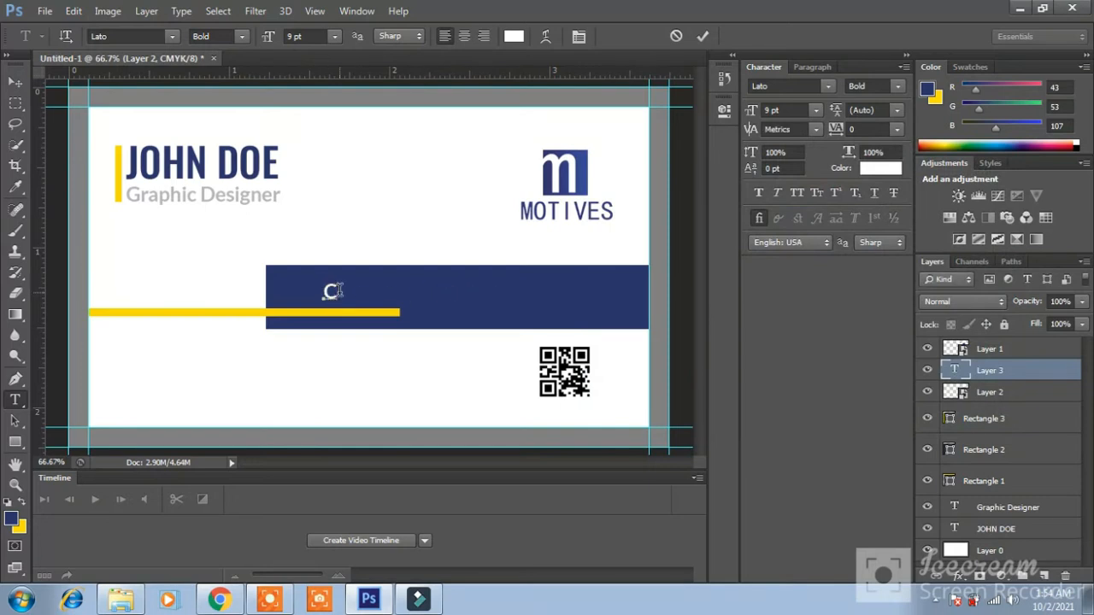
type("reativi")
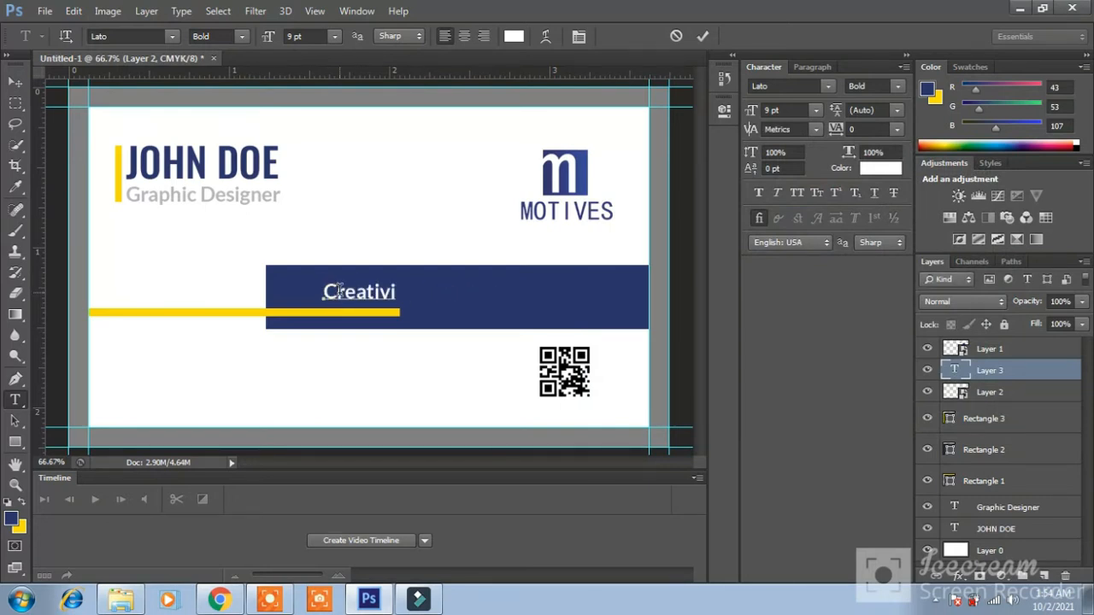
type("ty- Innov")
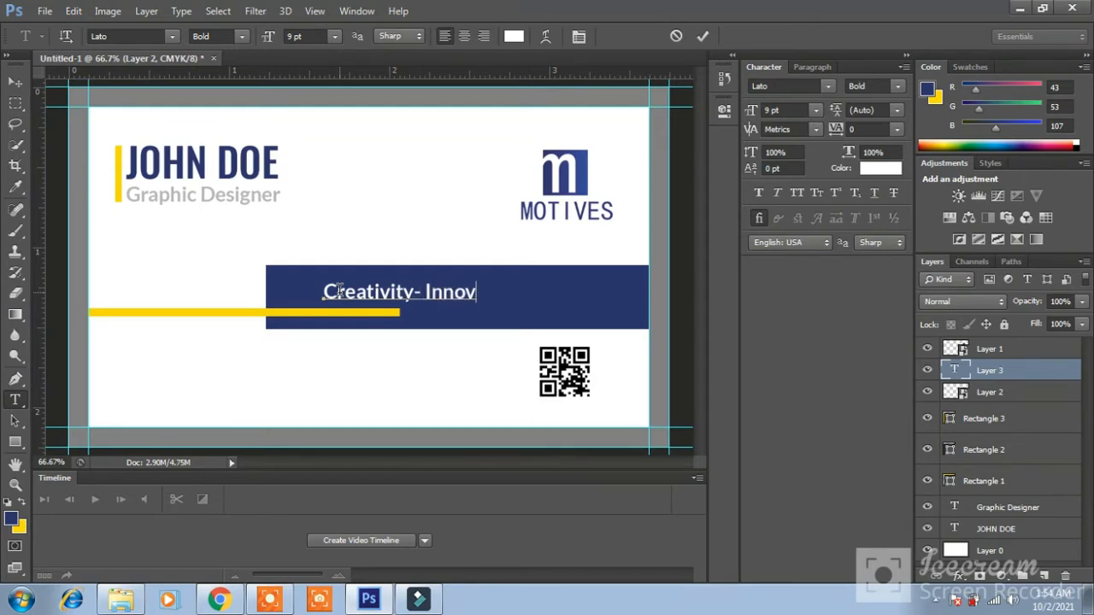
type("ation")
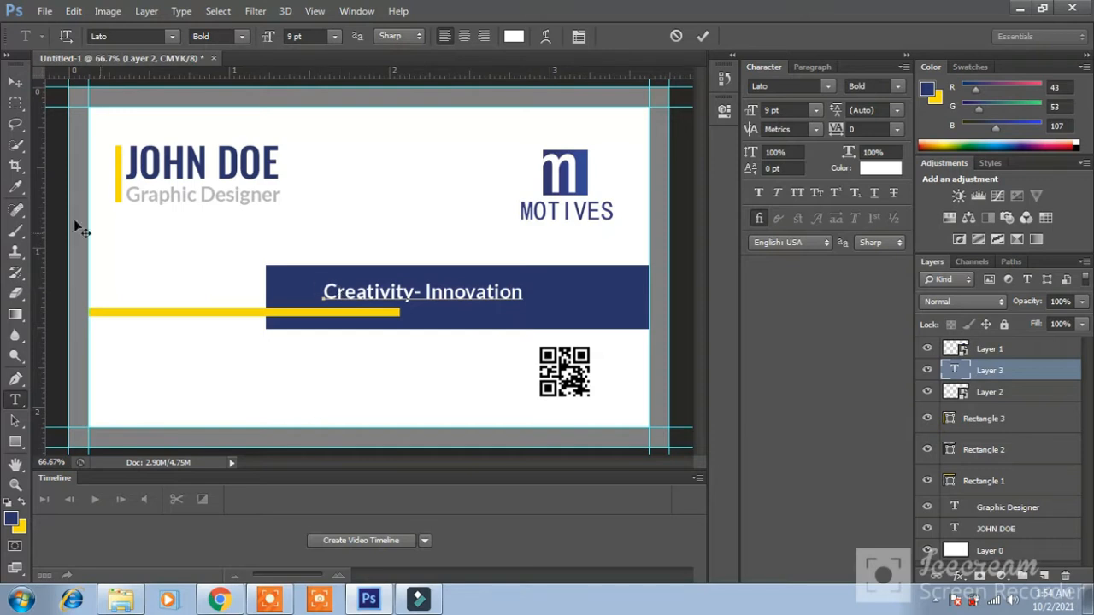
key("tab")
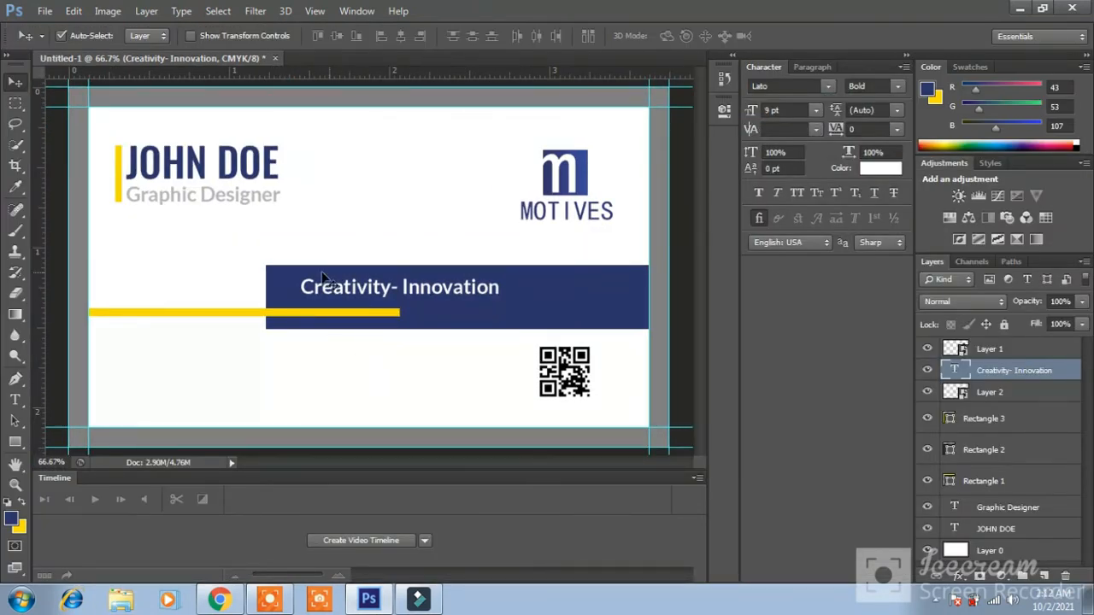
Save the card as a PSD named 'front' on the Desktop
left_click(45, 10)
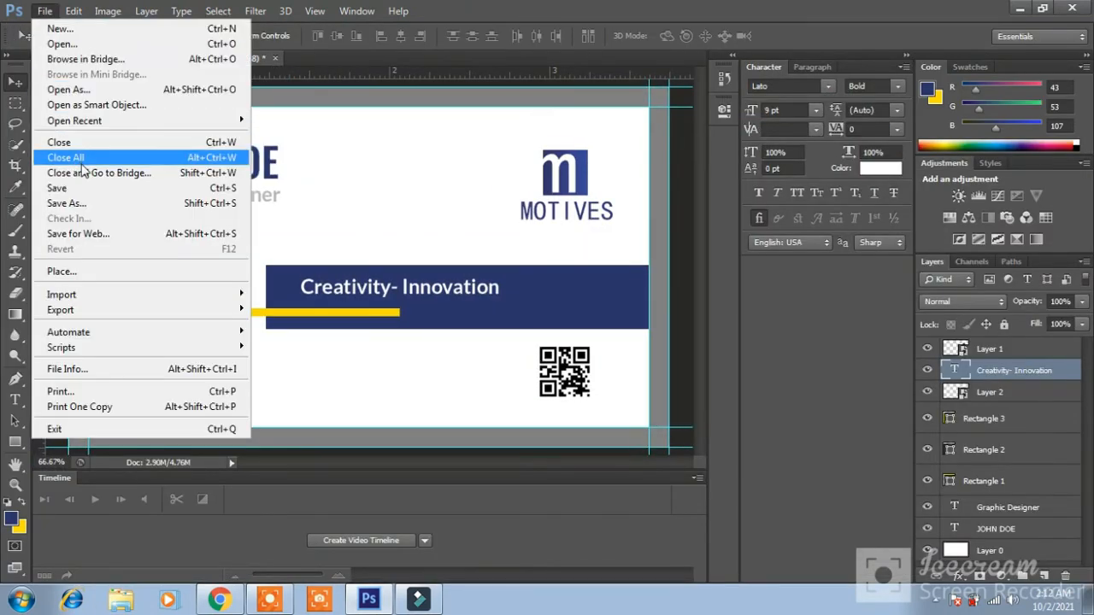
left_click(64, 204)
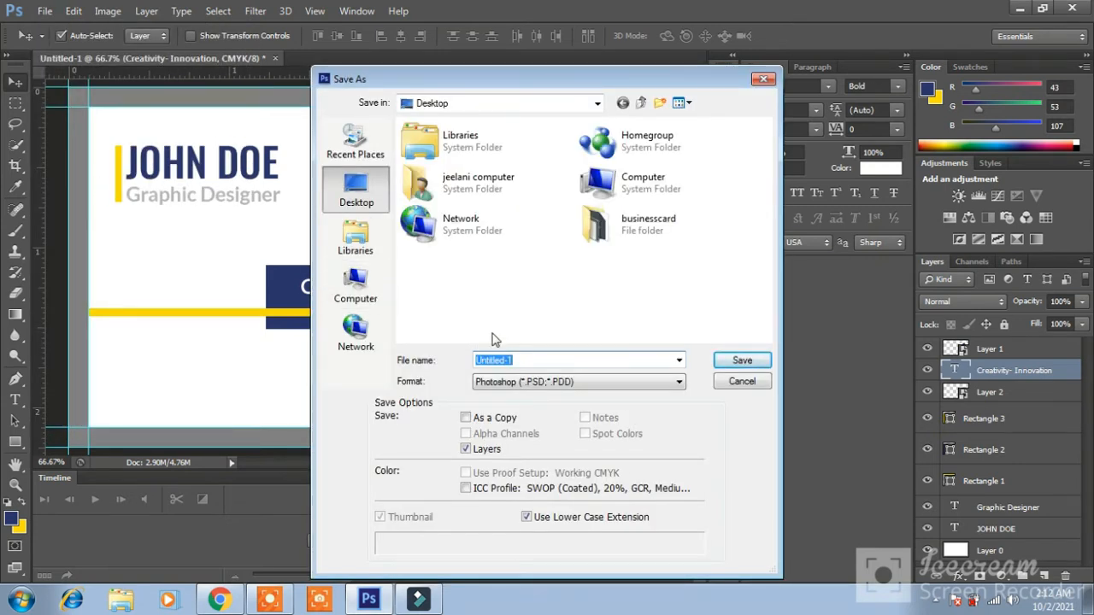
type("front")
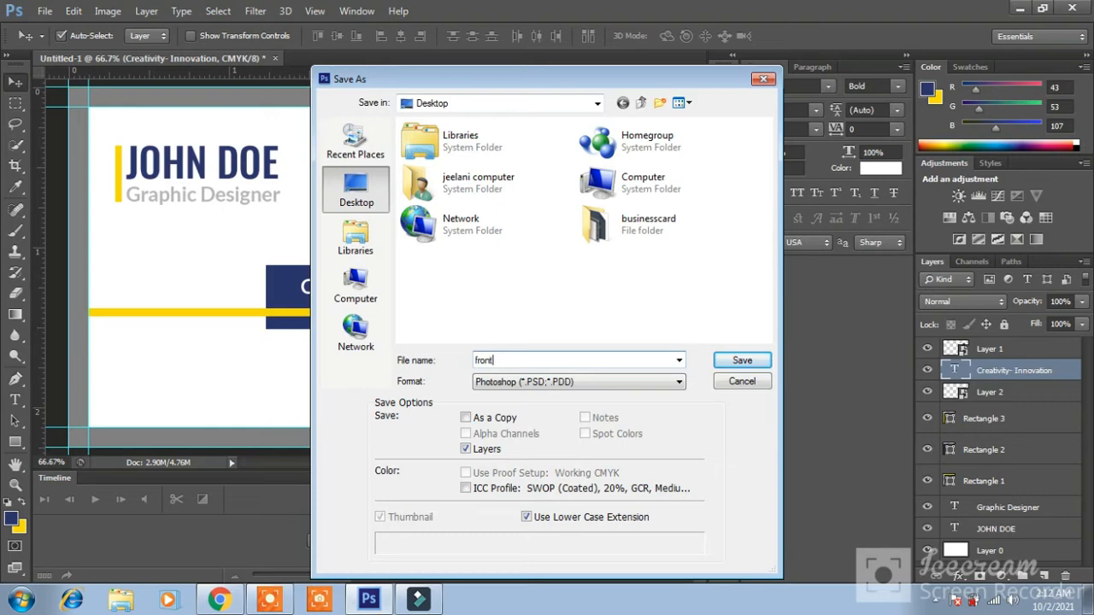
left_click(742, 359)
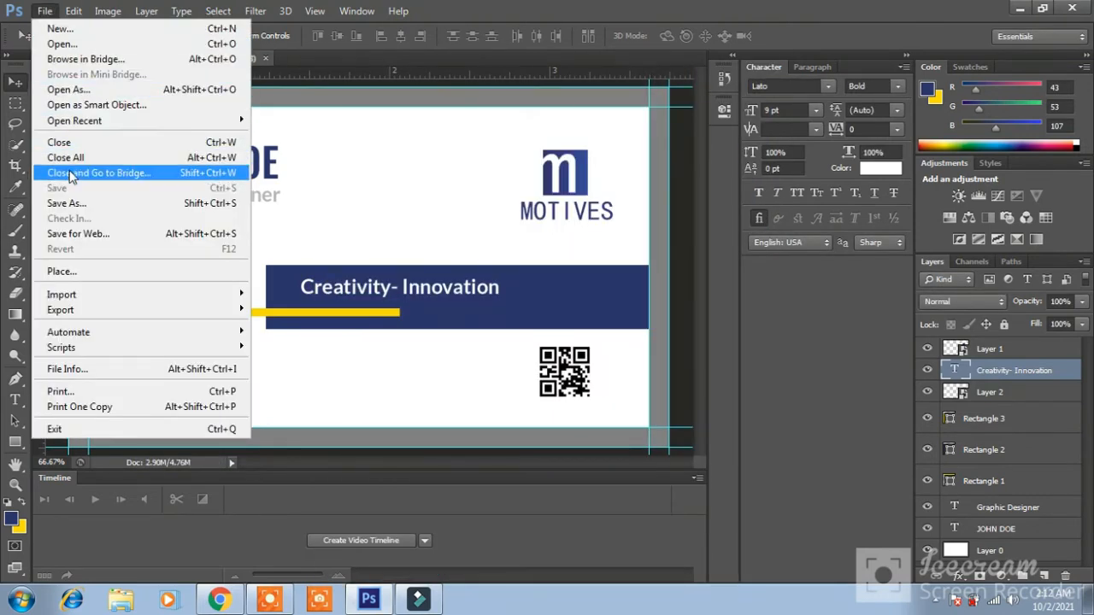
Start a second Save As of the card with JPEG as the format
left_click(65, 202)
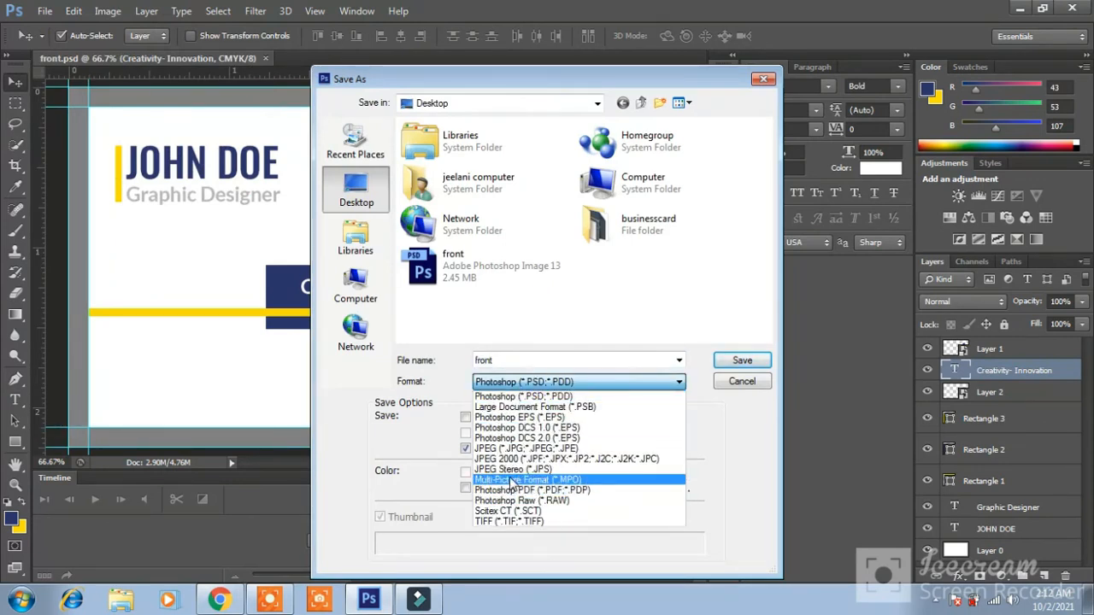
mouse_move(527, 458)
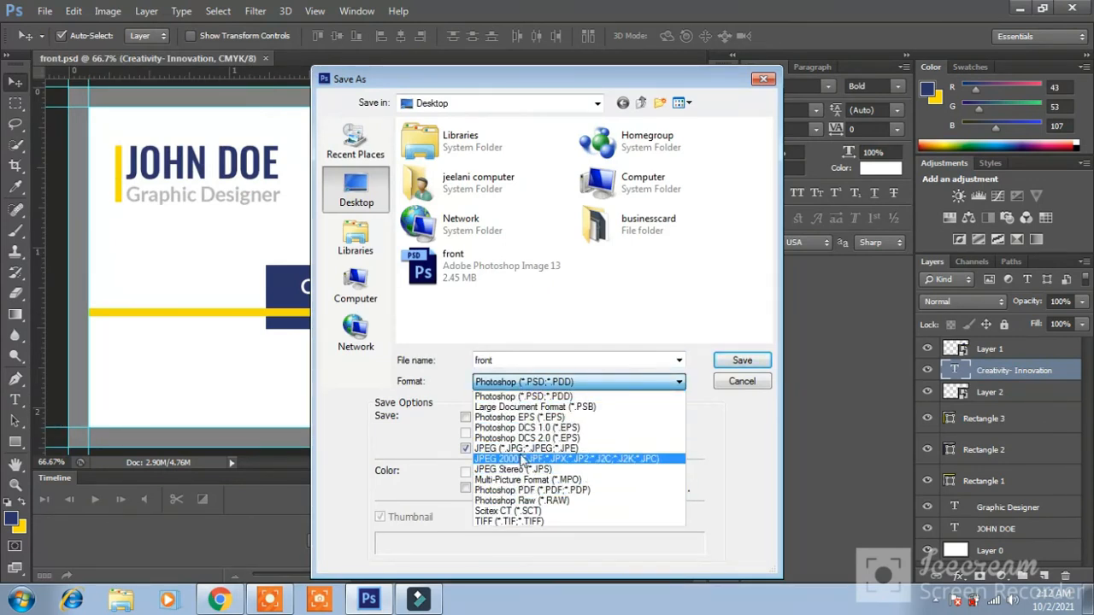
left_click(742, 359)
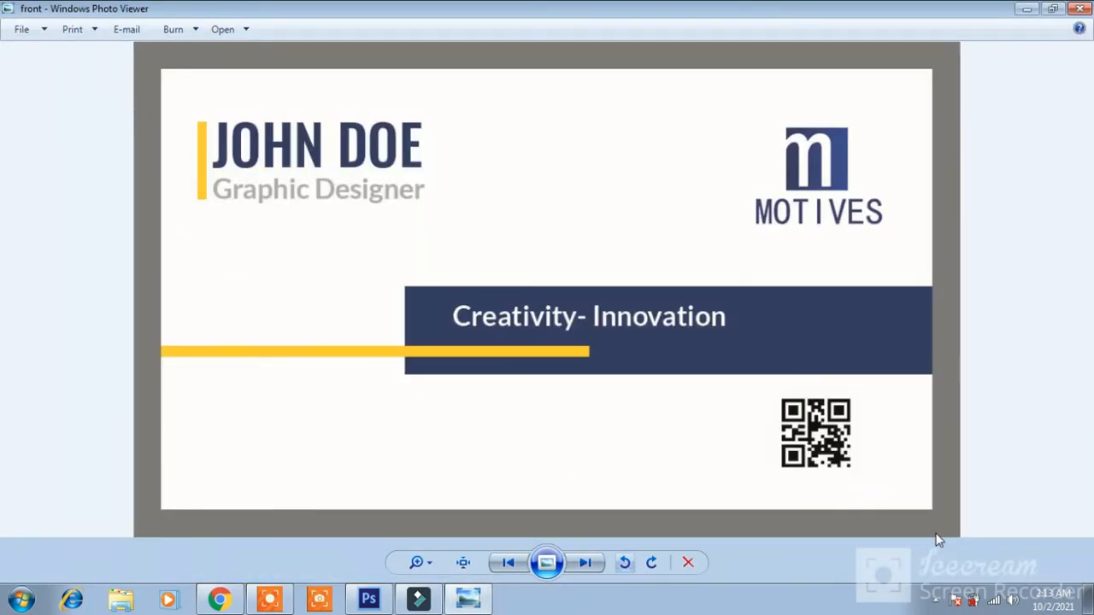
mouse_move(827, 371)
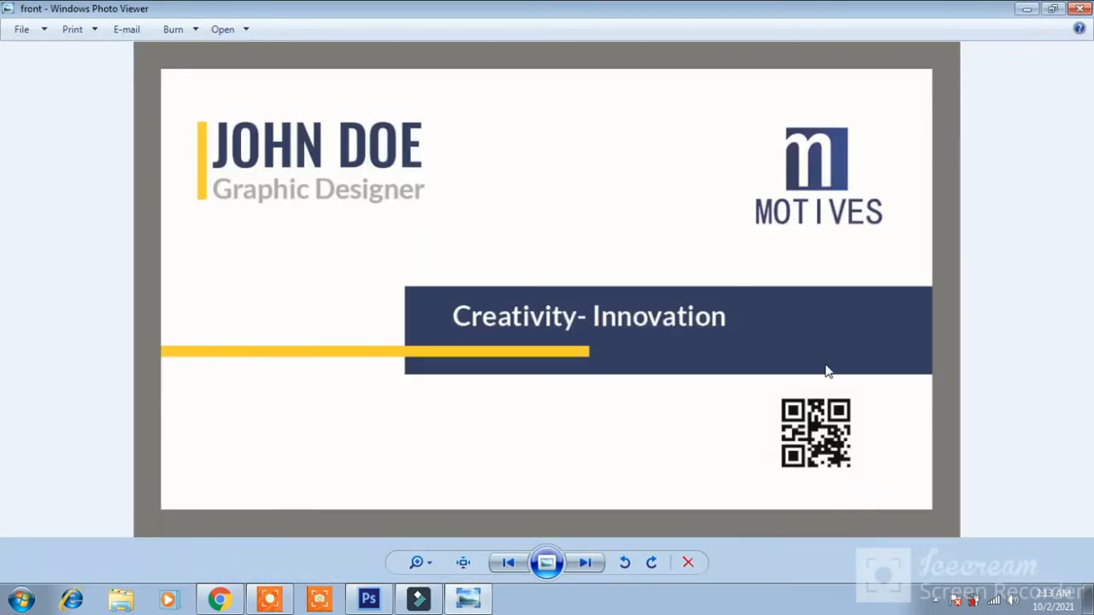
Close Windows Photo Viewer after reviewing the exported front.jpg
left_click(366, 599)
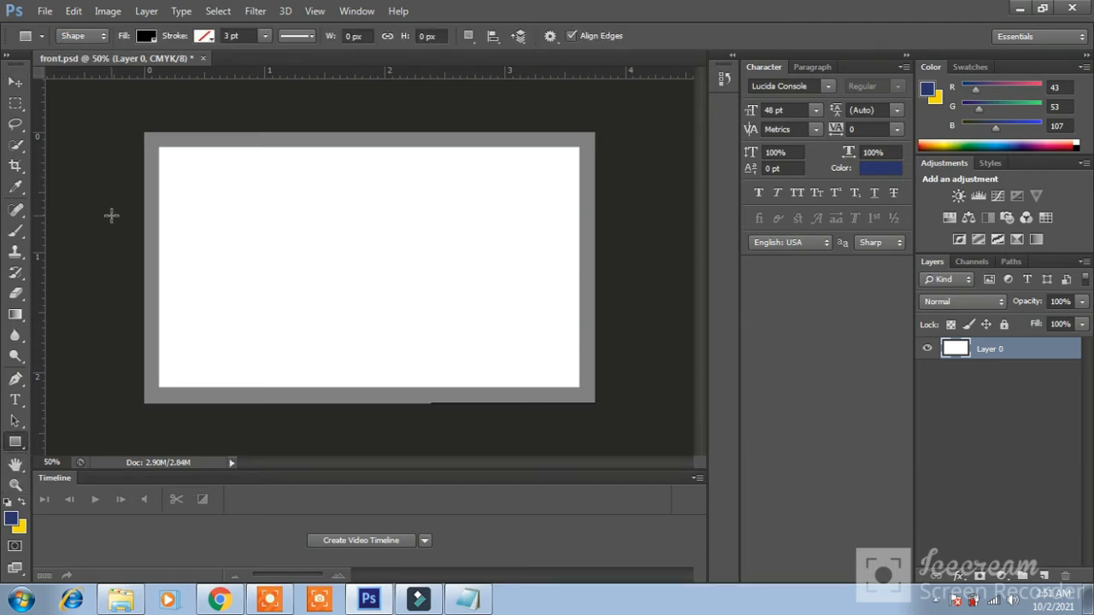
mouse_move(157, 147)
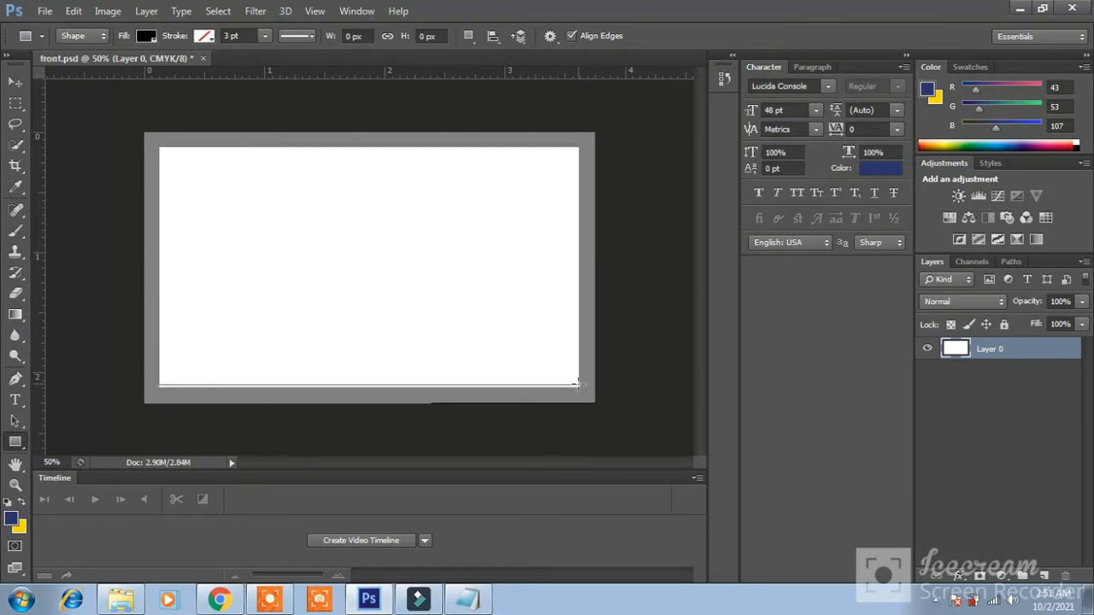
Draw a full-canvas rectangle and fill it dark blue as the card back background
left_click_drag(161, 145, 578, 393)
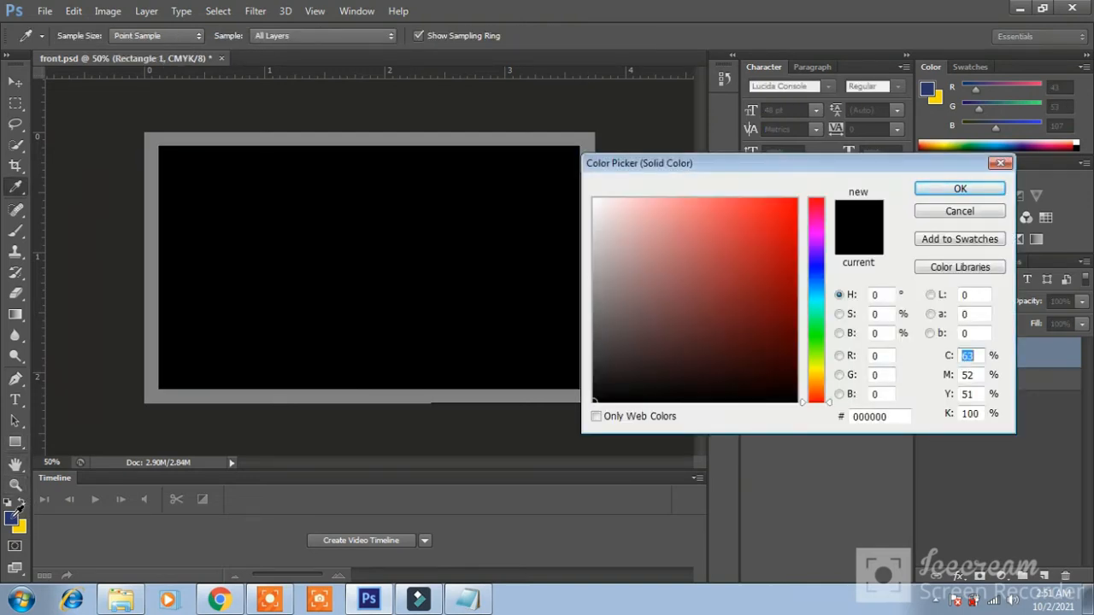
left_click(959, 189)
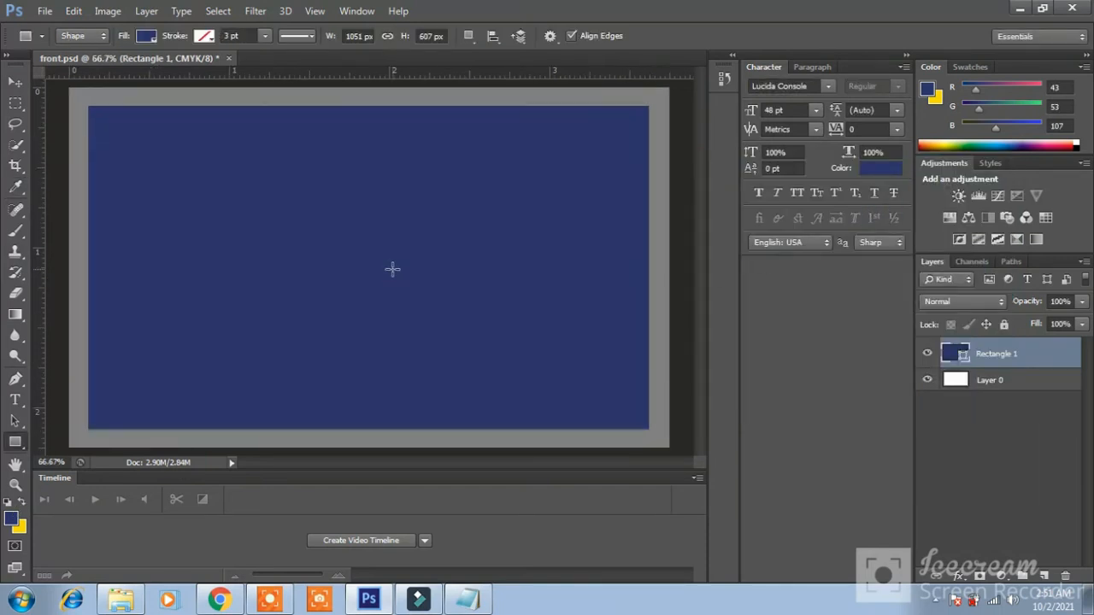
left_click(65, 10)
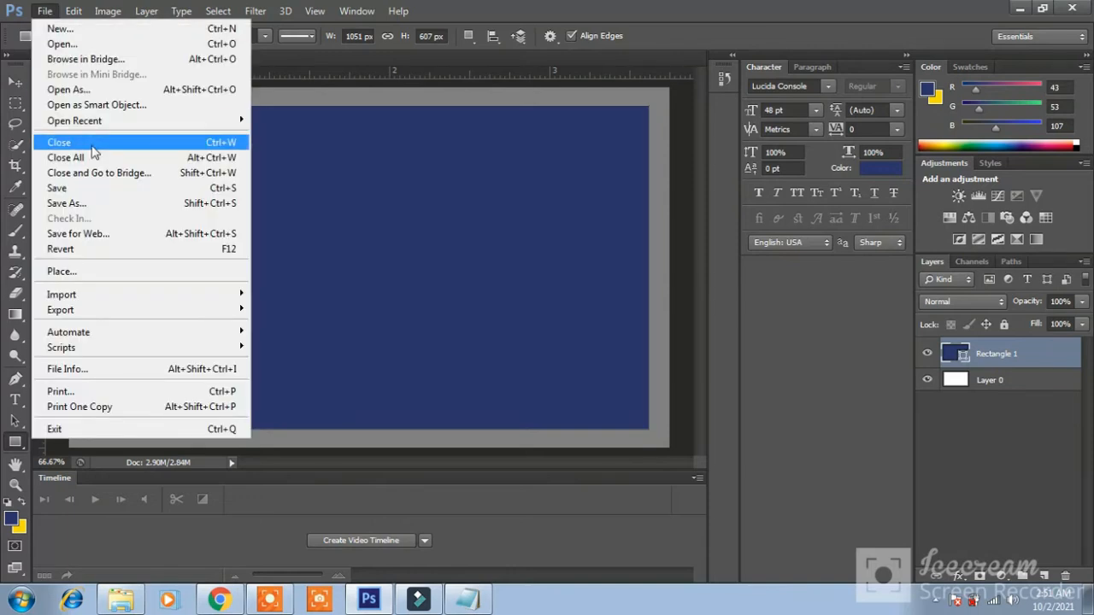
mouse_move(61, 45)
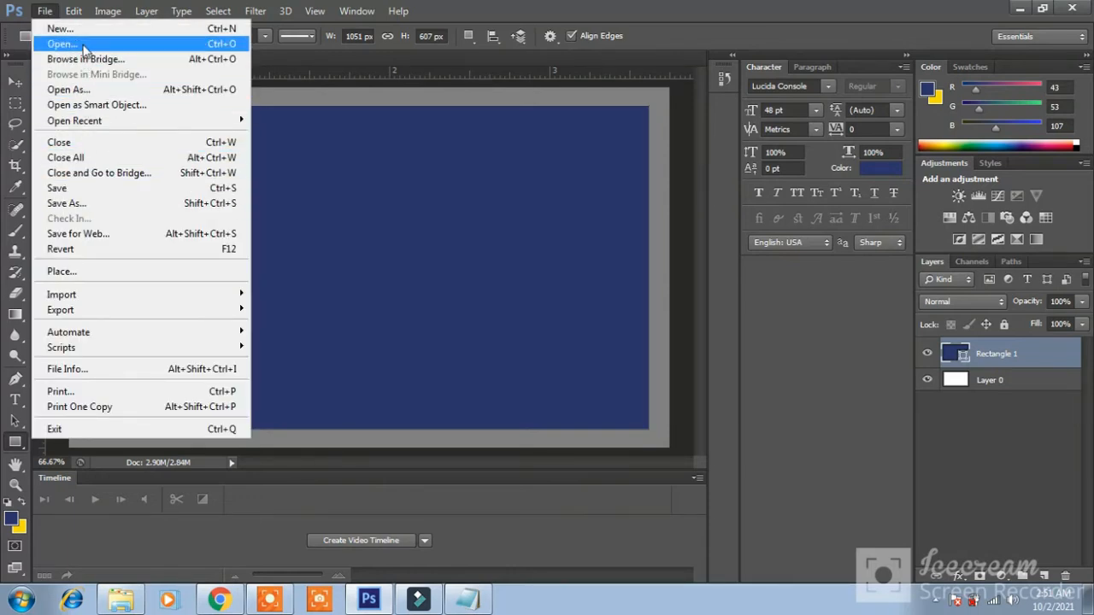
Bring in the blue logo image and position the white MOTIVES mark near the card back centre
left_click(55, 44)
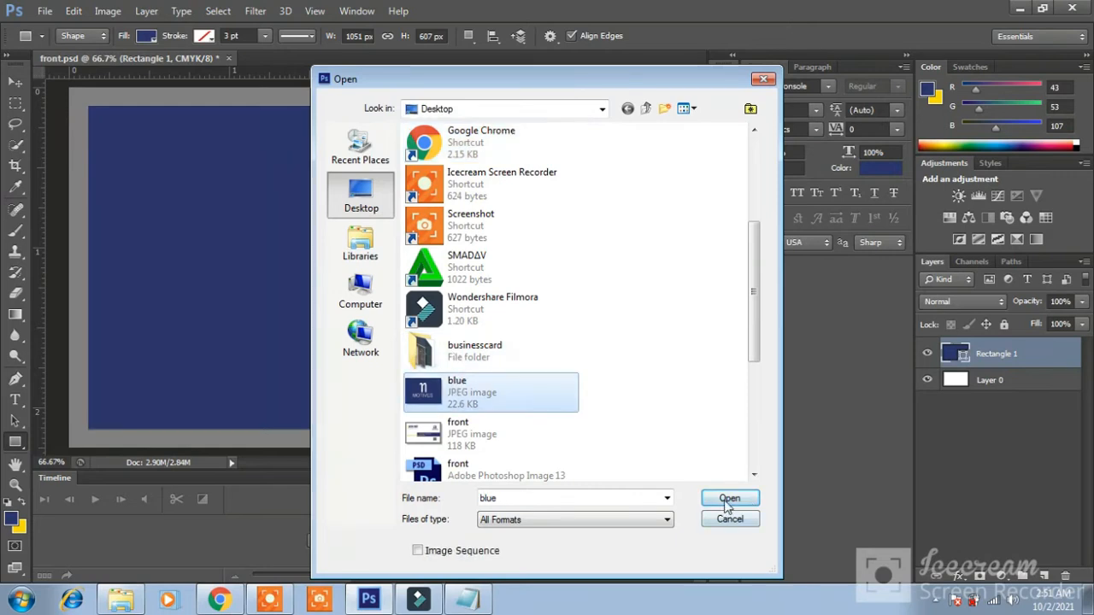
left_click(728, 500)
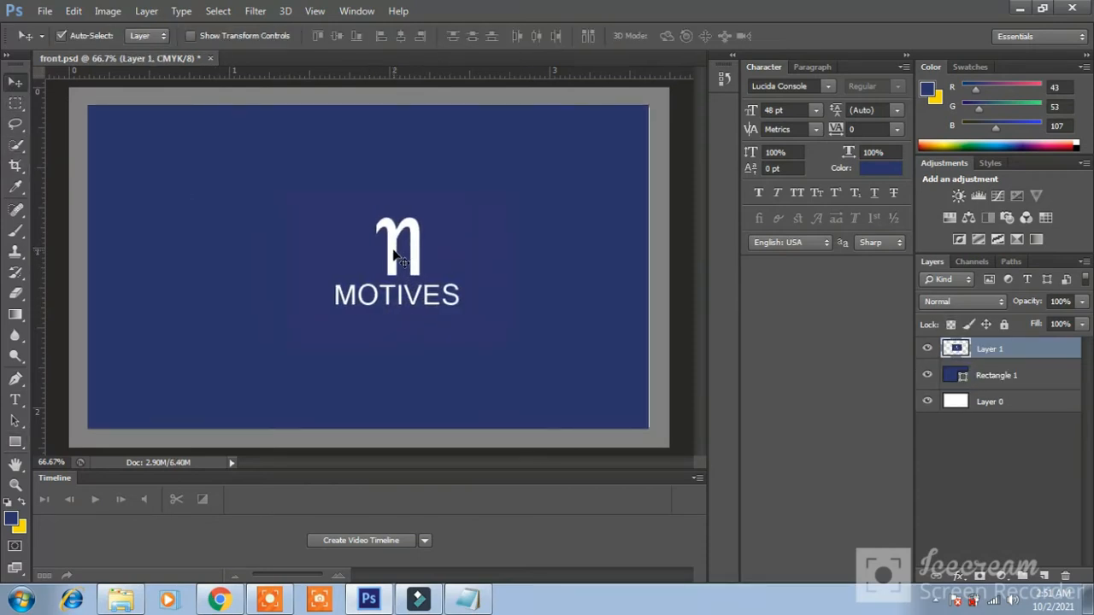
left_click_drag(397, 265, 367, 253)
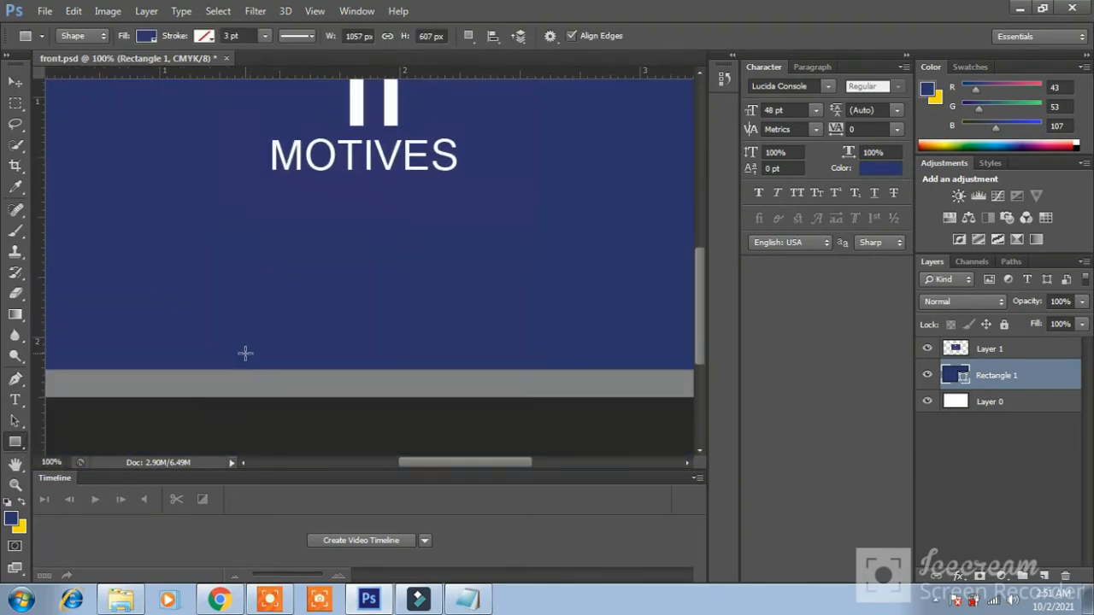
Draw a thin yellow bar along the card's bottom edge and select the logo to nudge it up
left_click_drag(246, 351, 304, 373)
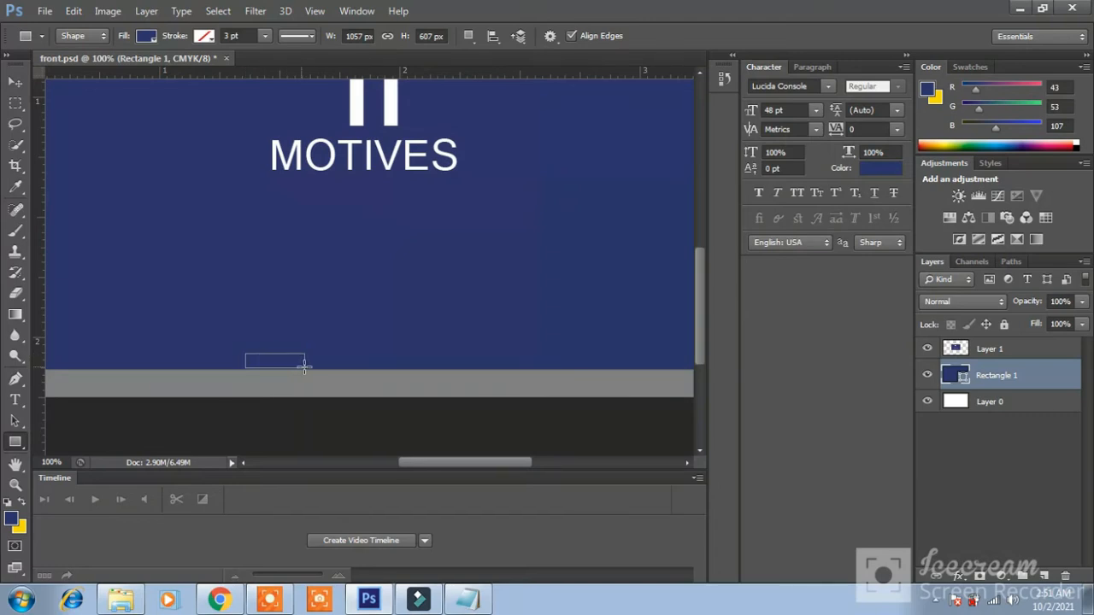
left_click_drag(246, 350, 321, 373)
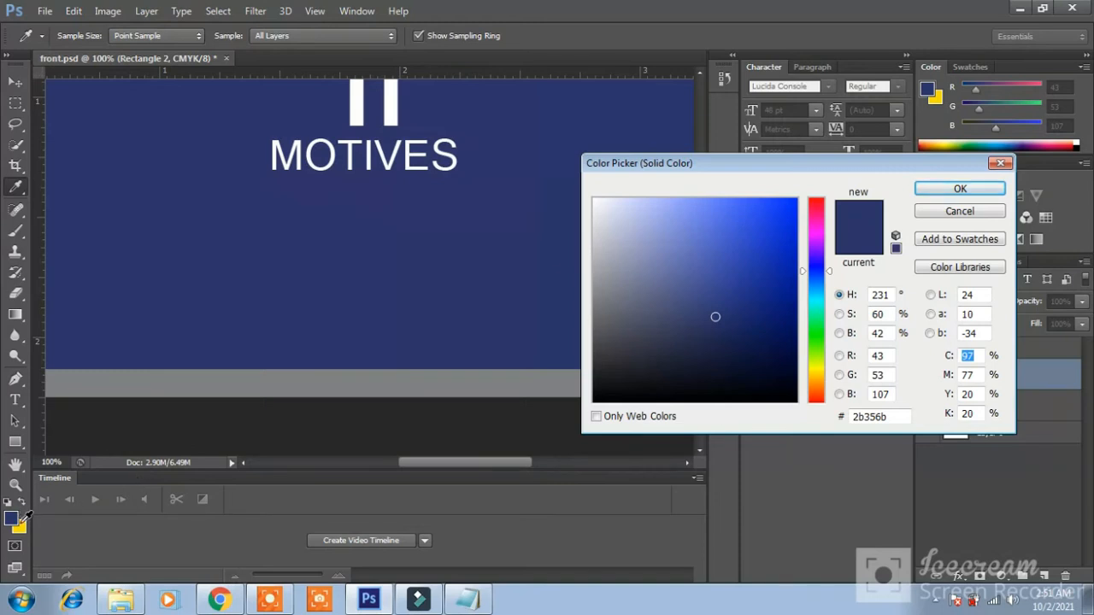
left_click(959, 188)
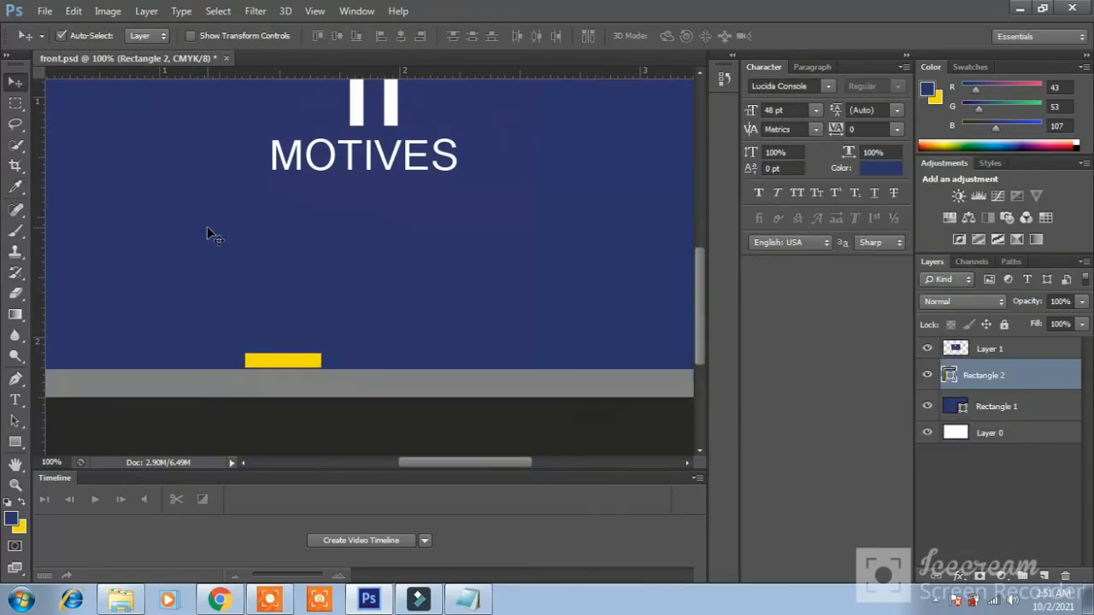
mouse_move(289, 371)
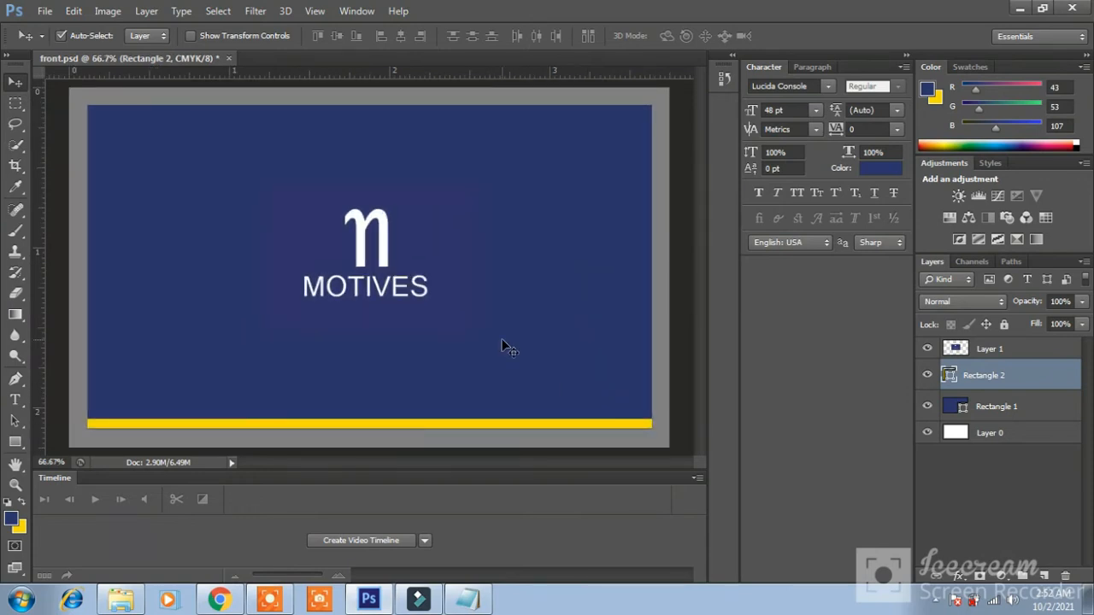
left_click(991, 349)
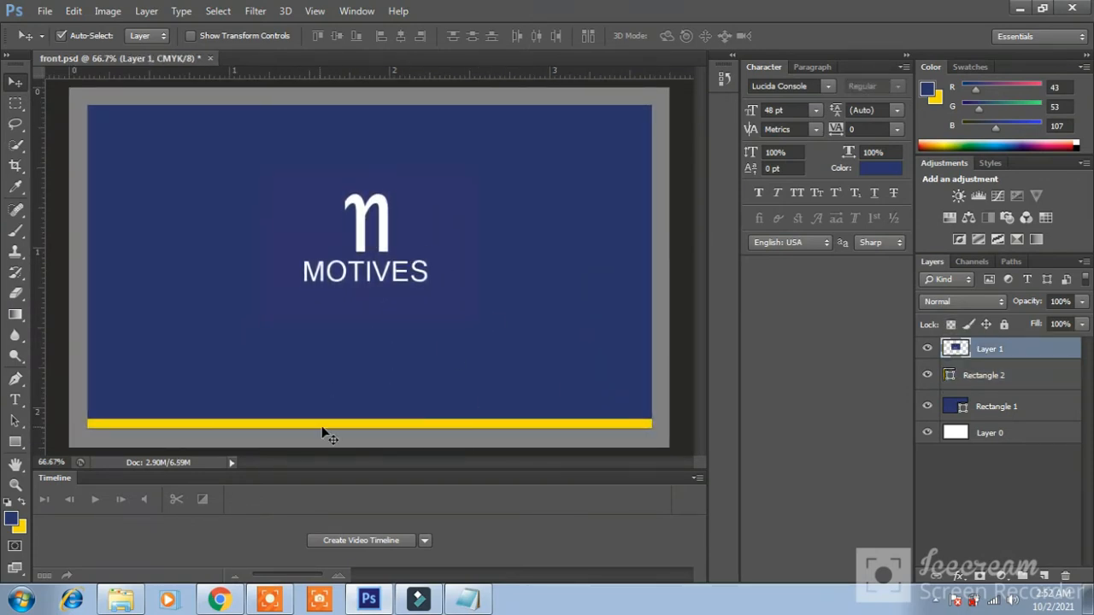
mouse_move(246, 338)
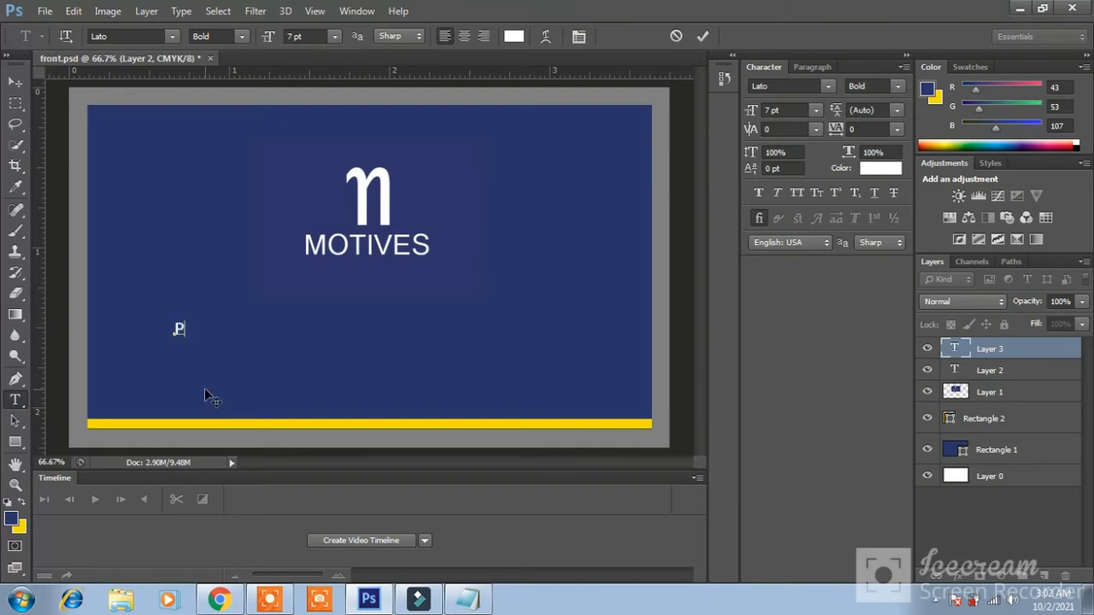
Add a white 'Phone' heading at 10 pt and duplicate it for the next heading
type("Phone")
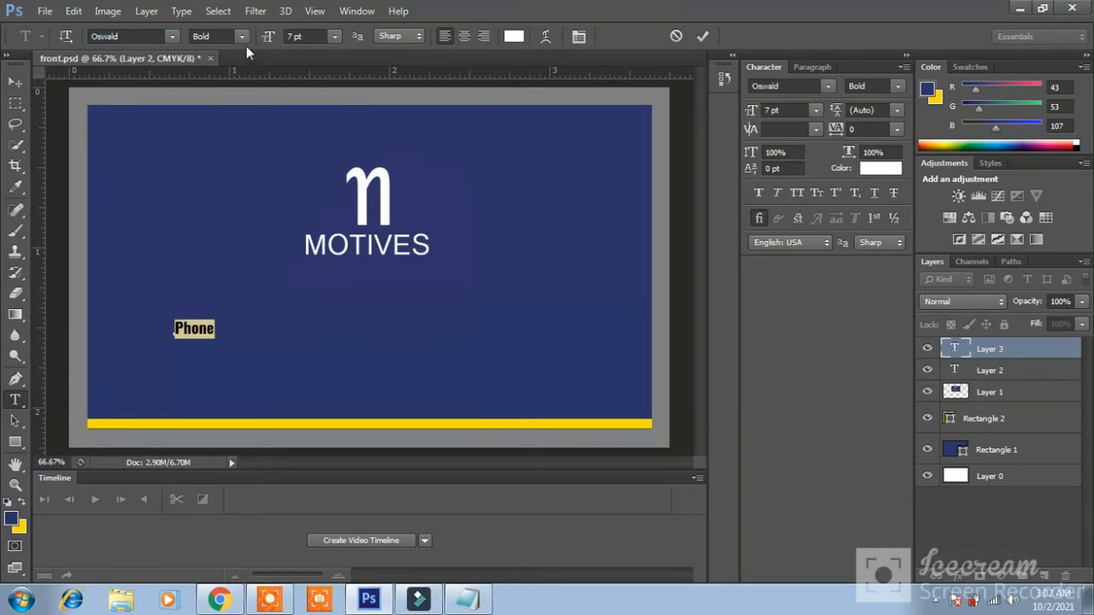
left_click(335, 36)
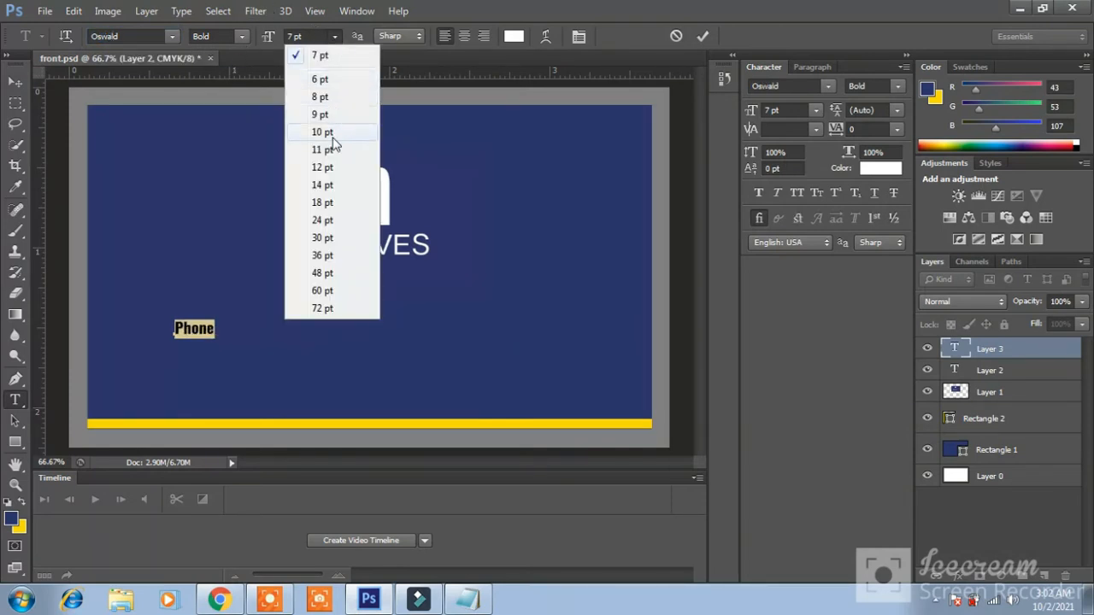
left_click(321, 132)
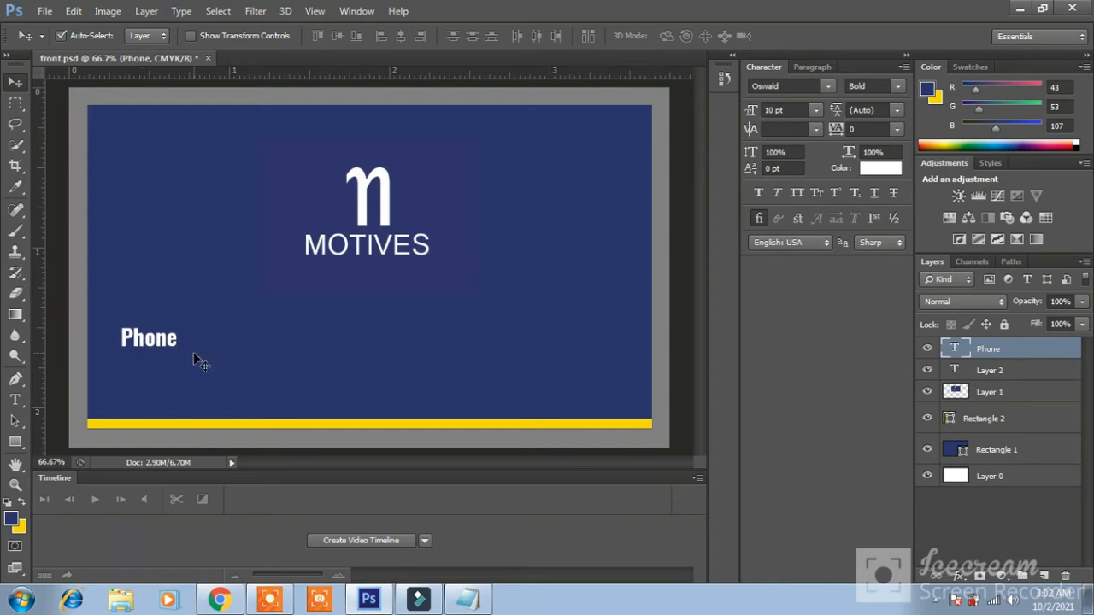
key("ctrl+j")
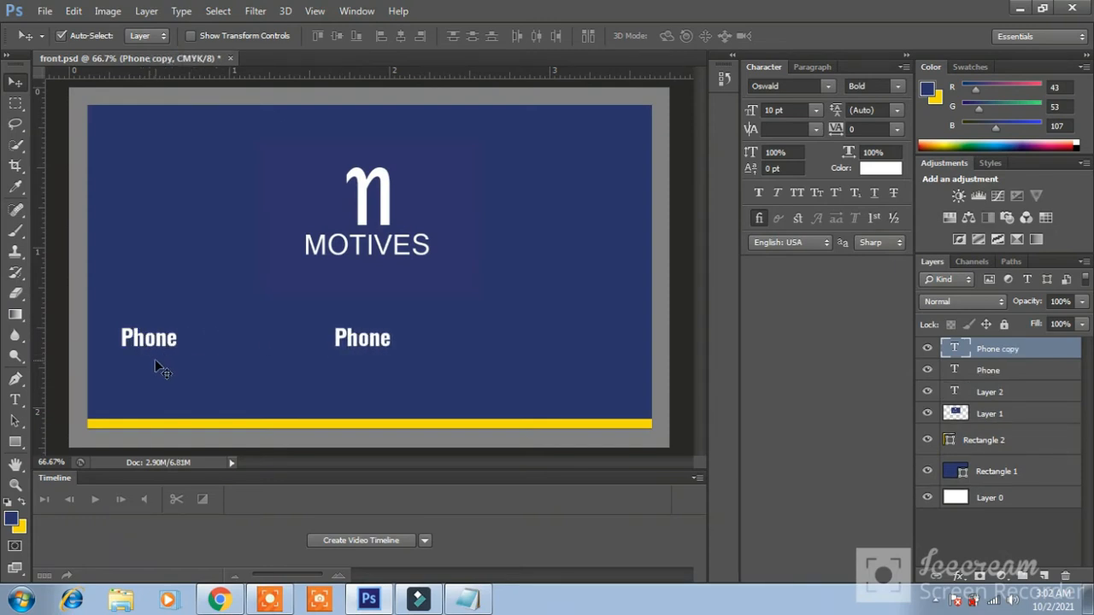
Retype the copied headings as 'Address' and set the Lato font
double_click(363, 338)
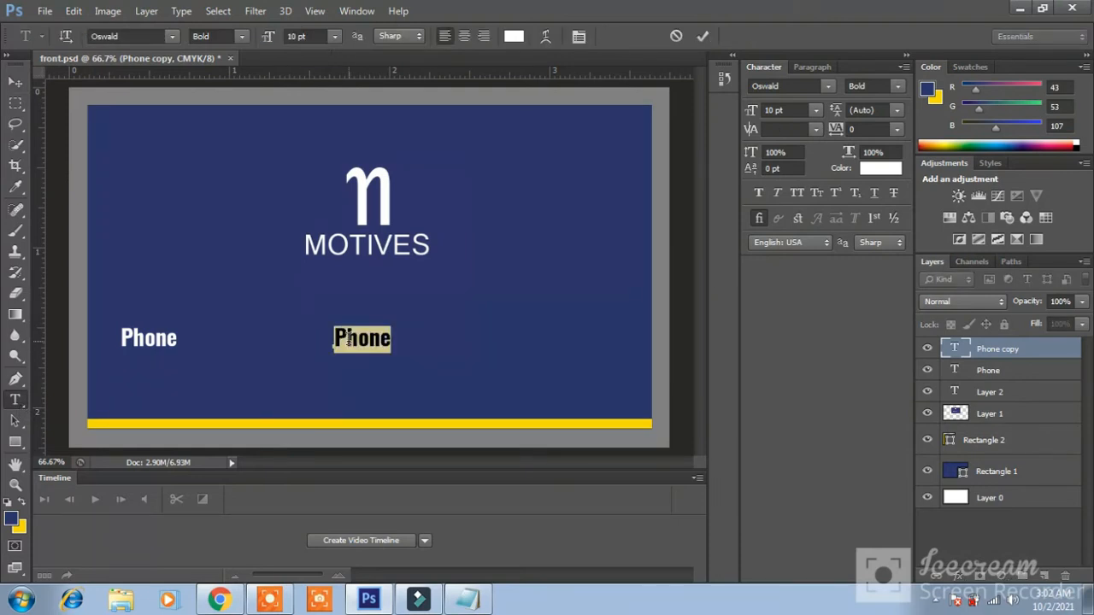
type("ADD")
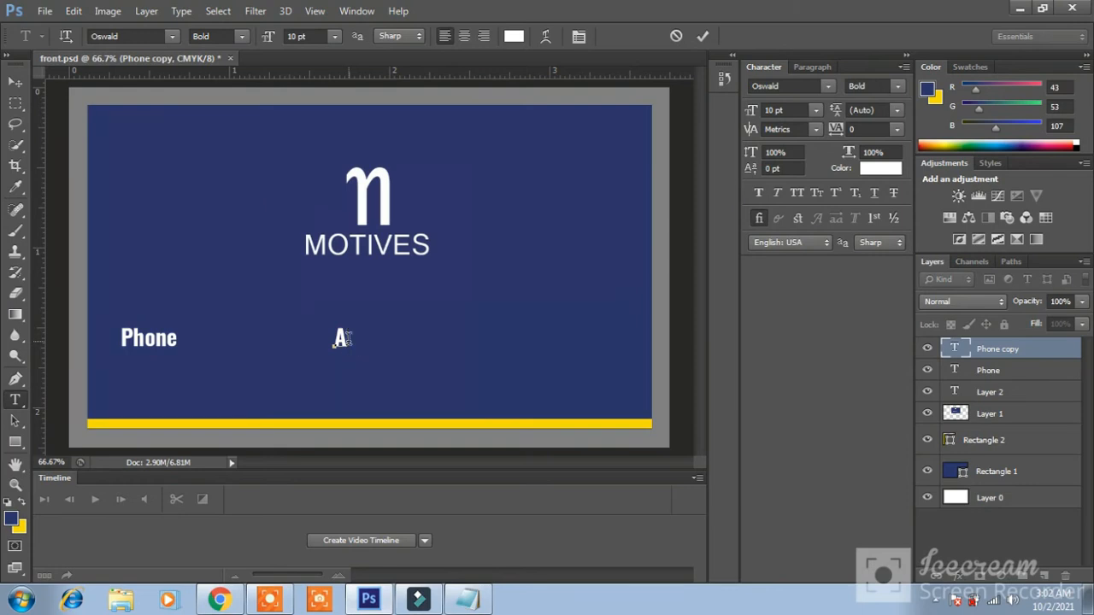
type("ddr")
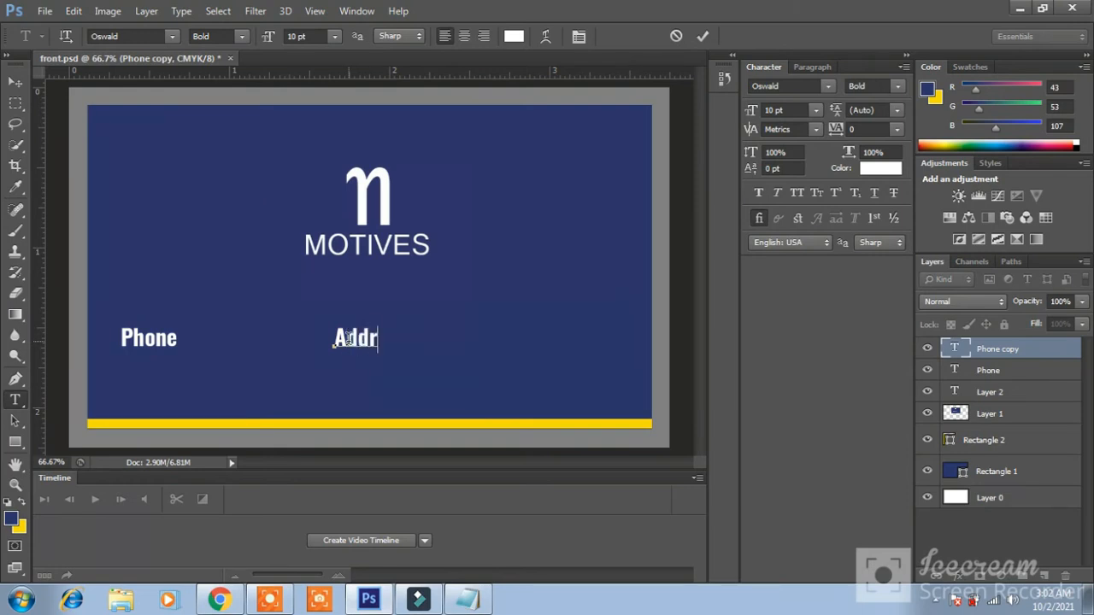
type("ess")
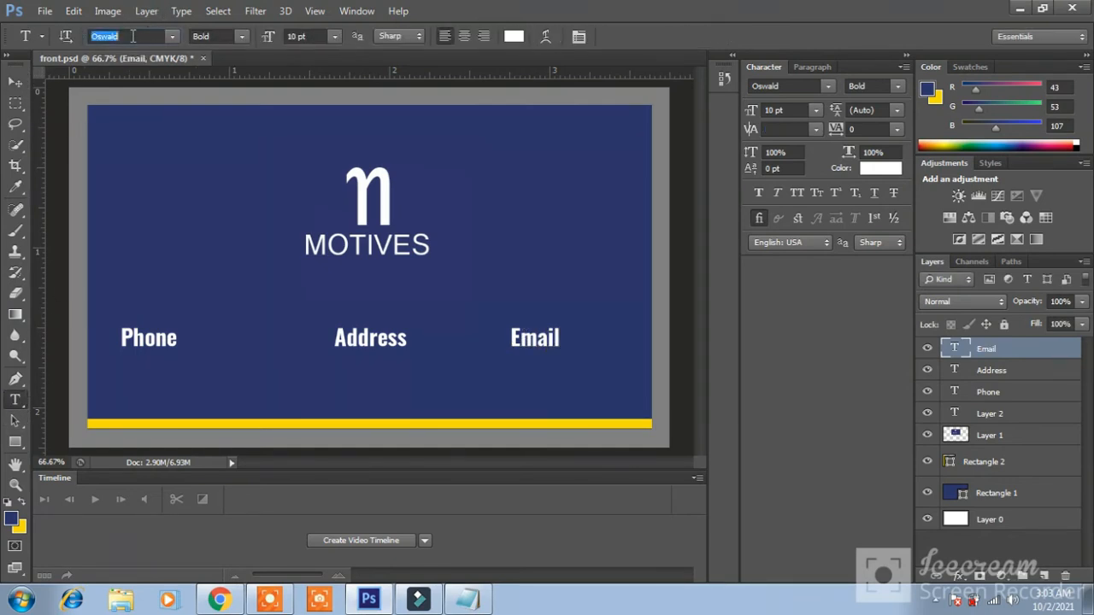
type("Lato")
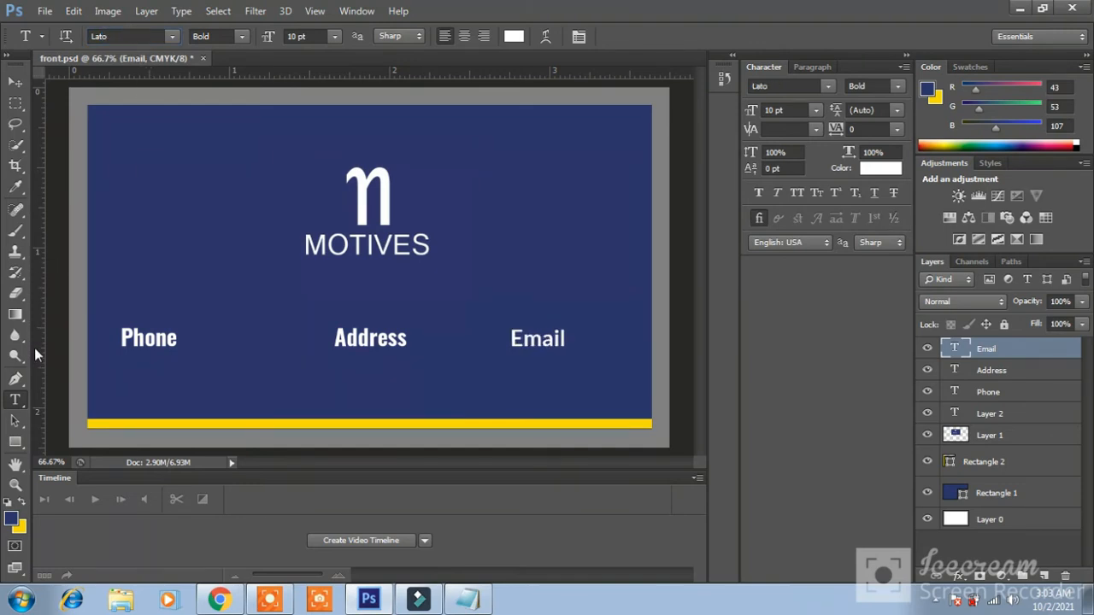
Add the phone number 123.456.789 beneath Phone and shrink it to 7 pt
left_click(128, 377)
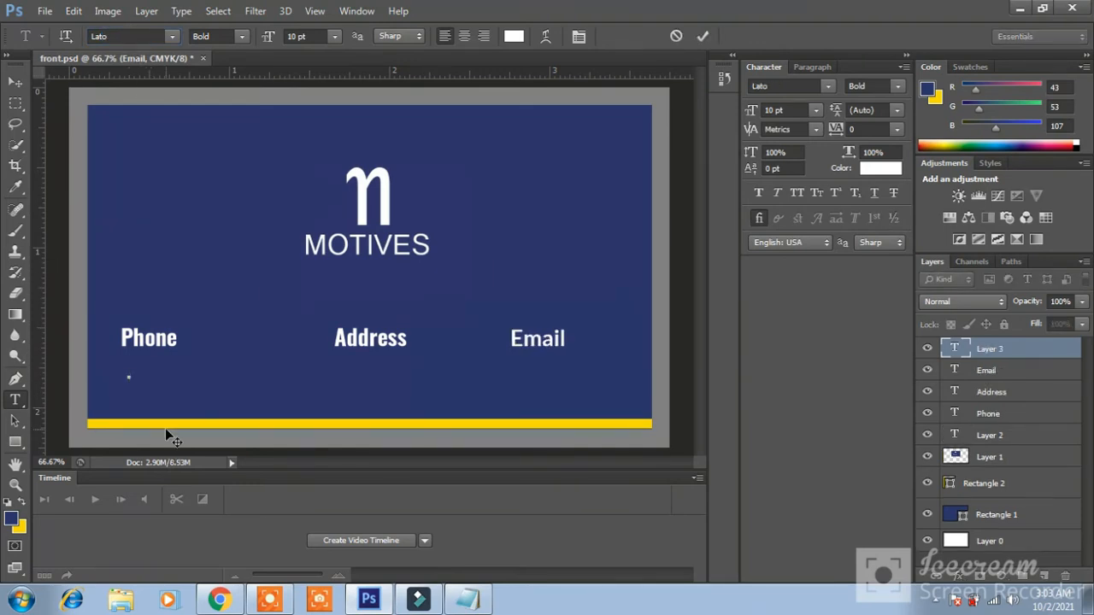
type("123")
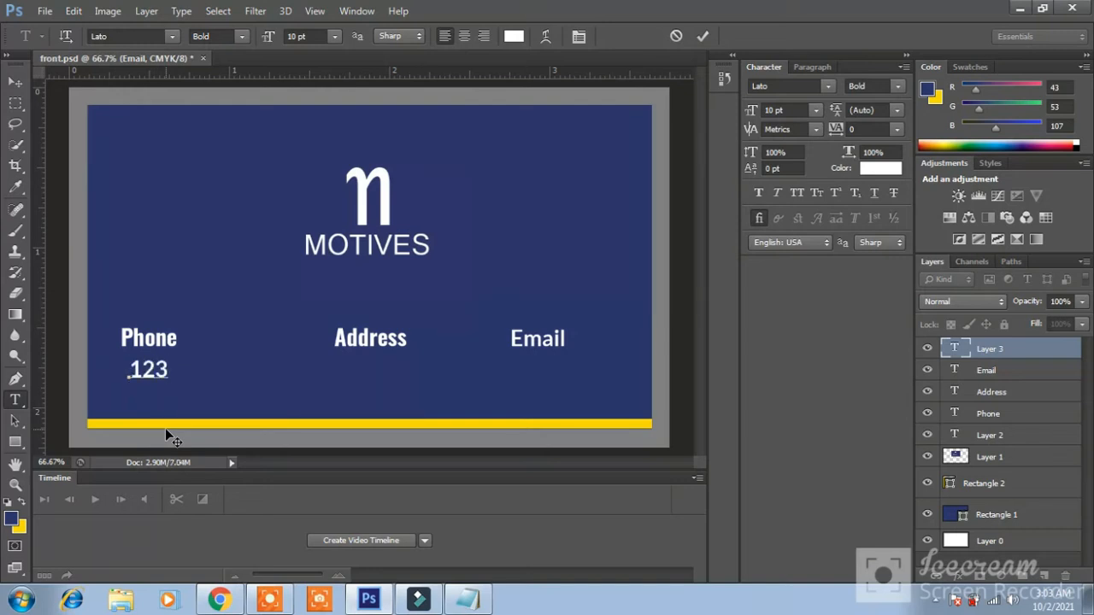
type(".456")
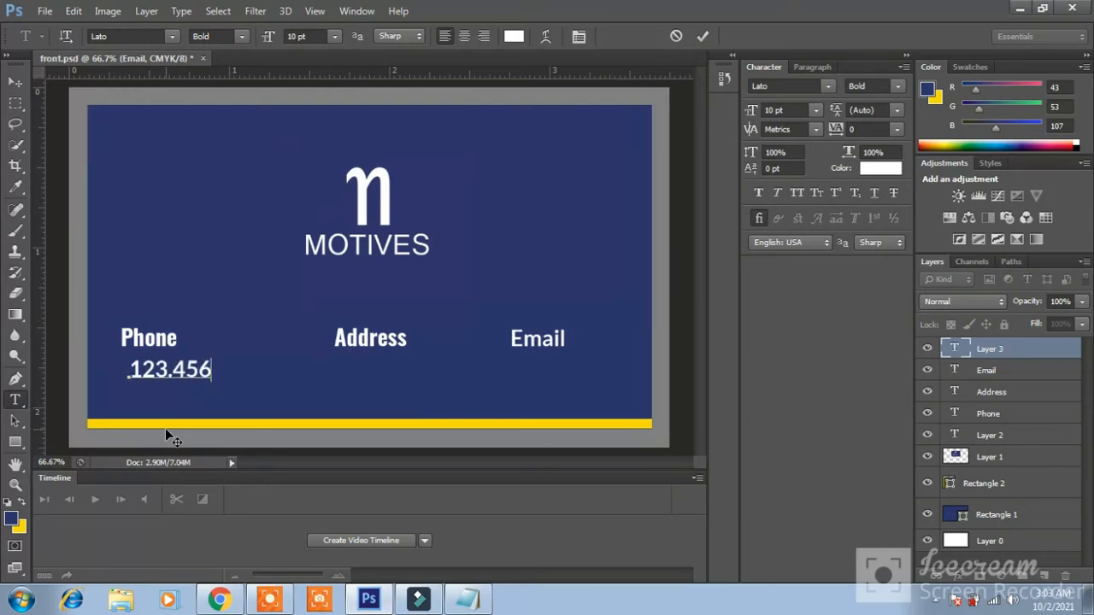
type(".")
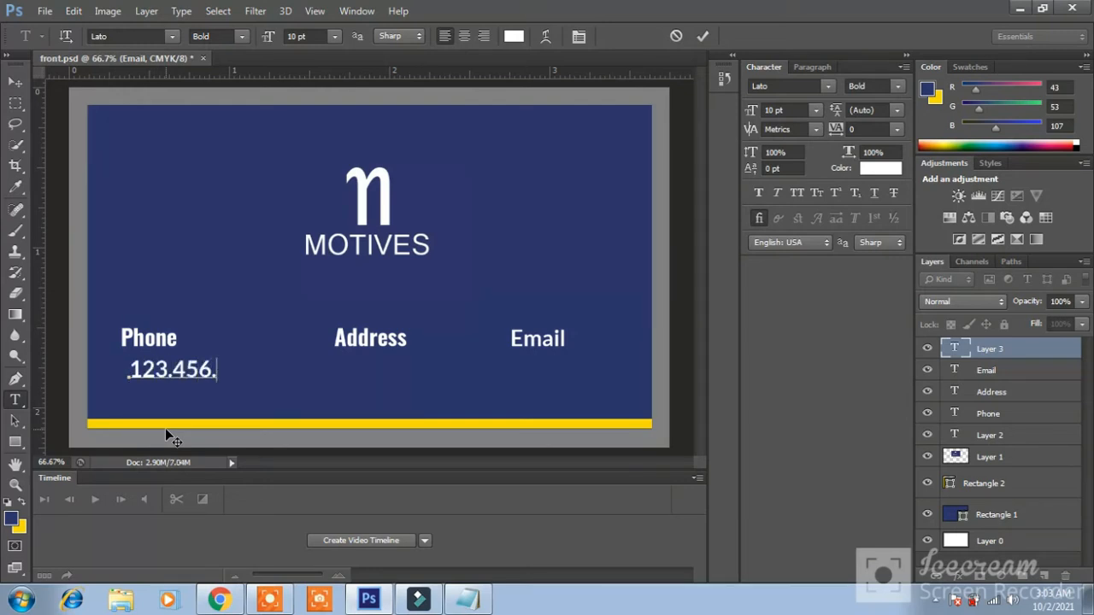
type("789")
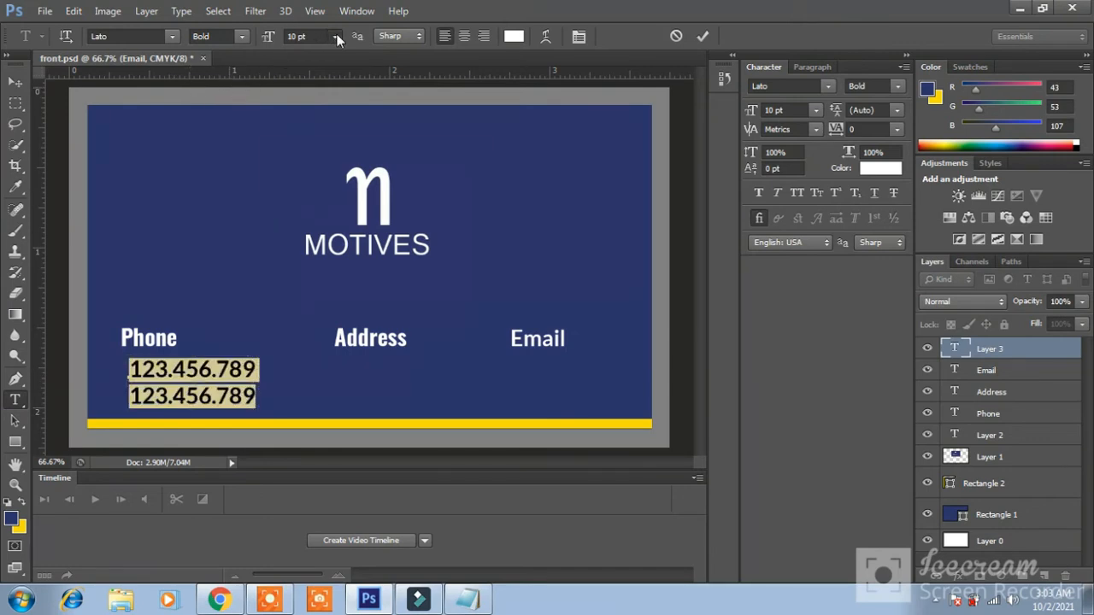
left_click(337, 36)
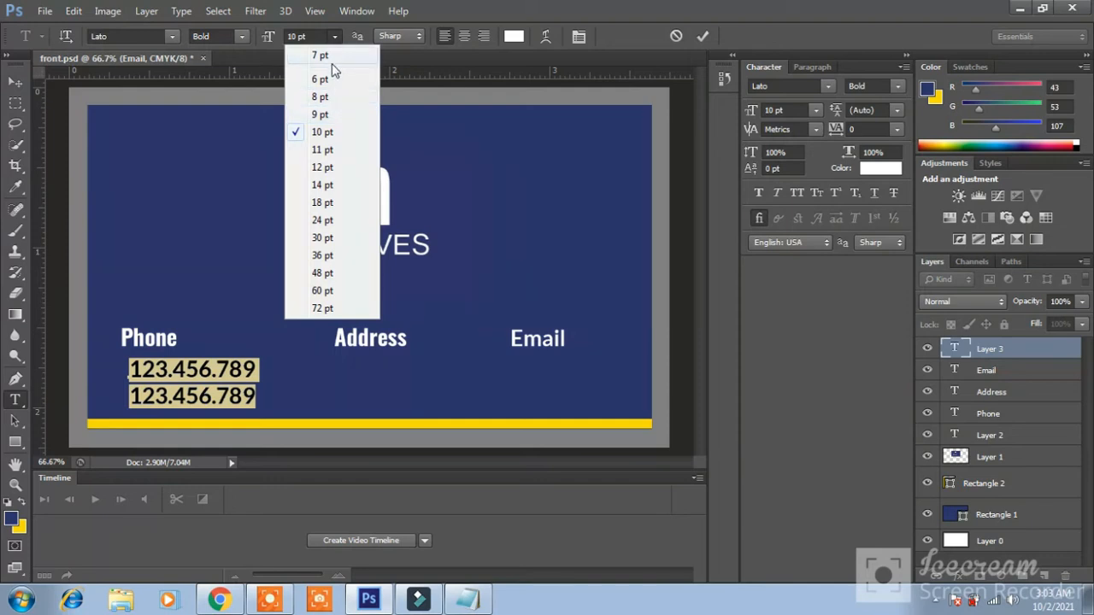
left_click(320, 56)
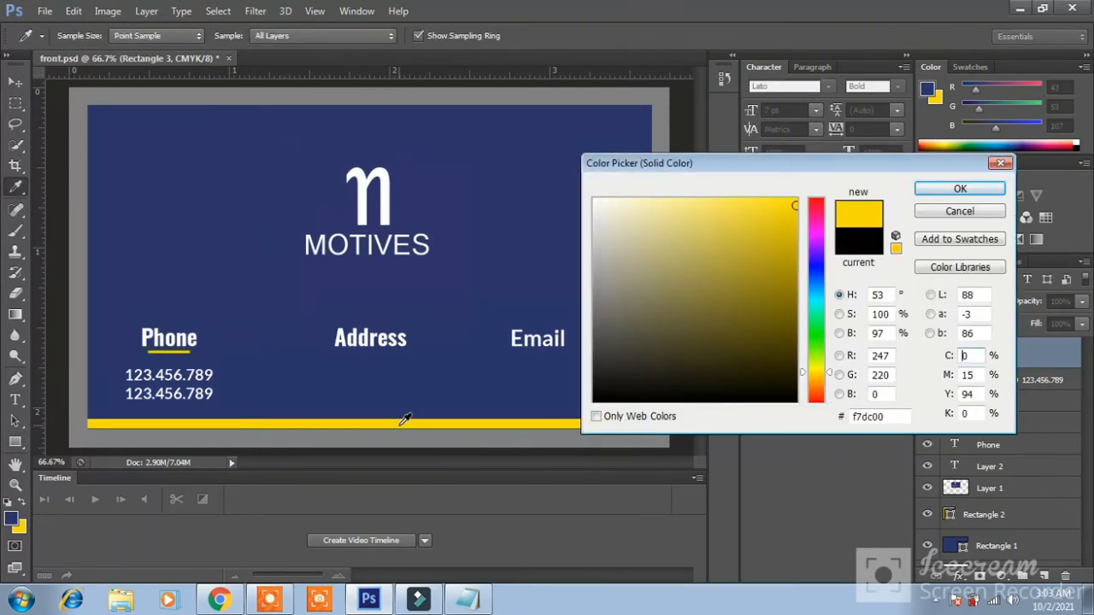
Colour the small underline rectangle beneath Phone with the yellow sampled from the bottom bar
left_click(959, 188)
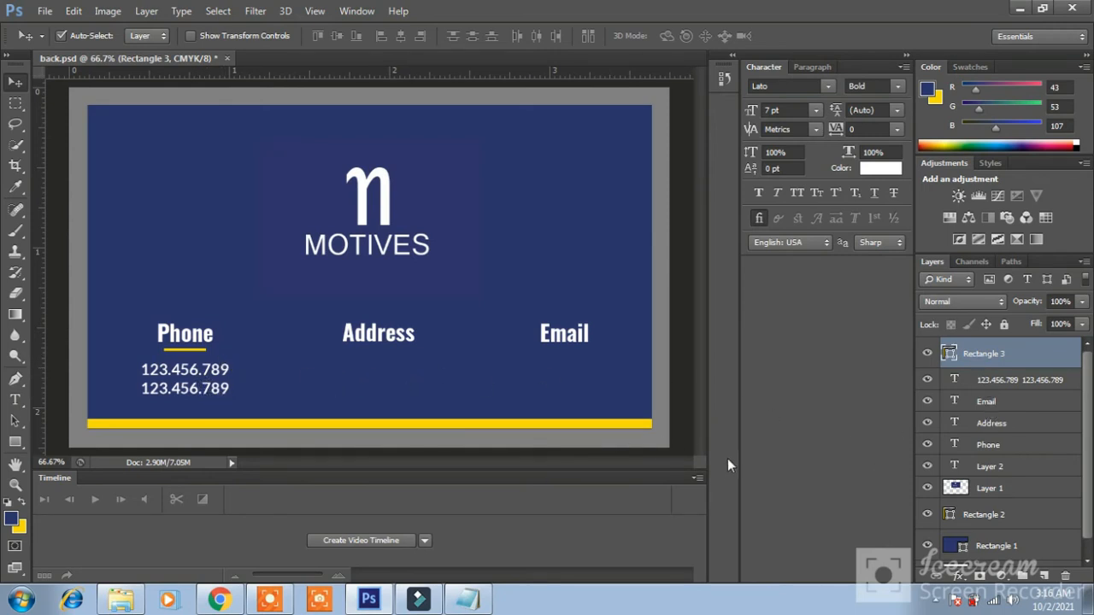
mouse_move(301, 410)
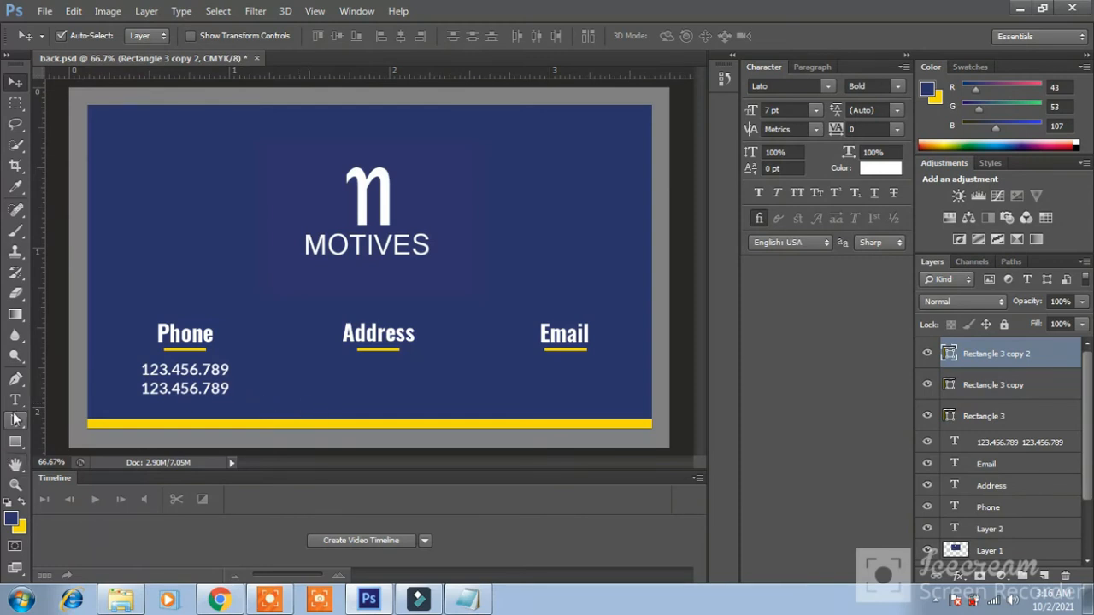
Type the address 'House no 10 london town, Street 4' as text beneath the Address heading
left_click(342, 370)
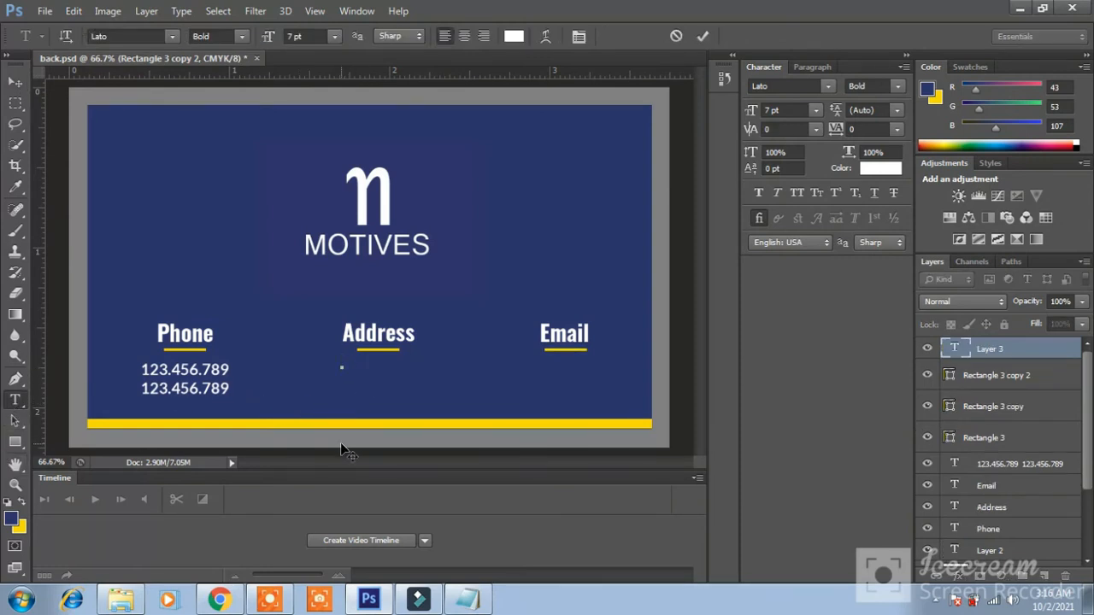
type("H")
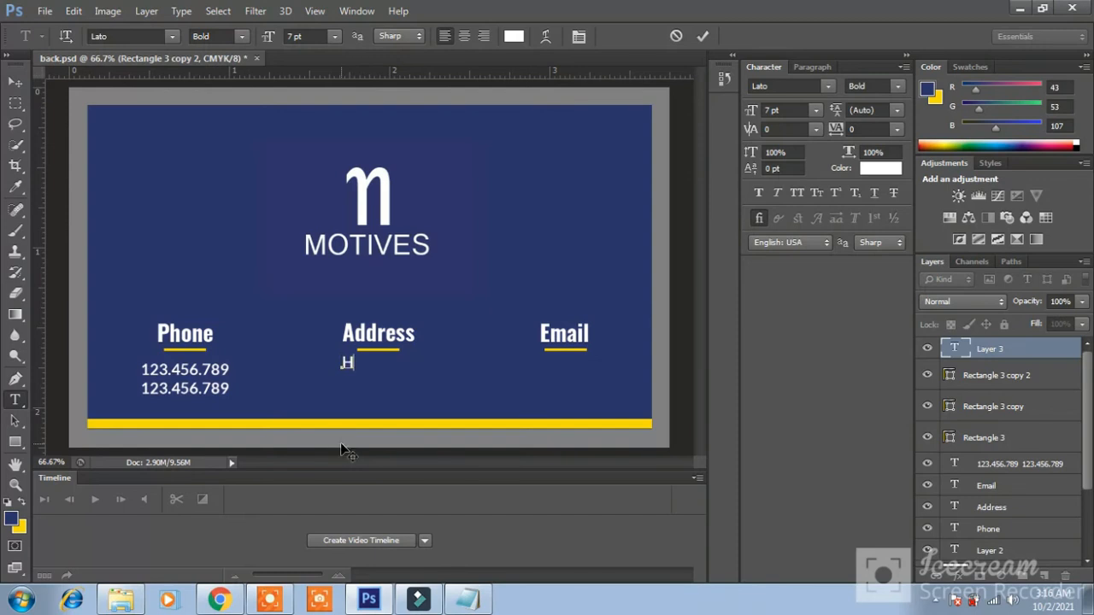
type("ouse")
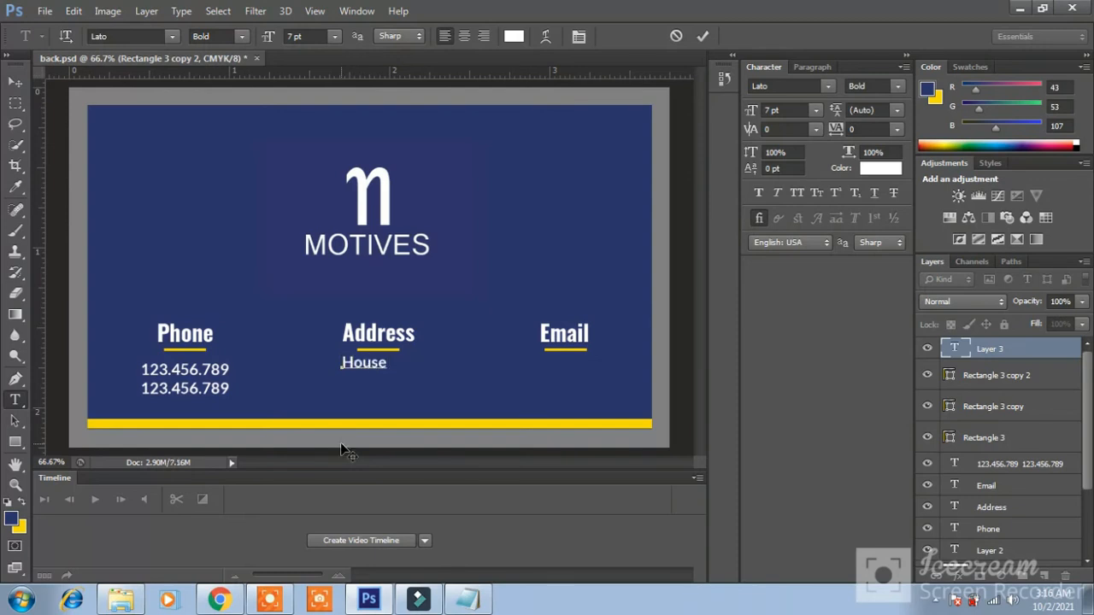
type("no 10")
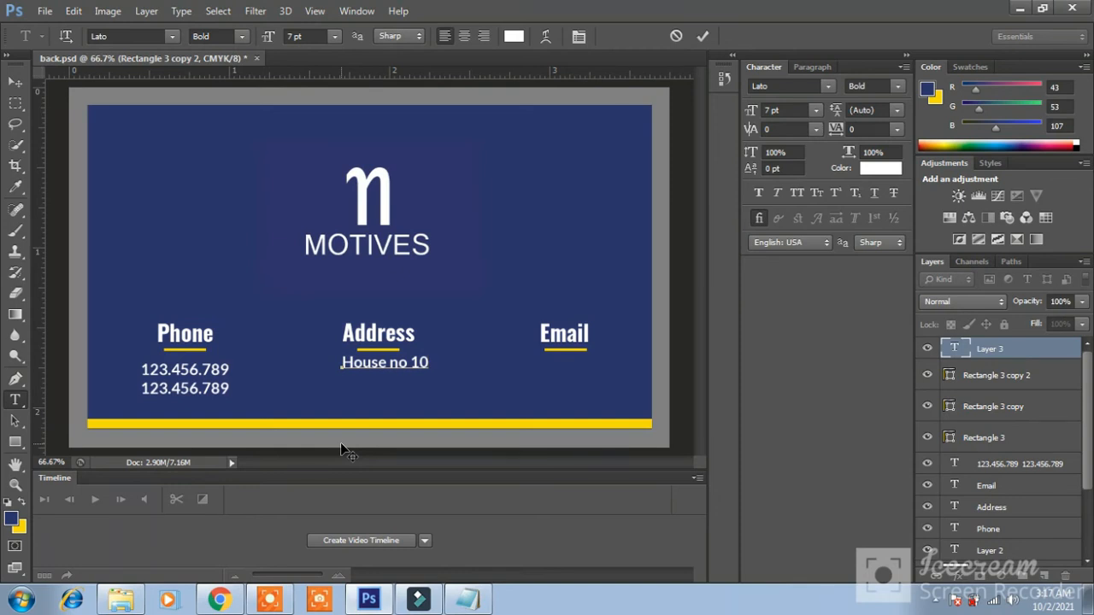
type("lo")
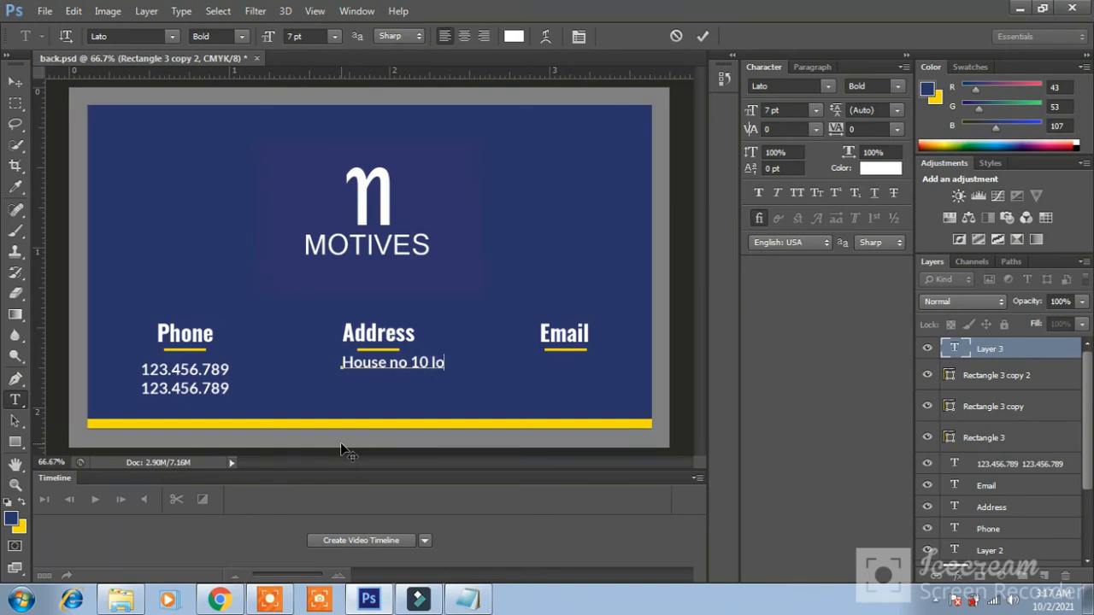
type("ndo")
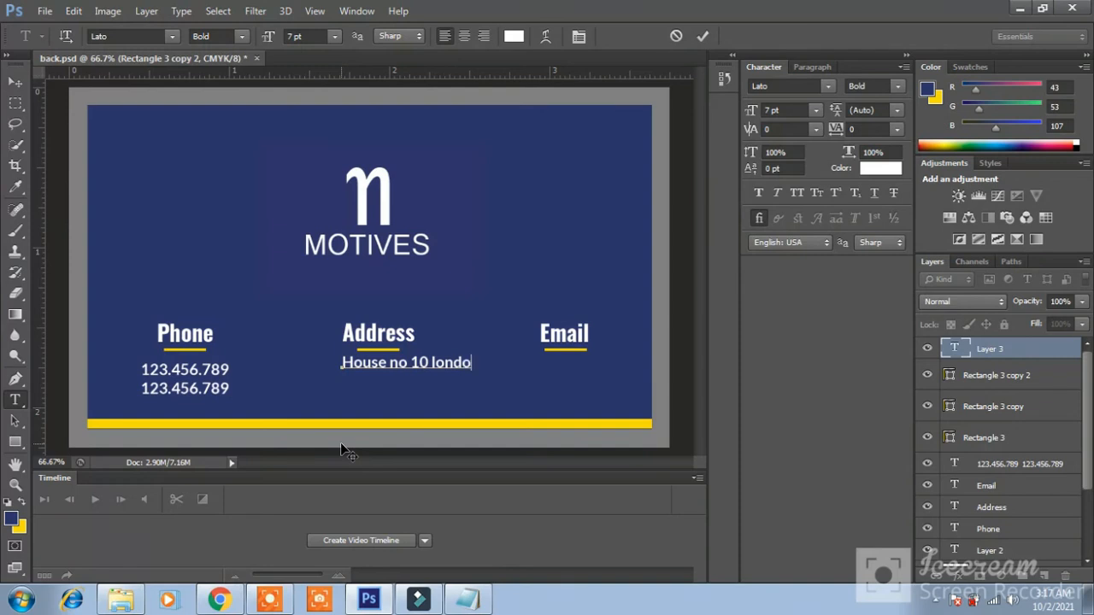
type("n")
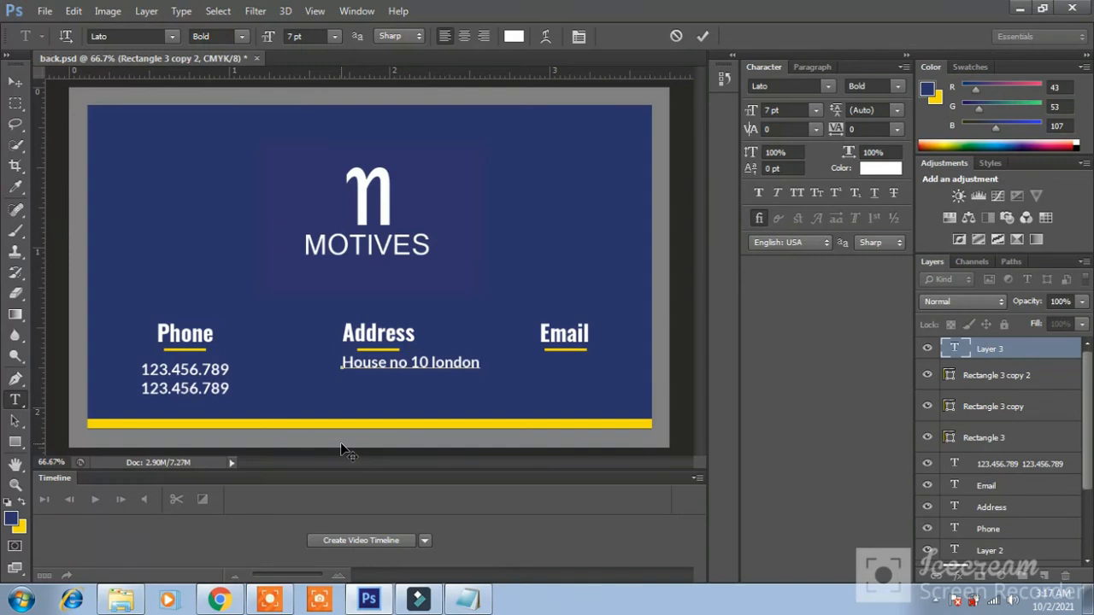
type("town")
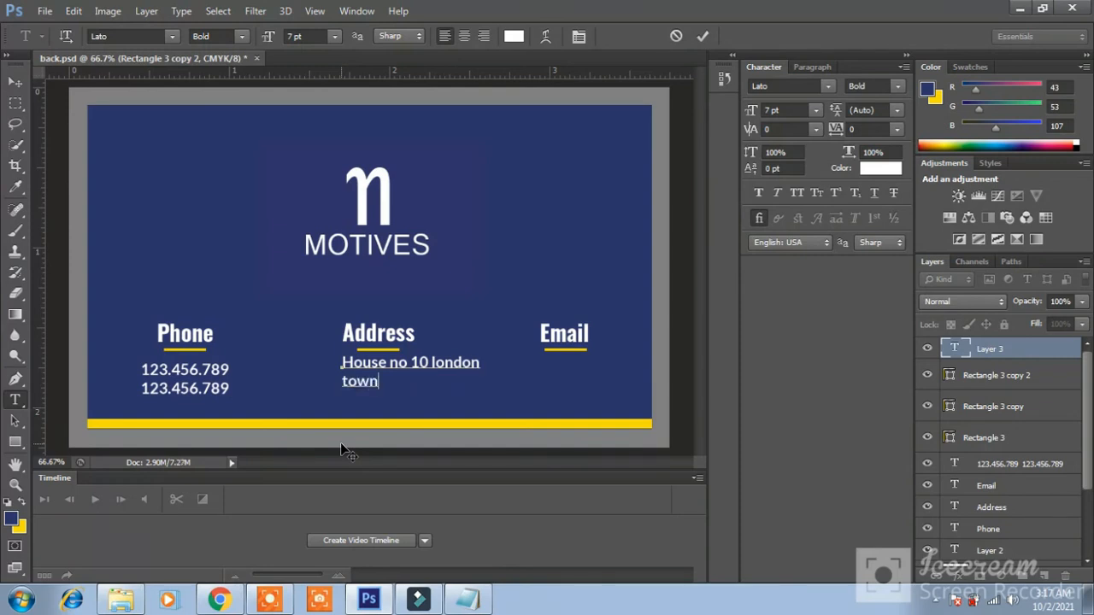
type(",")
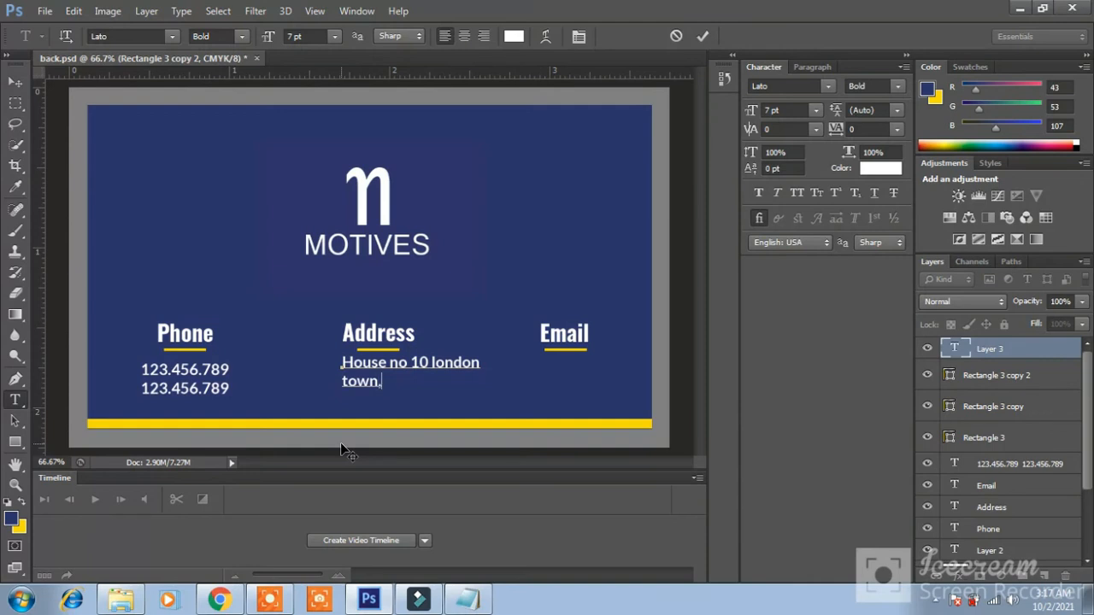
type("Street")
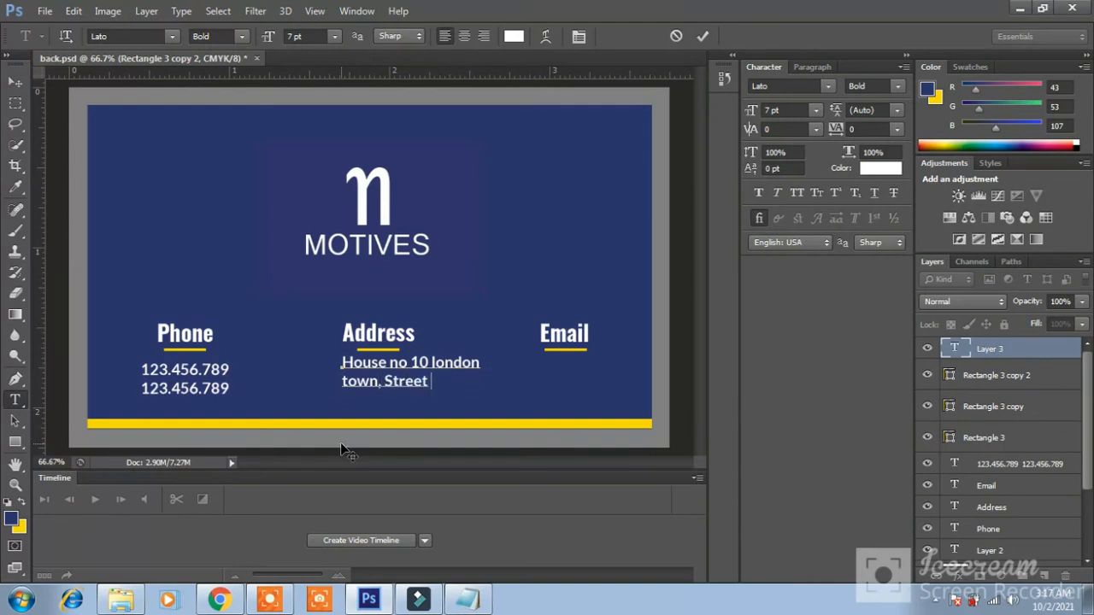
type("4")
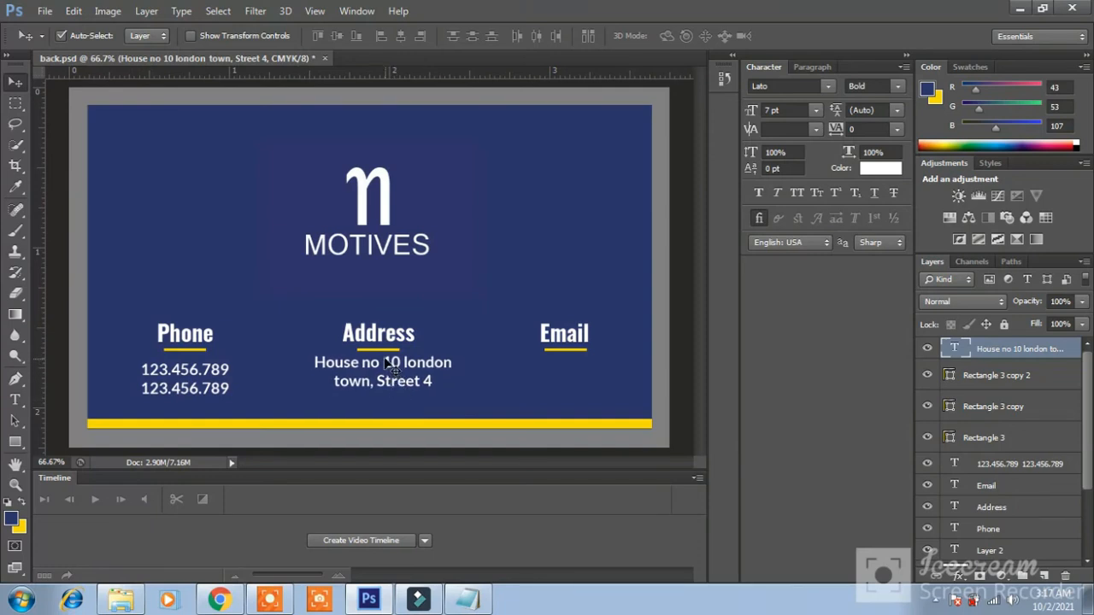
mouse_move(390, 369)
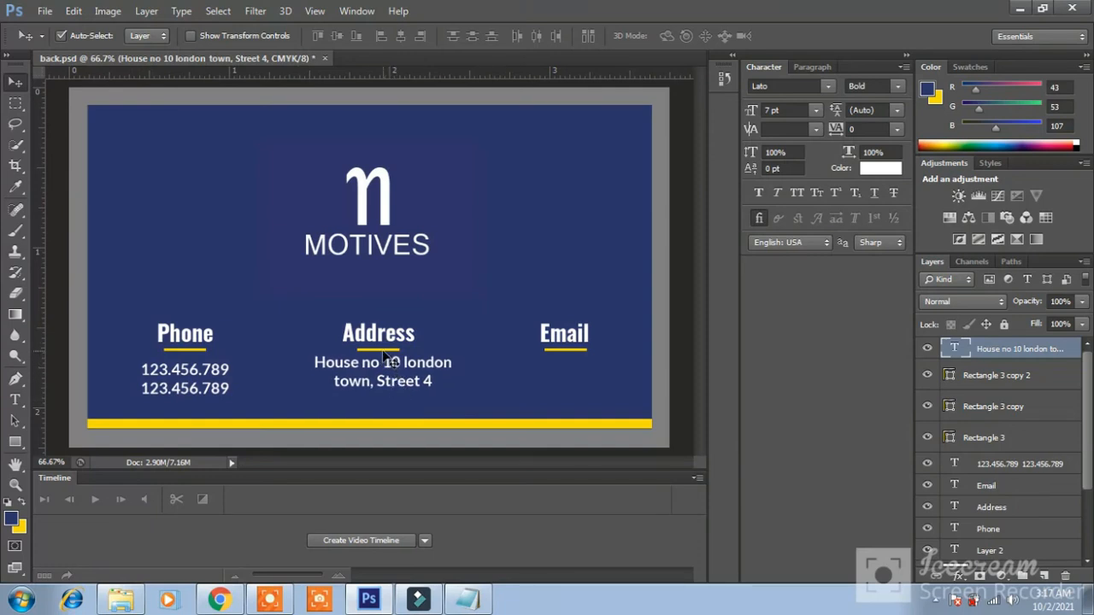
Select the Address heading and its underline layers along with the address text for centring
left_click(991, 406)
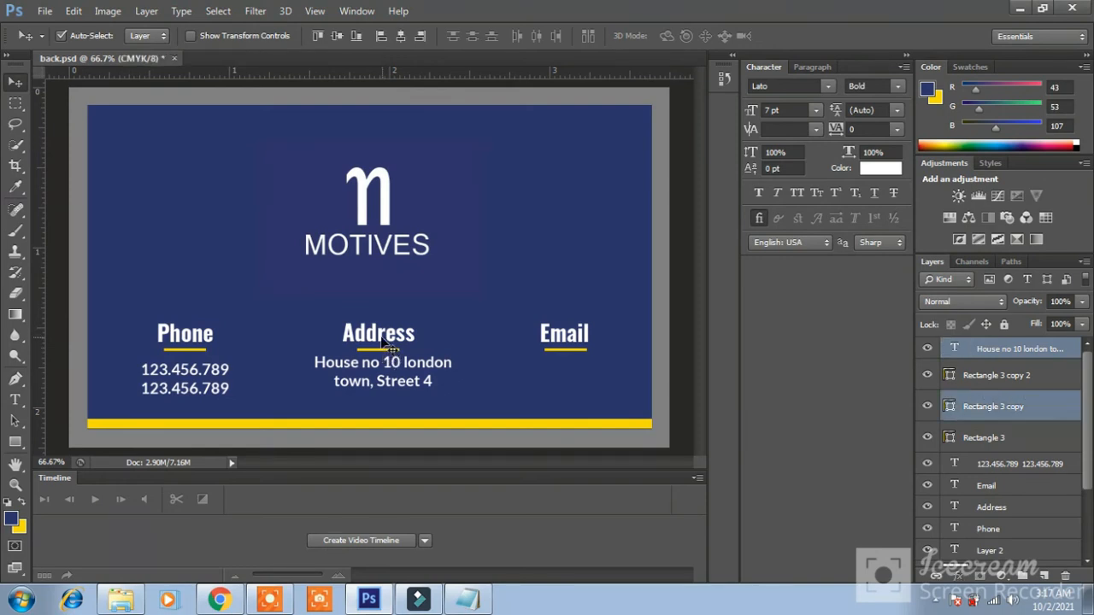
left_click(991, 506)
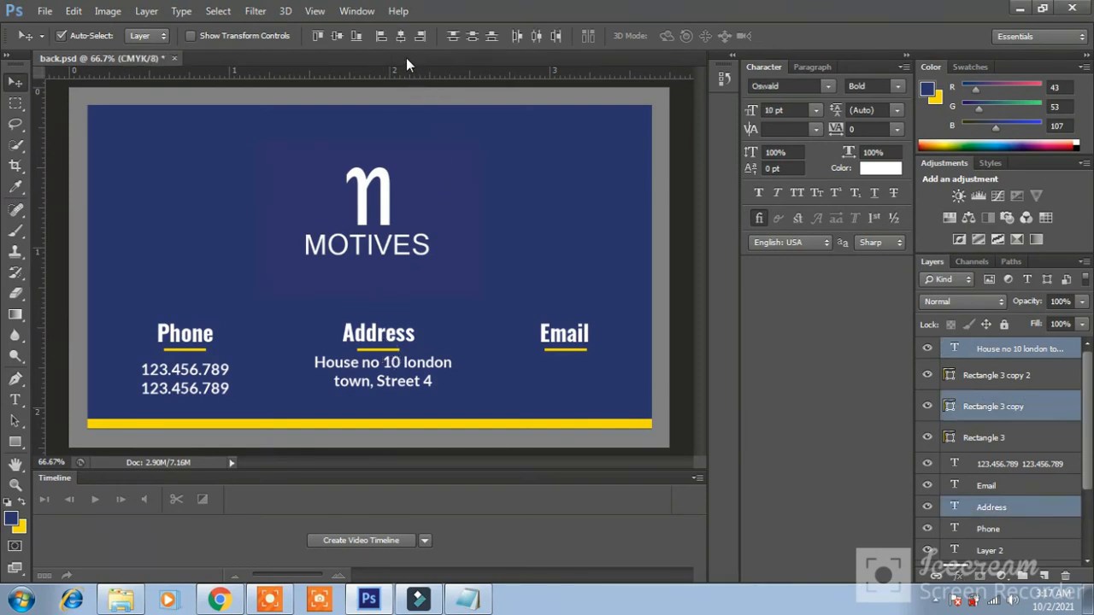
mouse_move(391, 35)
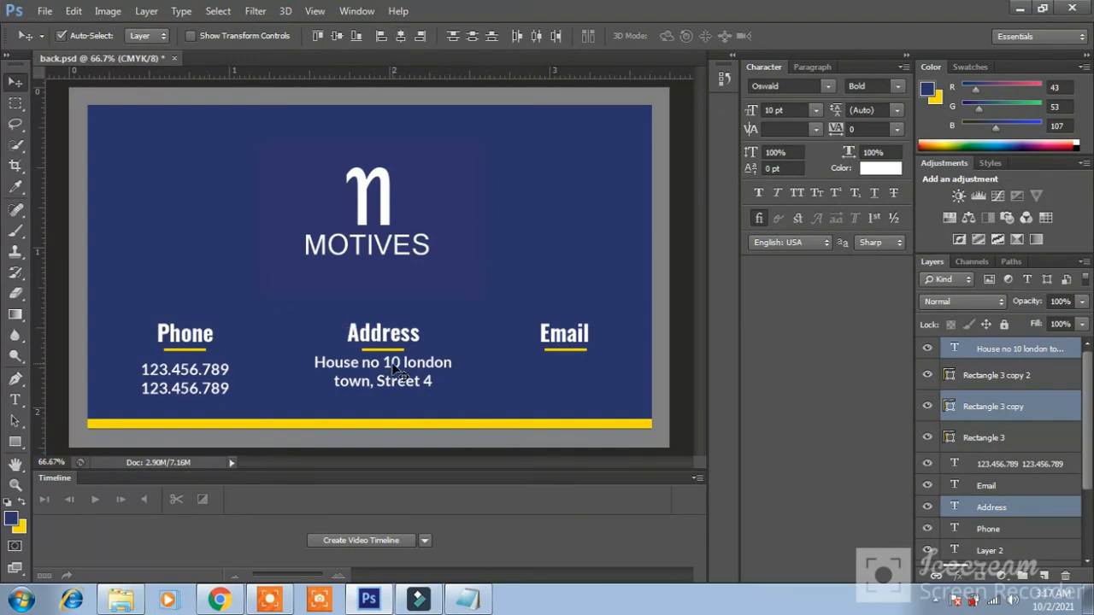
mouse_move(390, 292)
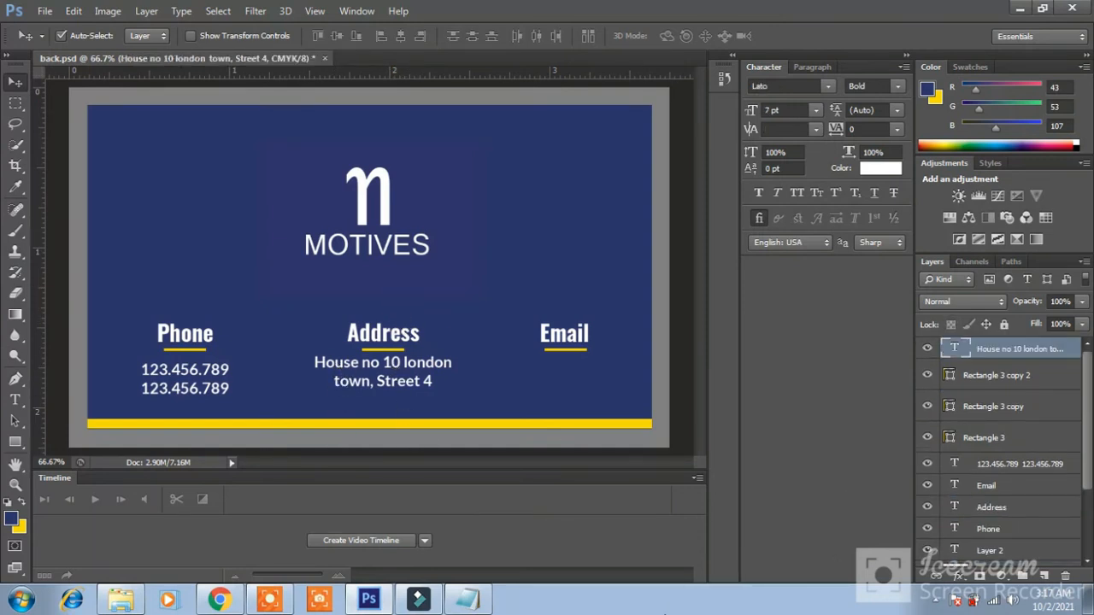
mouse_move(459, 600)
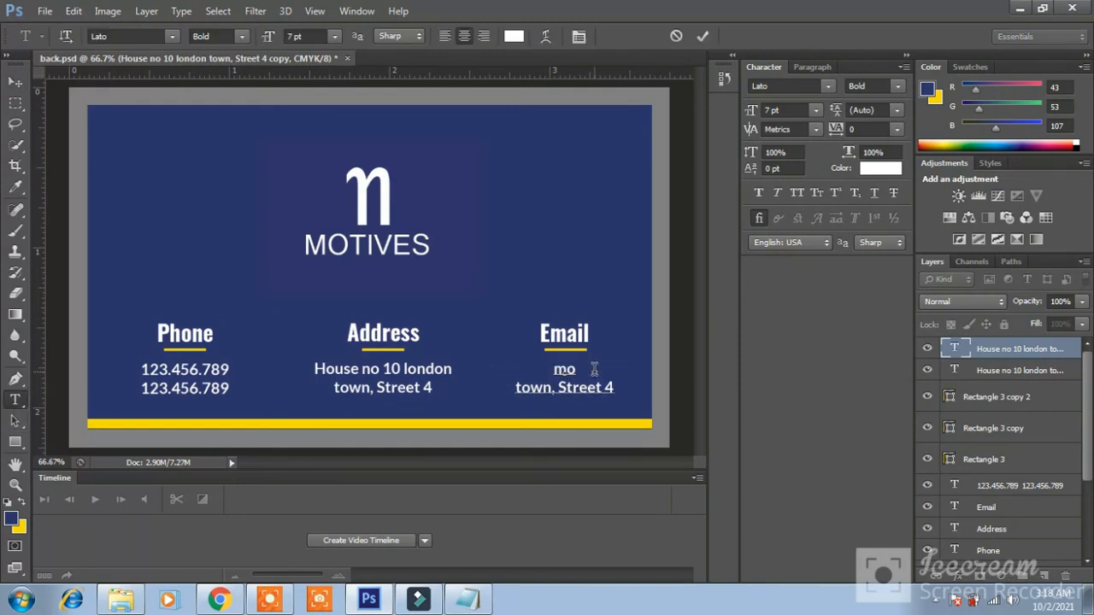
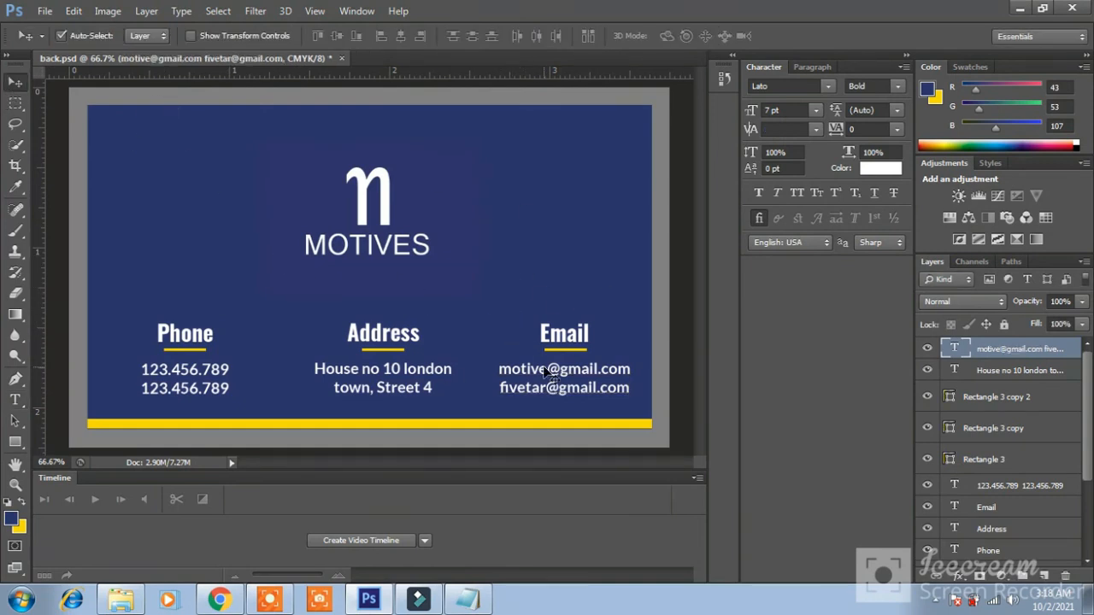
mouse_move(557, 343)
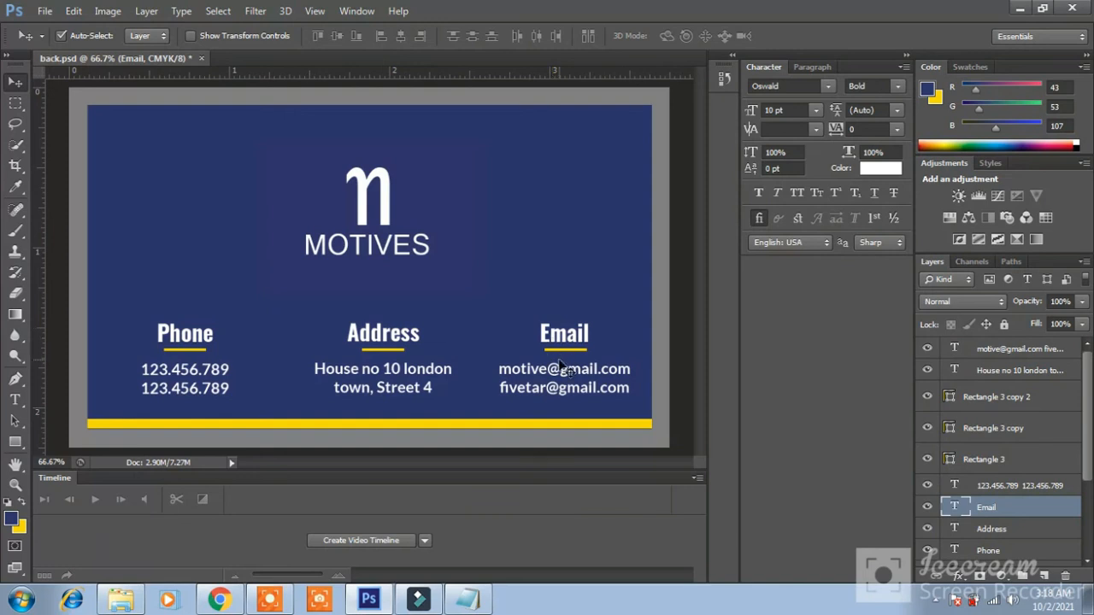
Select the Email heading for centring and hide the panels to preview the whole card
left_click(1005, 397)
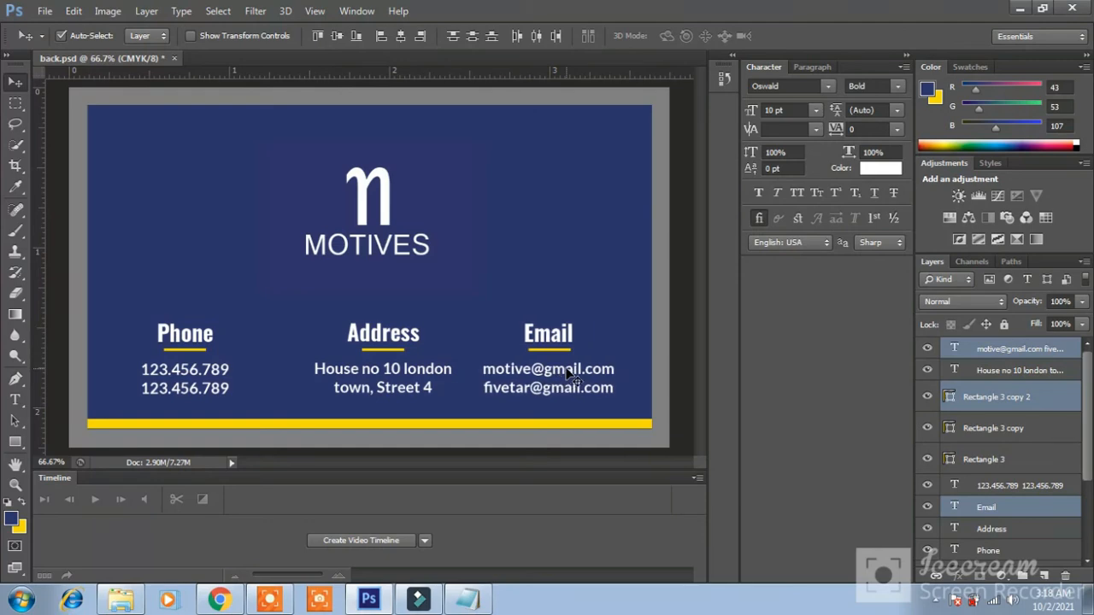
key("Tab")
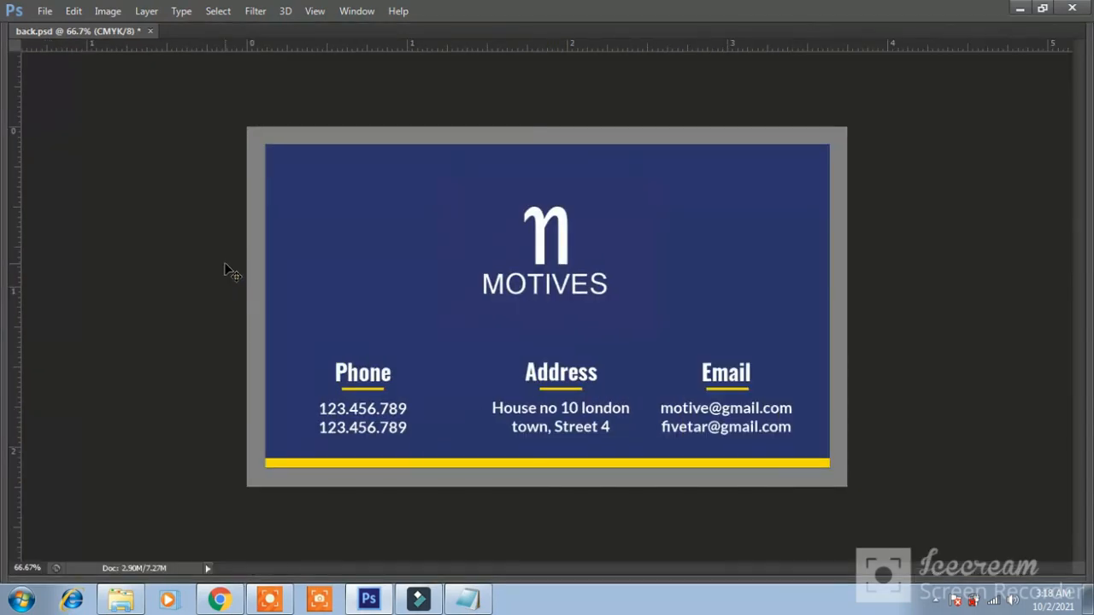
Save the card back as the layered Photoshop file 'back'
left_click(46, 10)
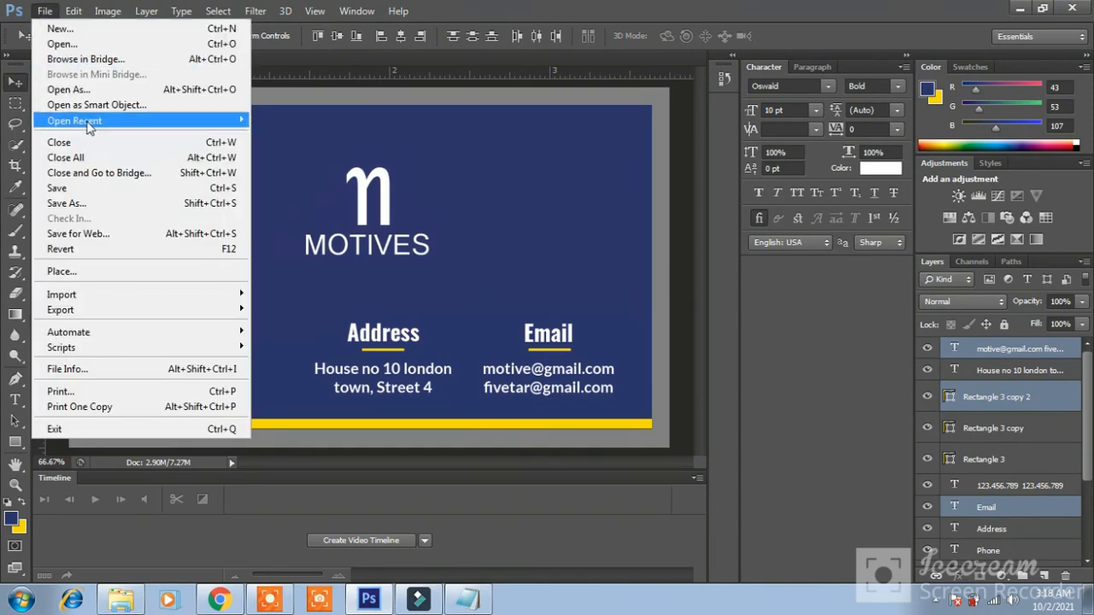
left_click(67, 203)
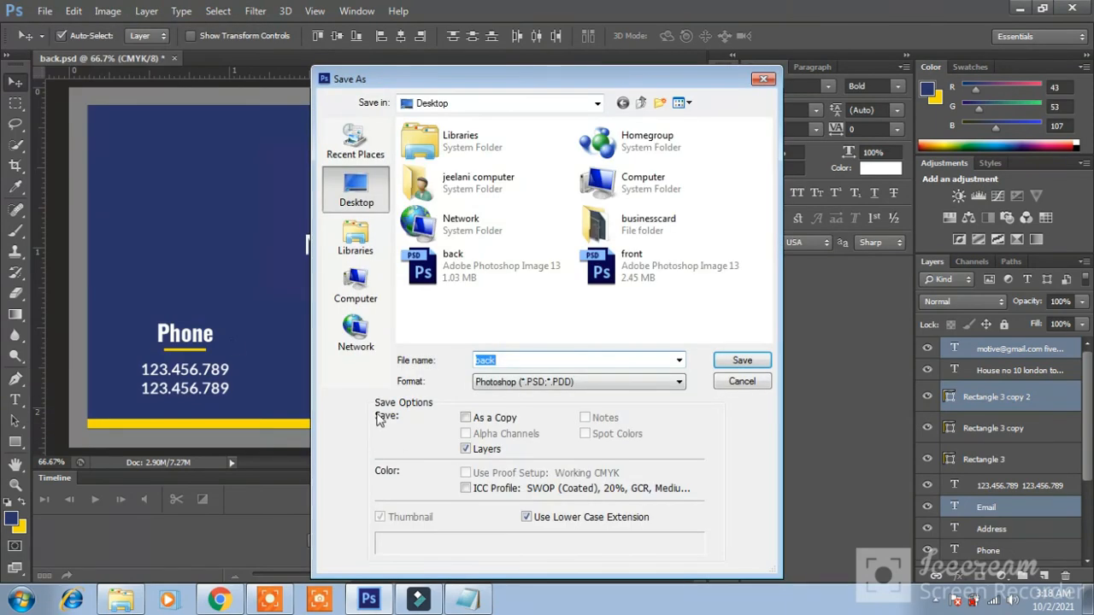
left_click(742, 359)
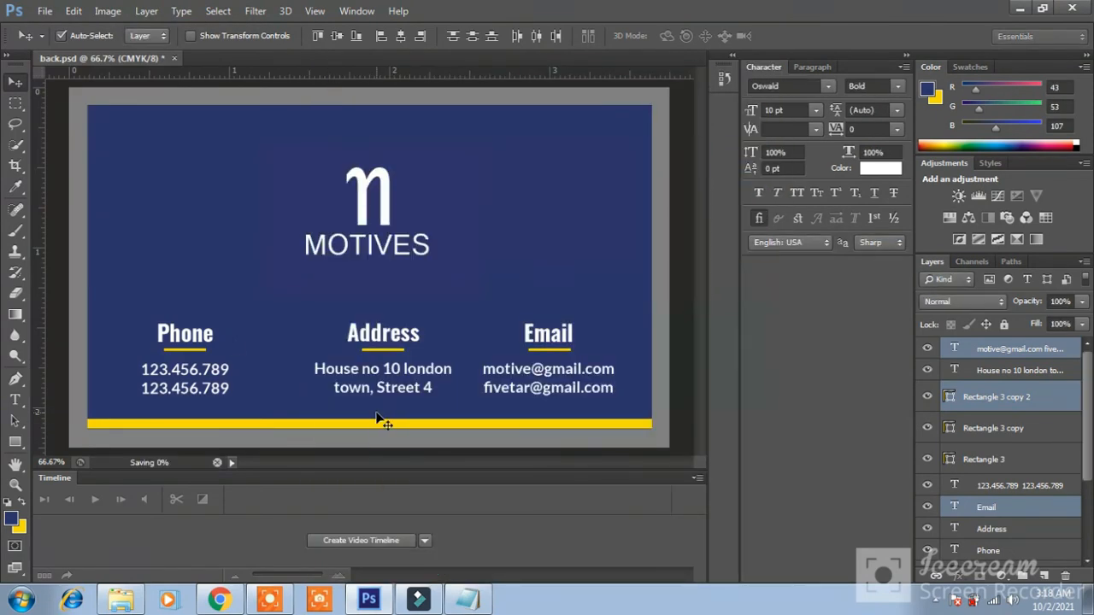
Save a JPEG copy named back.jpg, accepting the default JPEG quality options
left_click(65, 10)
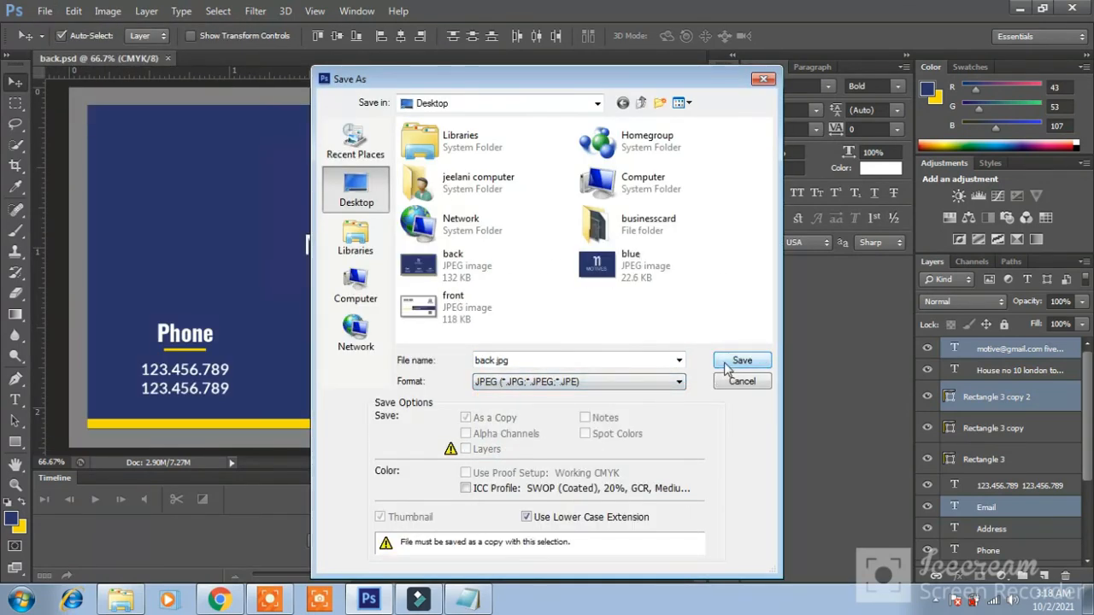
left_click(742, 360)
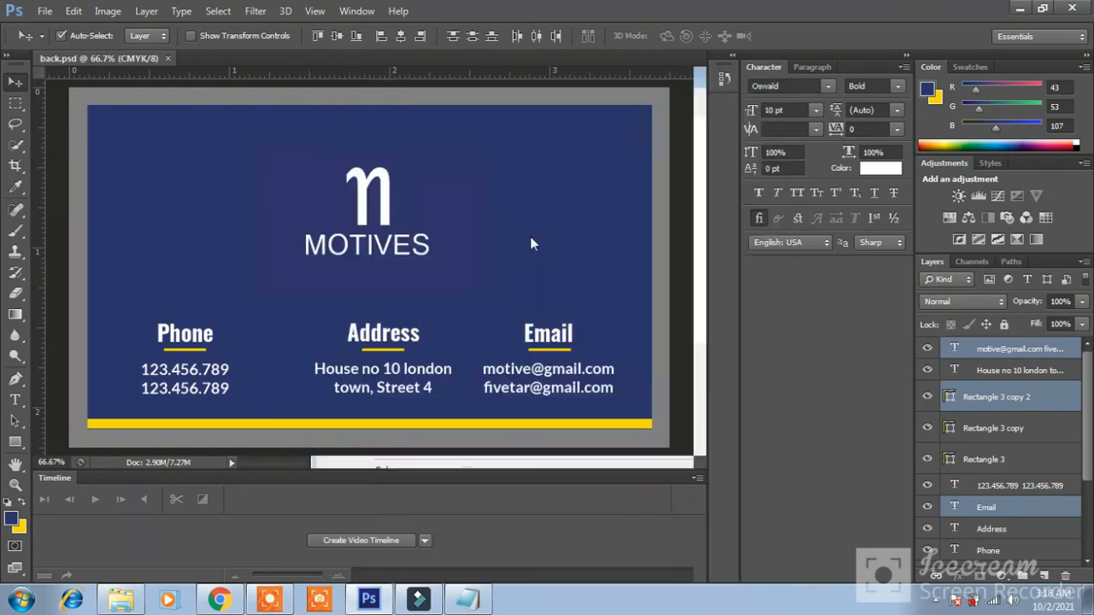
key("ctrl+s")
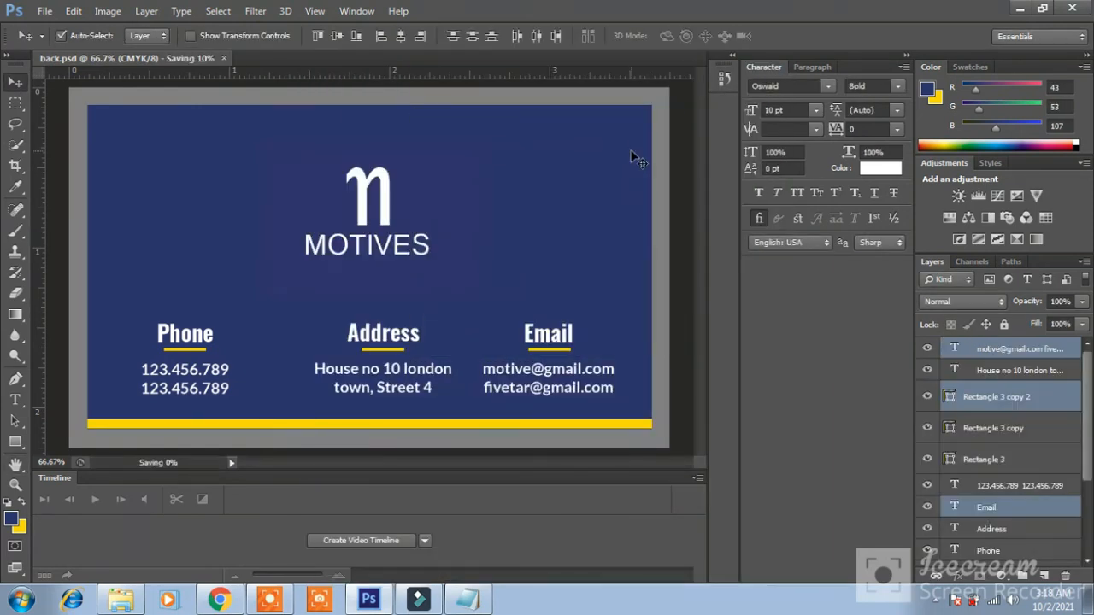